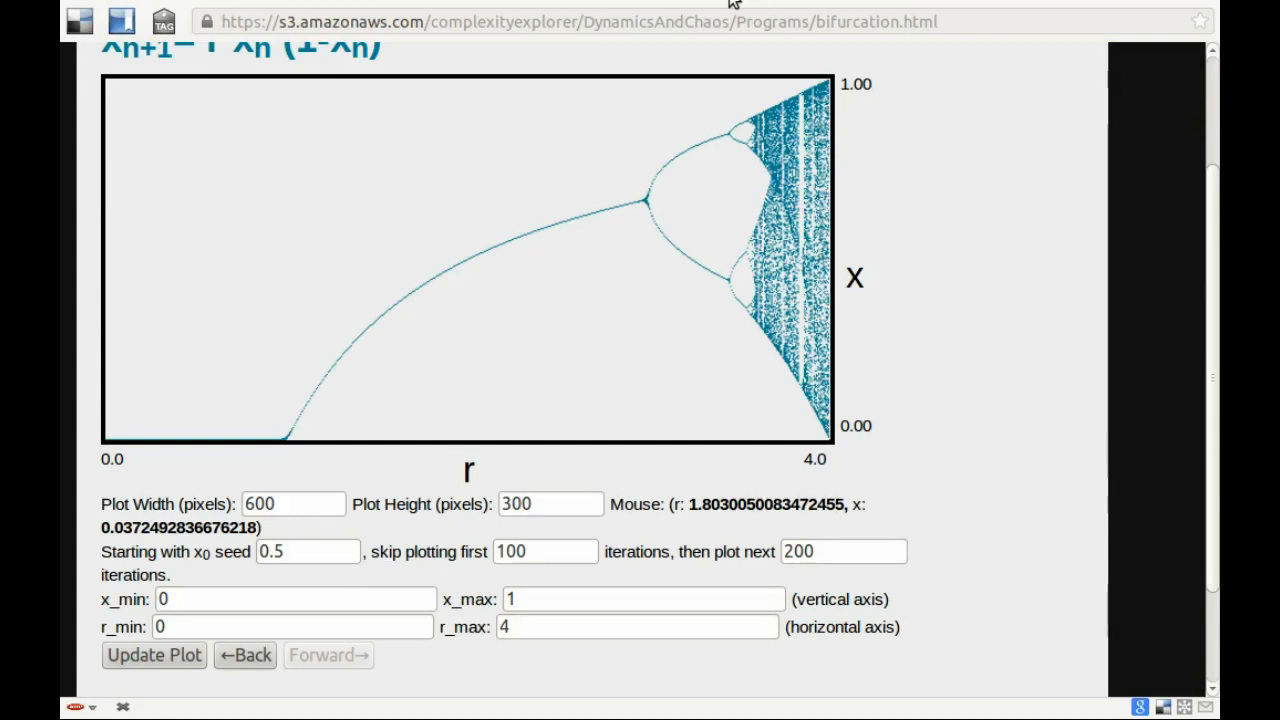
mouse_move(388, 256)
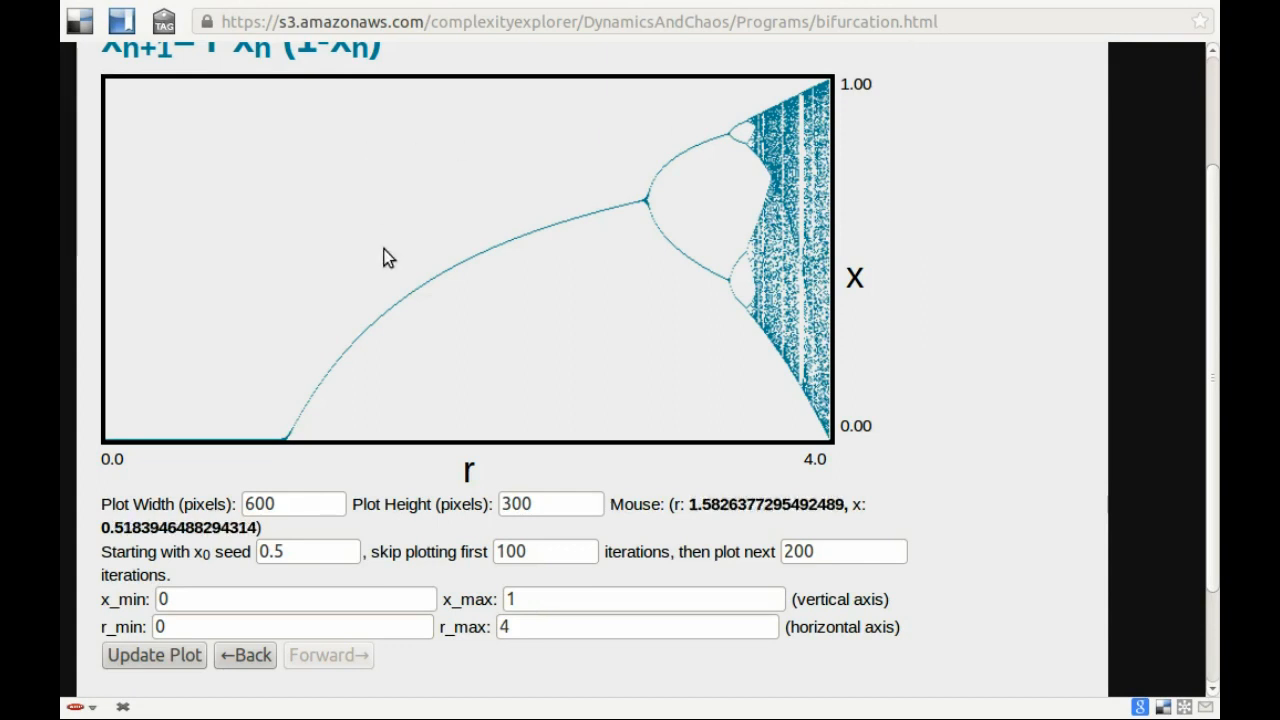
mouse_move(418, 496)
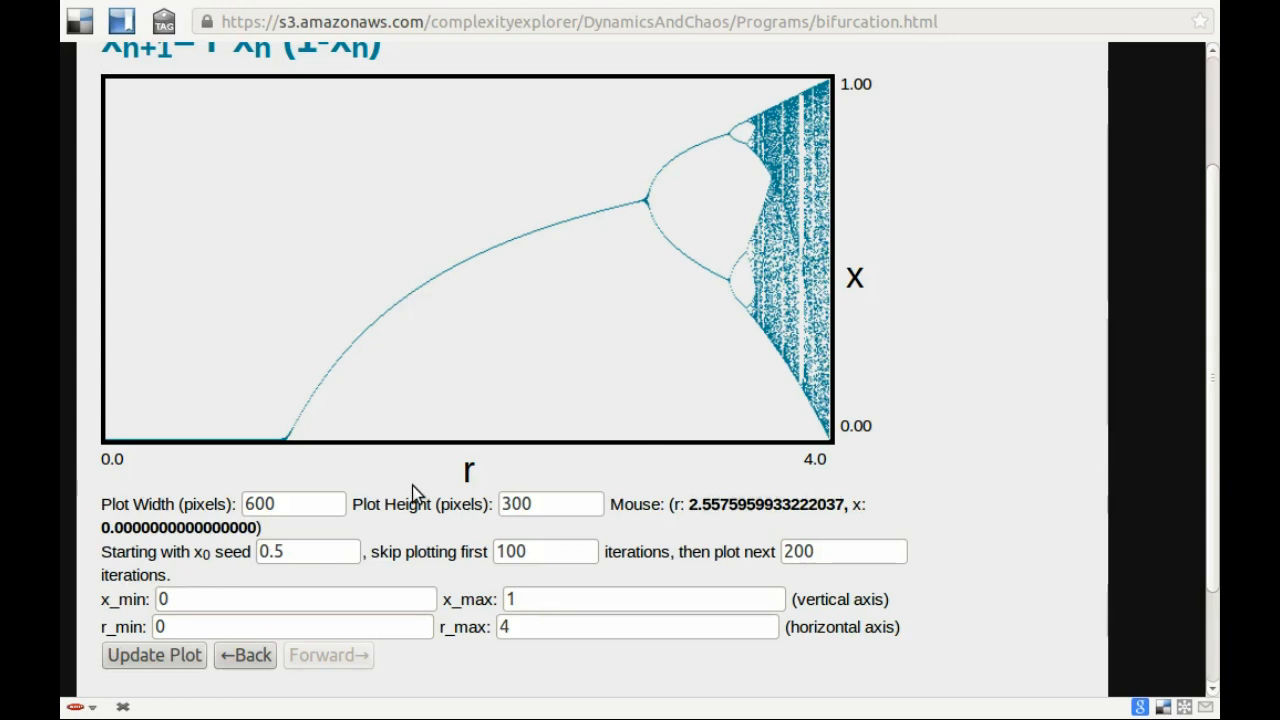
mouse_move(704, 92)
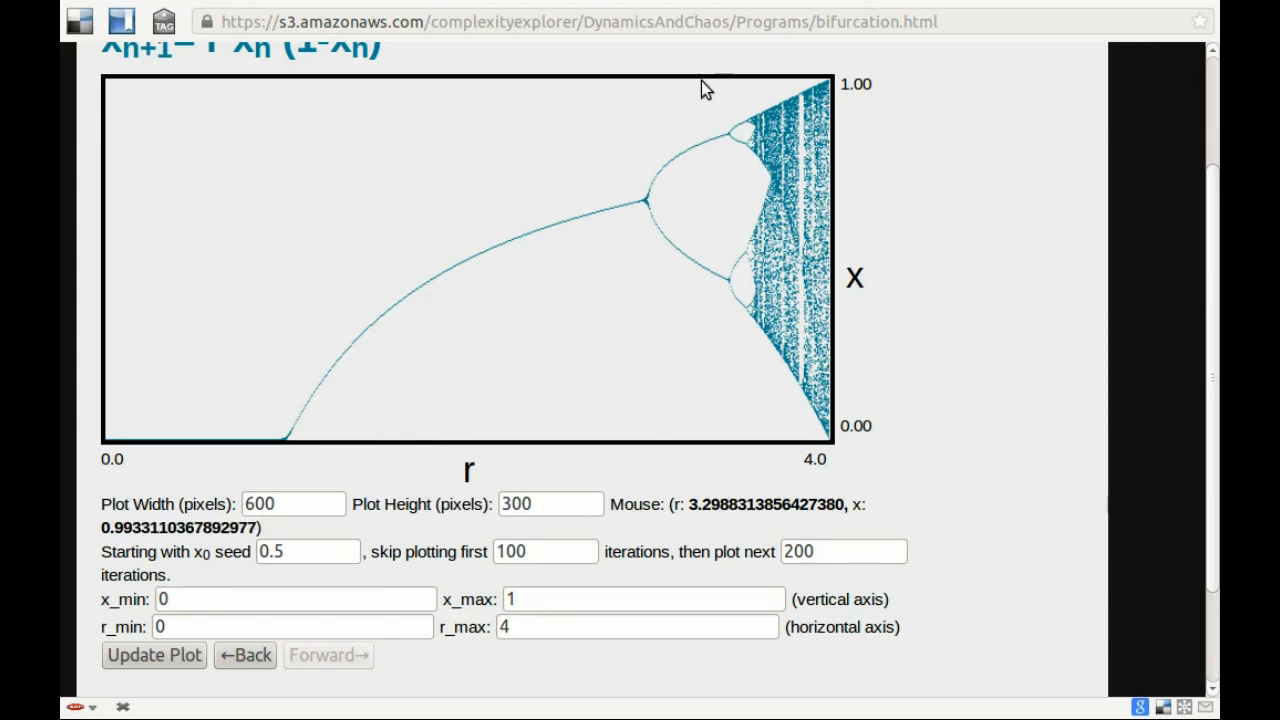
Zoom the diagram to r 3.30–4.00 and outline a small box around r≈3.73–3.76, x 0.45–0.52
left_click_drag(704, 84, 822, 432)
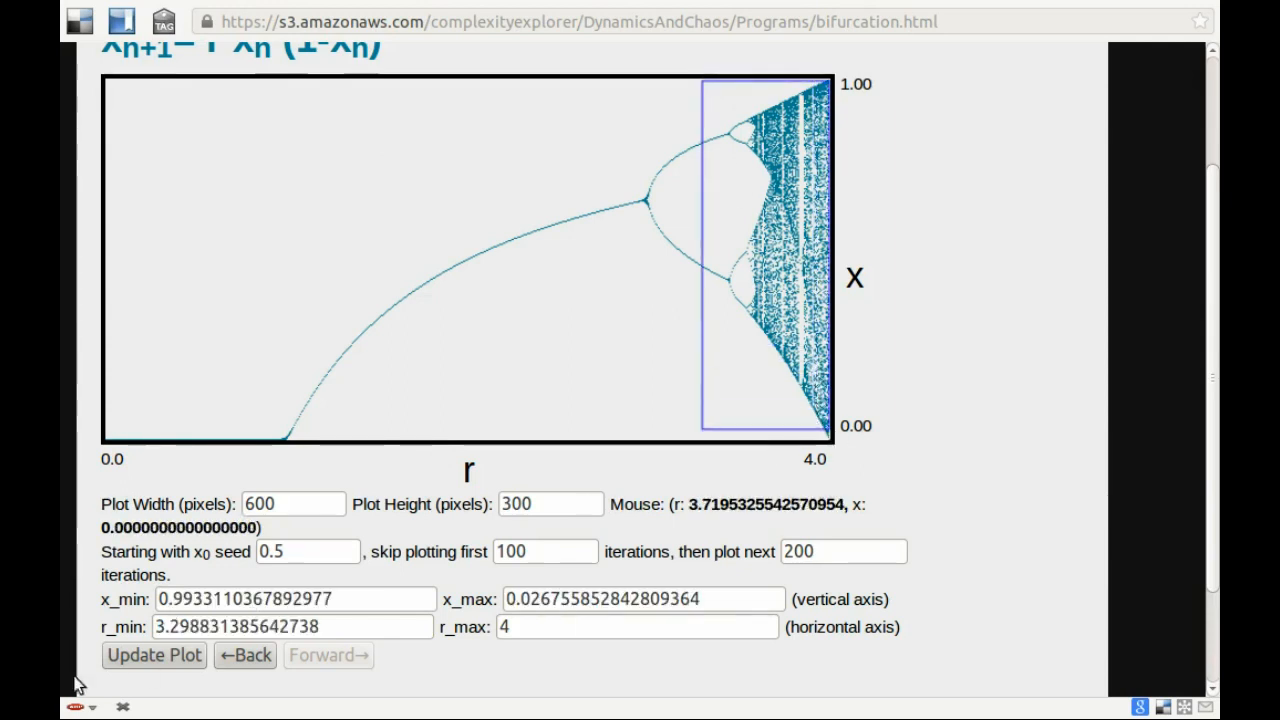
left_click(152, 656)
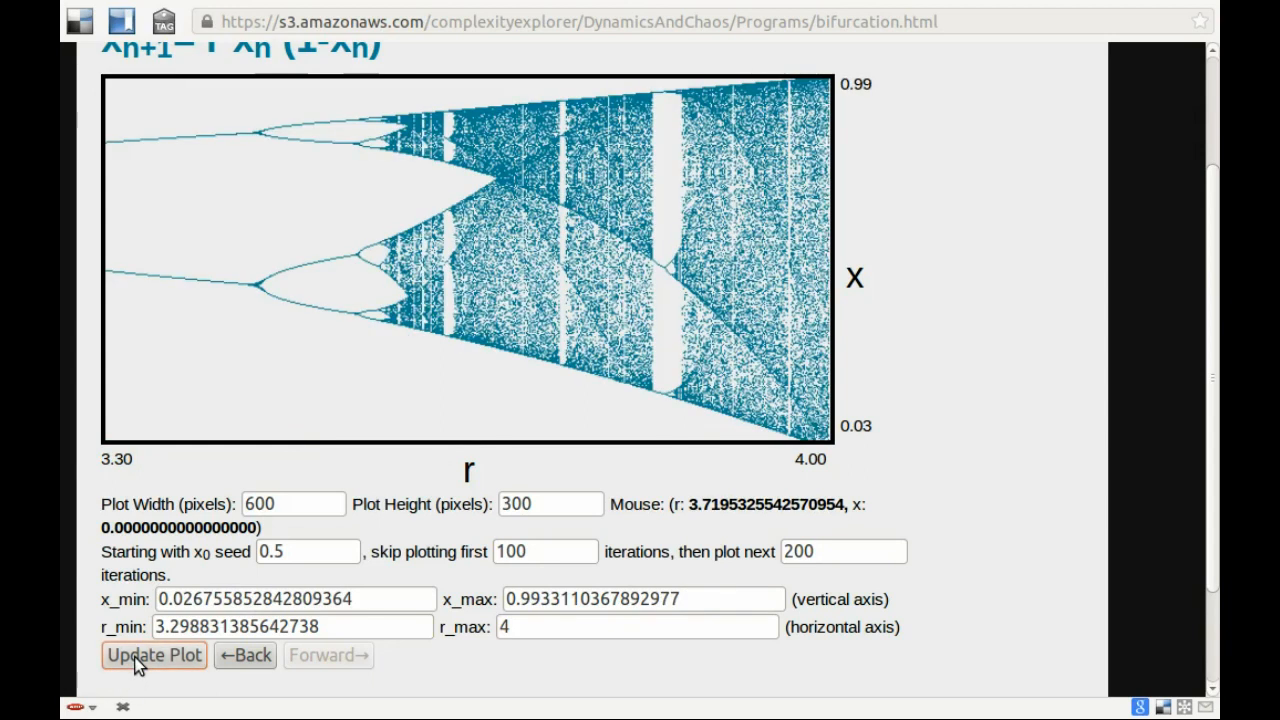
left_click(152, 656)
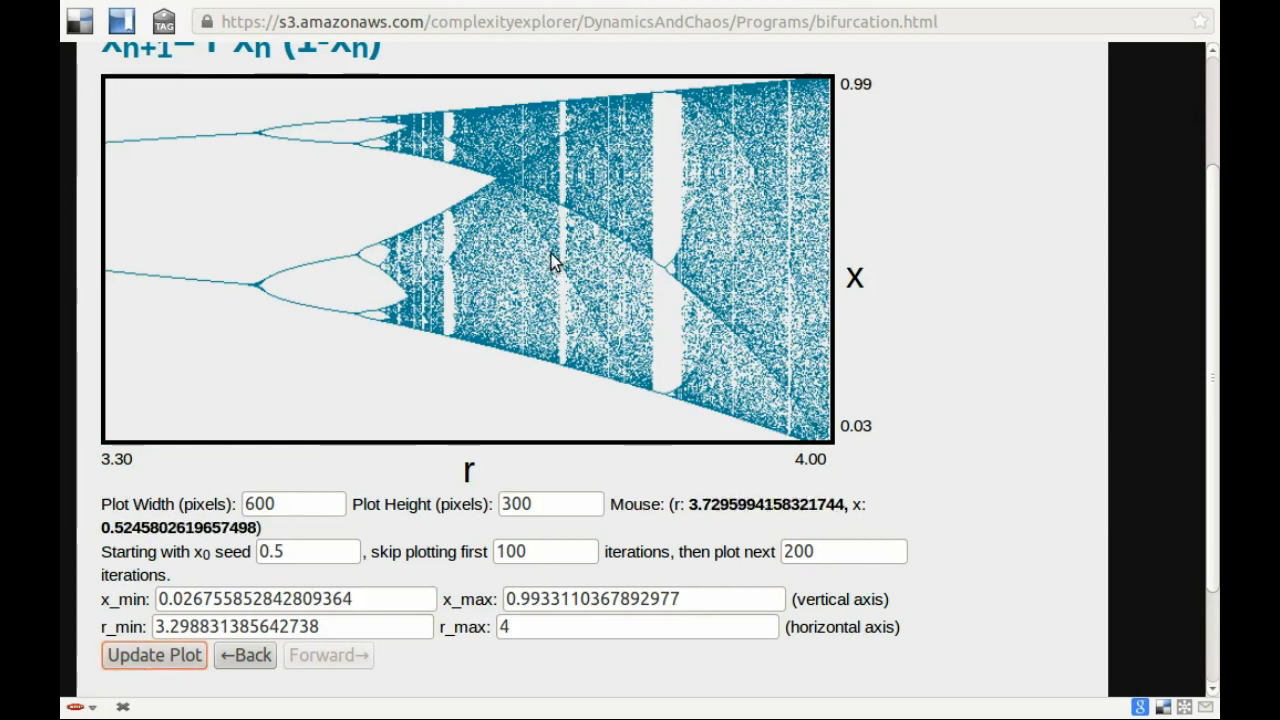
left_click_drag(556, 262, 576, 290)
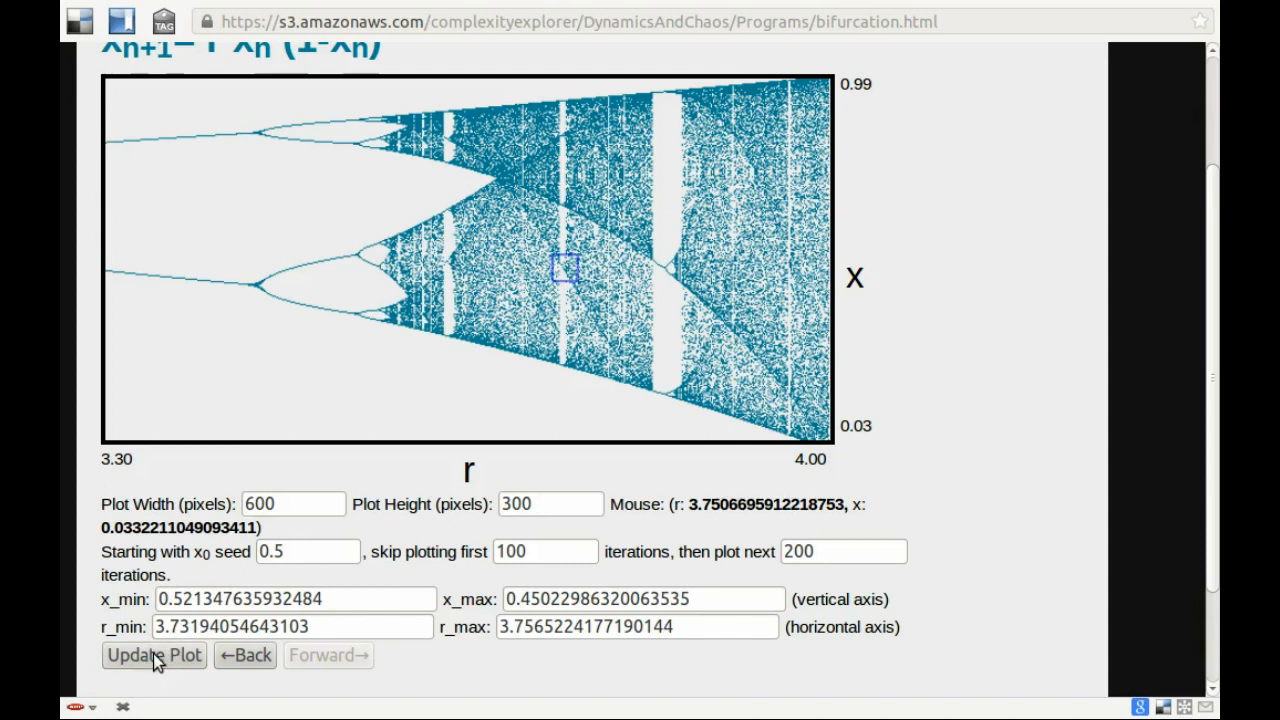
Zoom to r 3.7319–3.7565, then into the tiny cascade at r 3.74216–3.74360, x 0.4783–0.4880
left_click(152, 656)
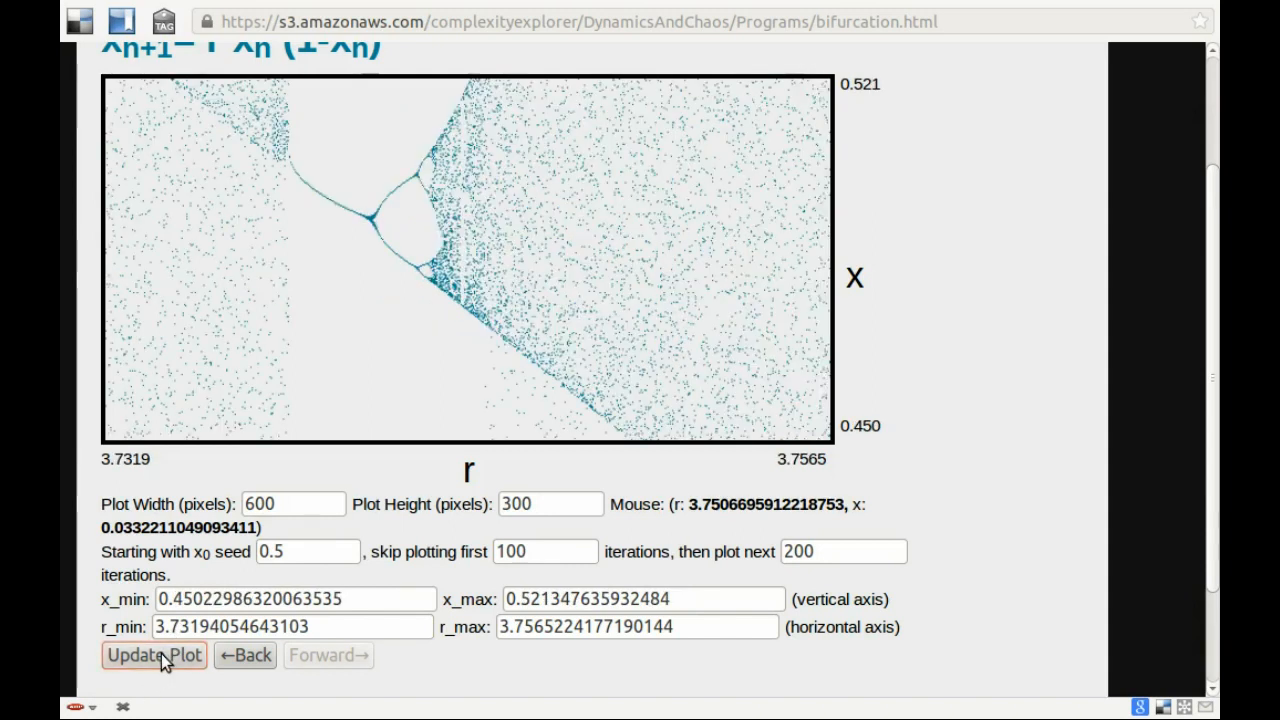
mouse_move(392, 290)
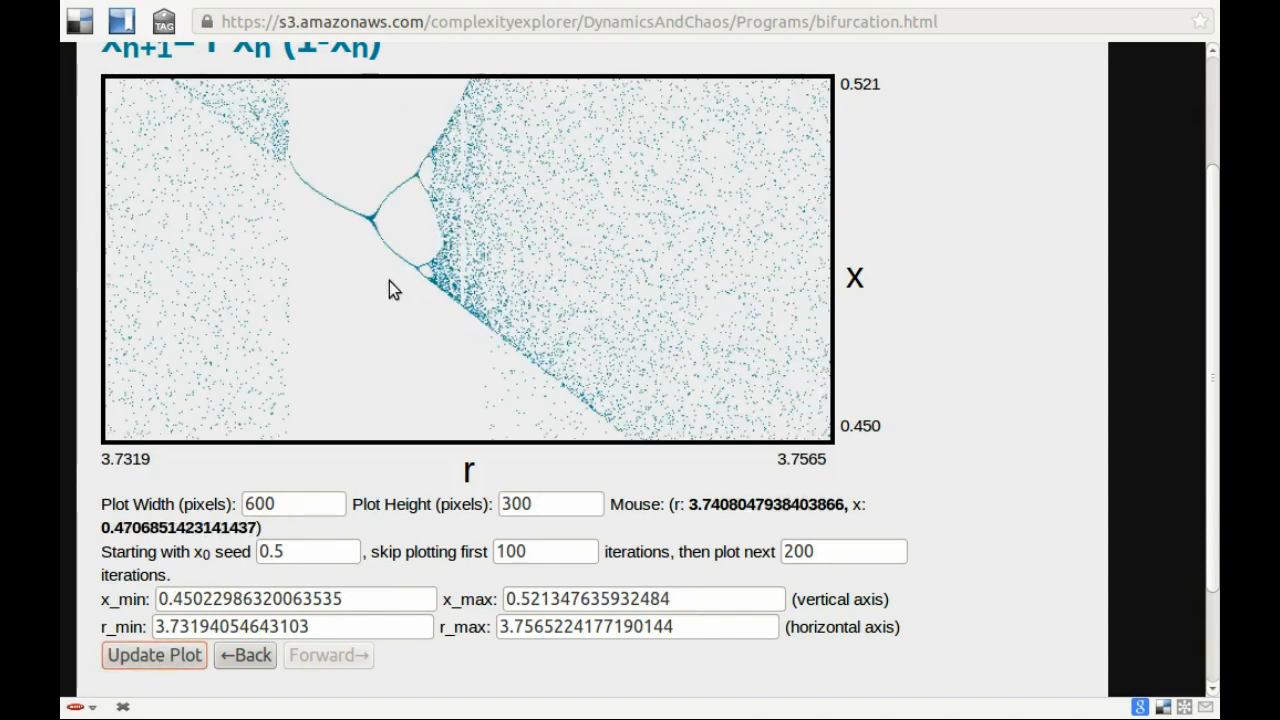
left_click_drag(404, 248, 448, 298)
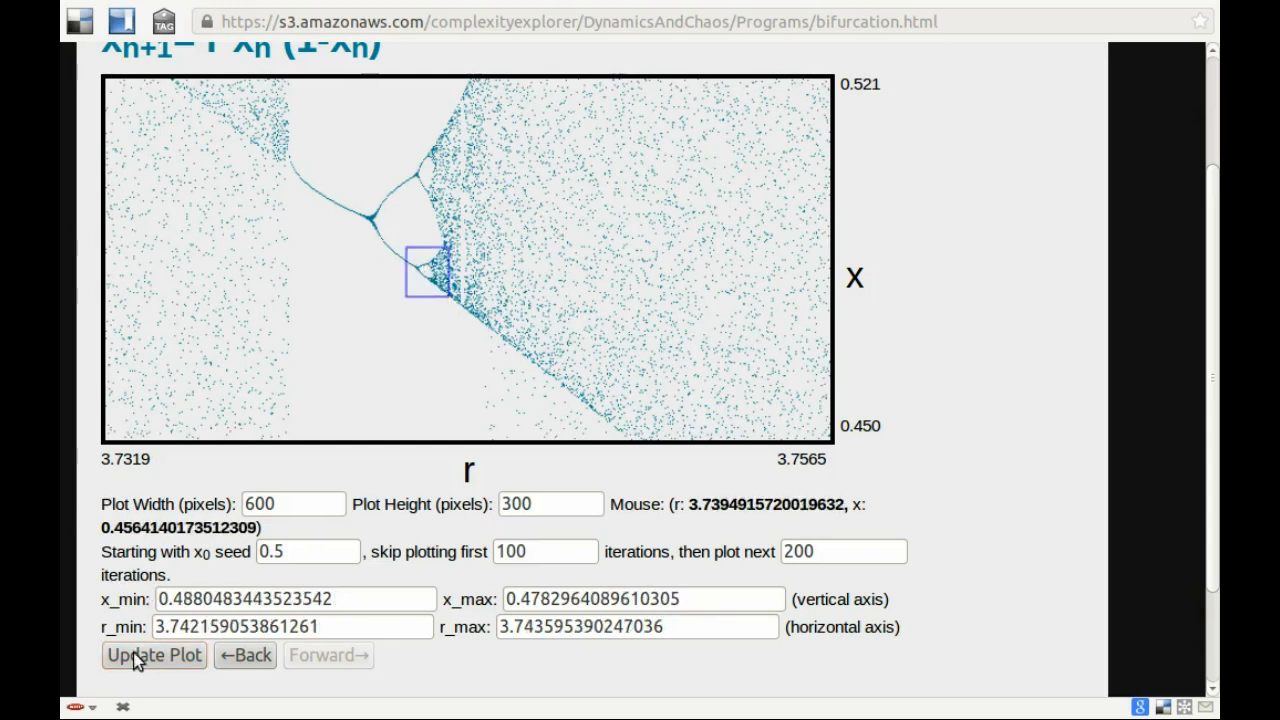
left_click(152, 656)
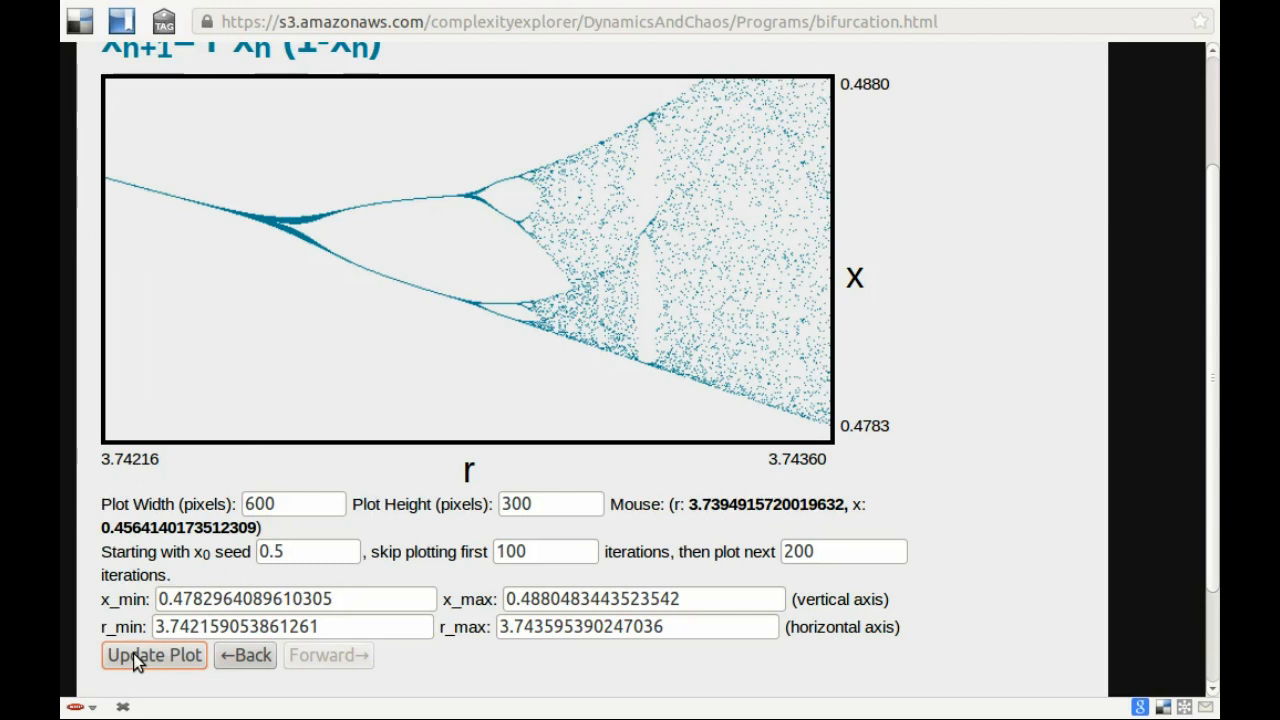
left_click(152, 656)
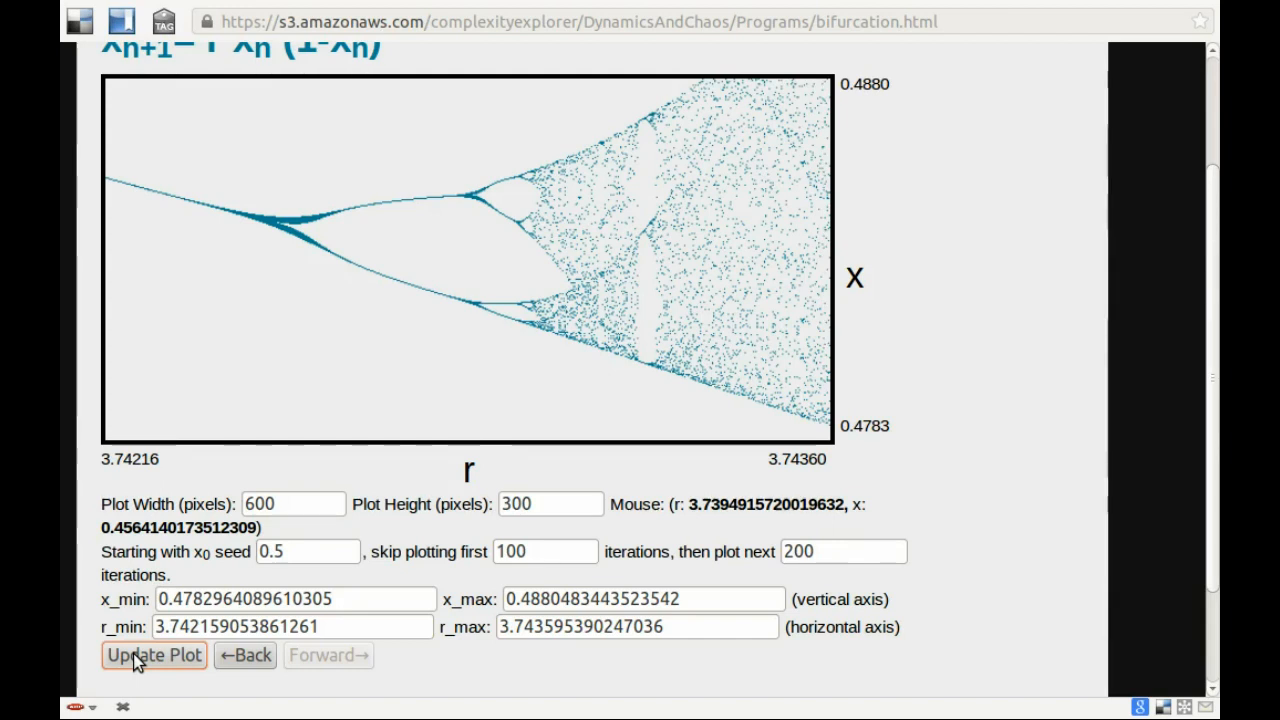
left_click(152, 656)
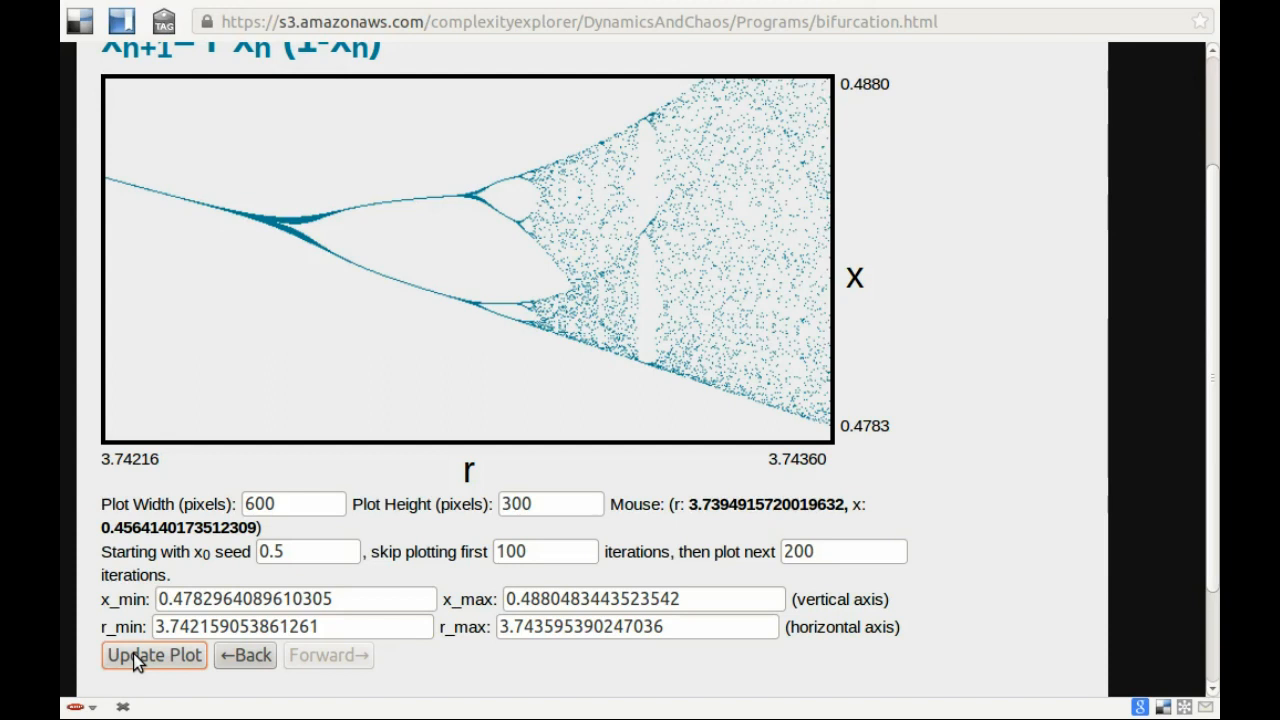
mouse_move(164, 640)
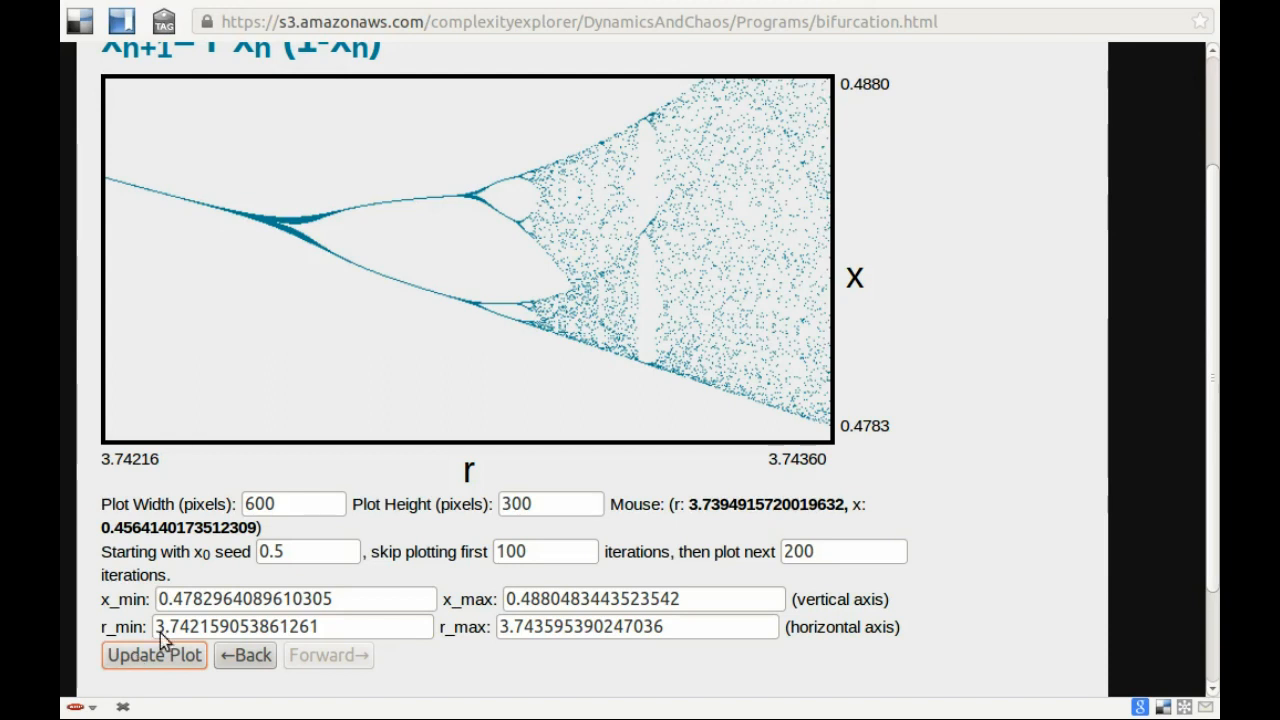
mouse_move(708, 418)
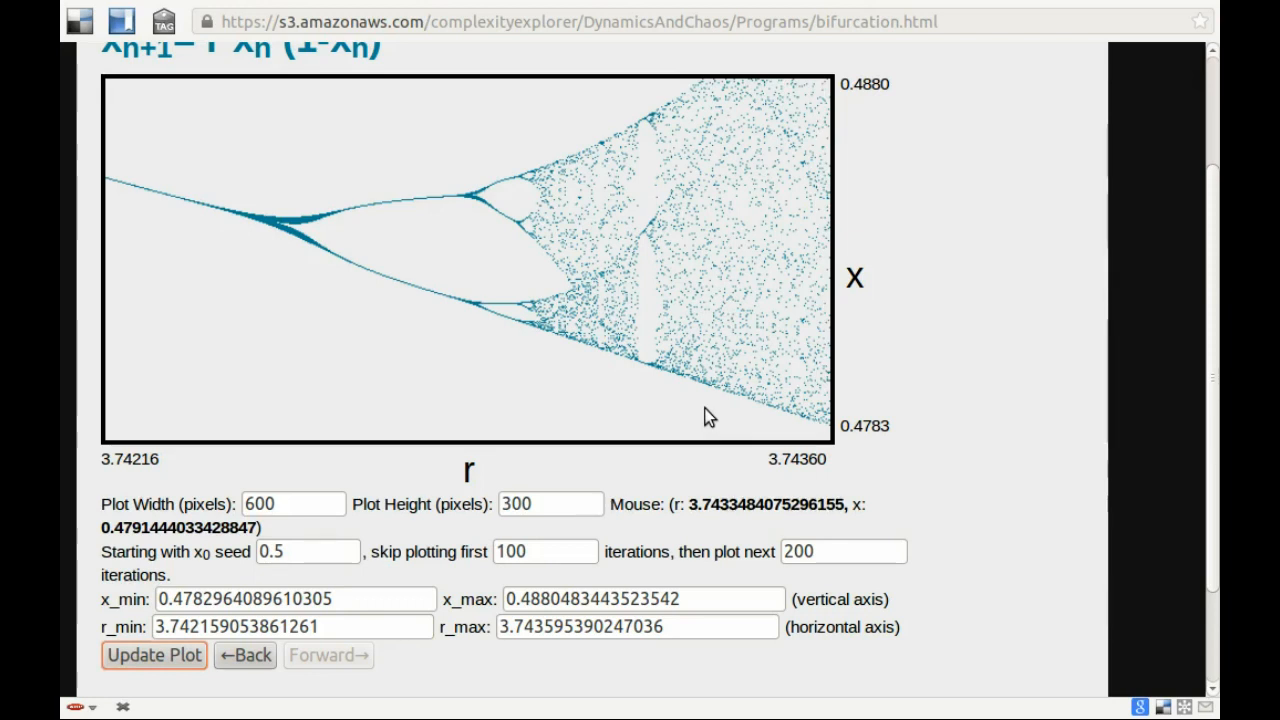
mouse_move(848, 448)
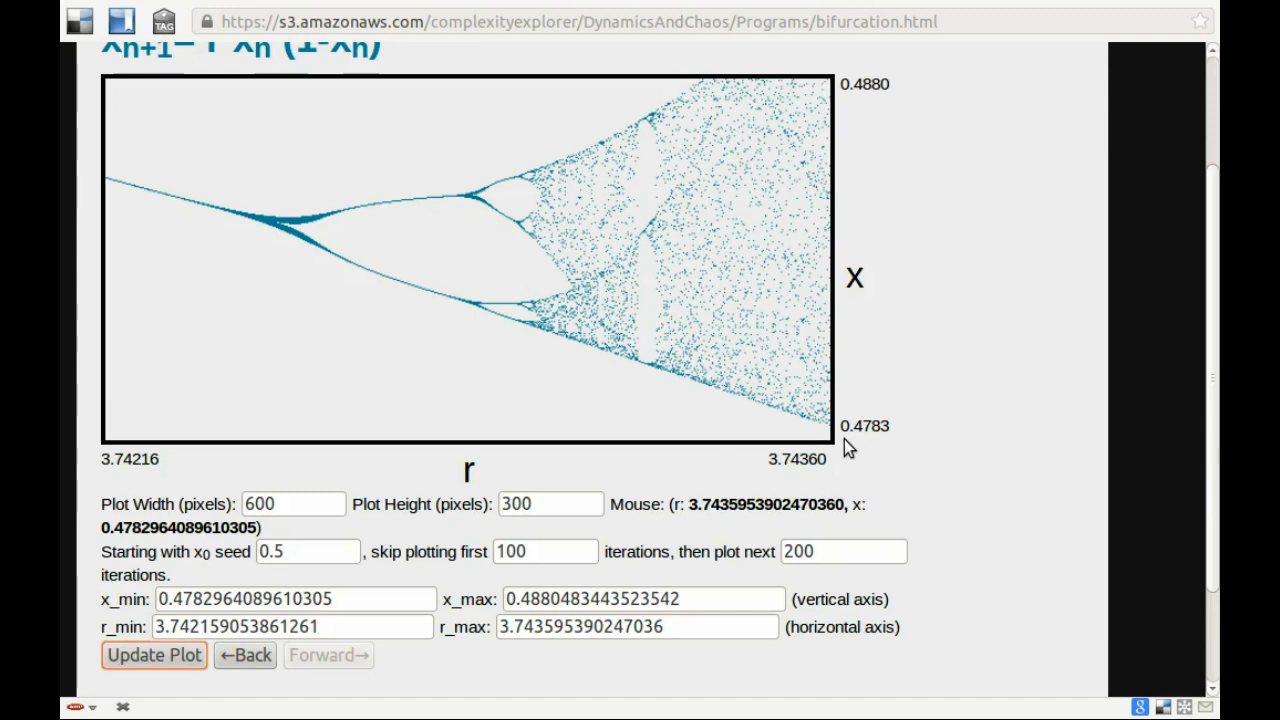
mouse_move(720, 590)
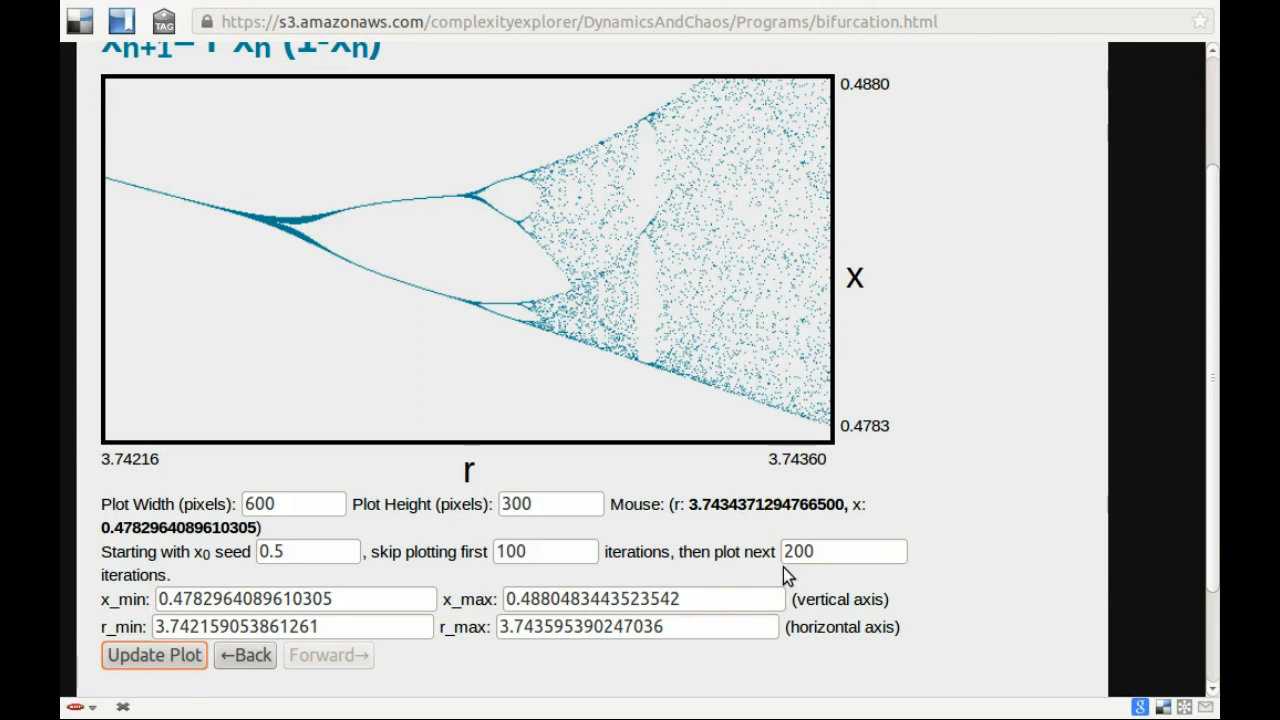
mouse_move(724, 414)
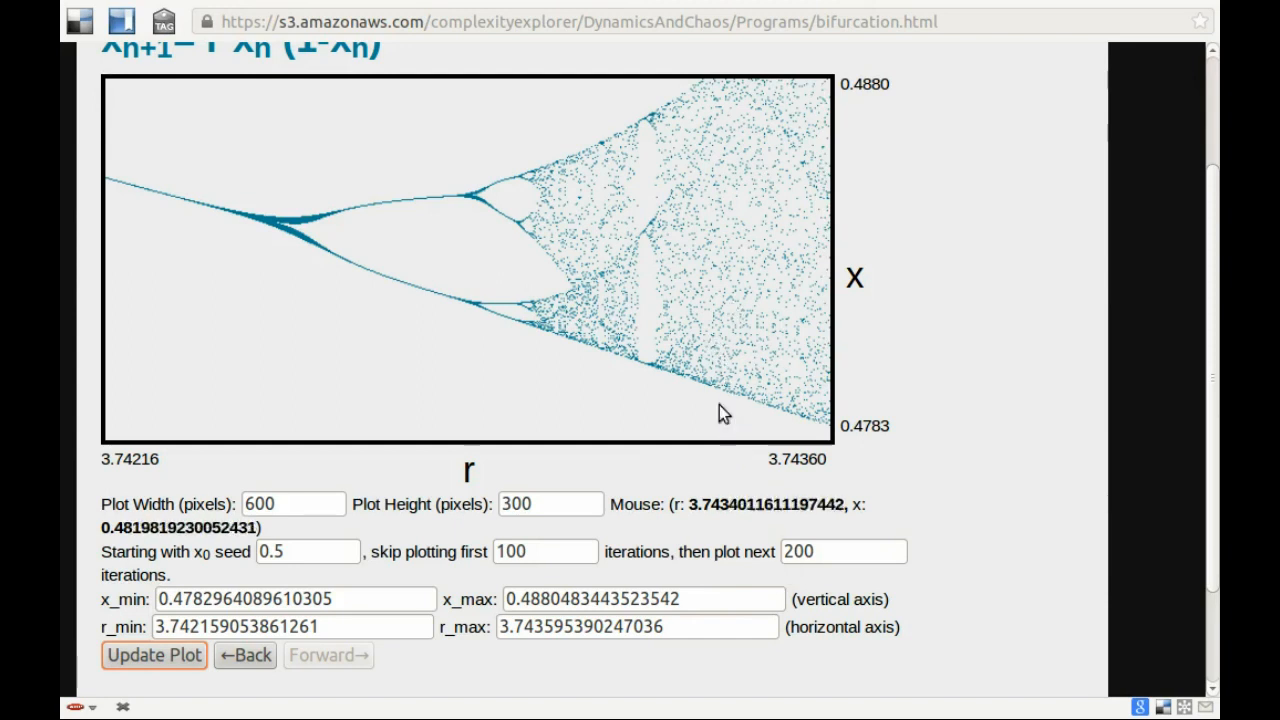
mouse_move(724, 424)
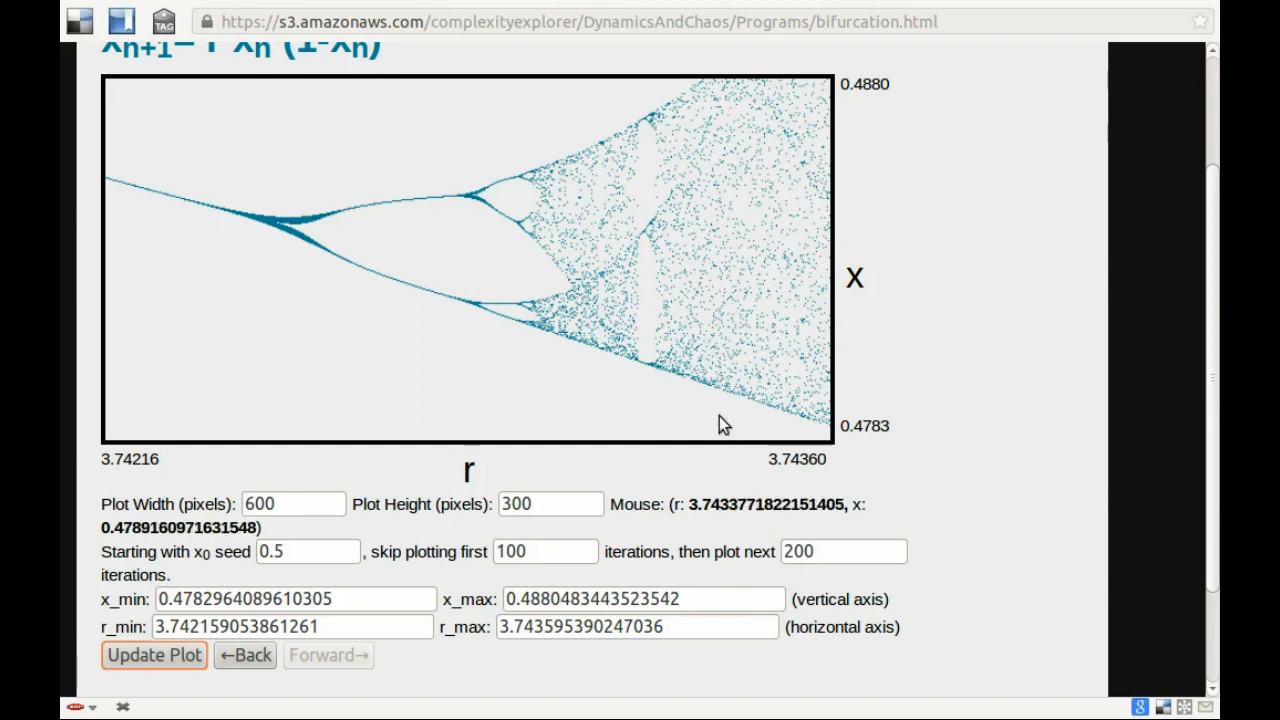
mouse_move(740, 158)
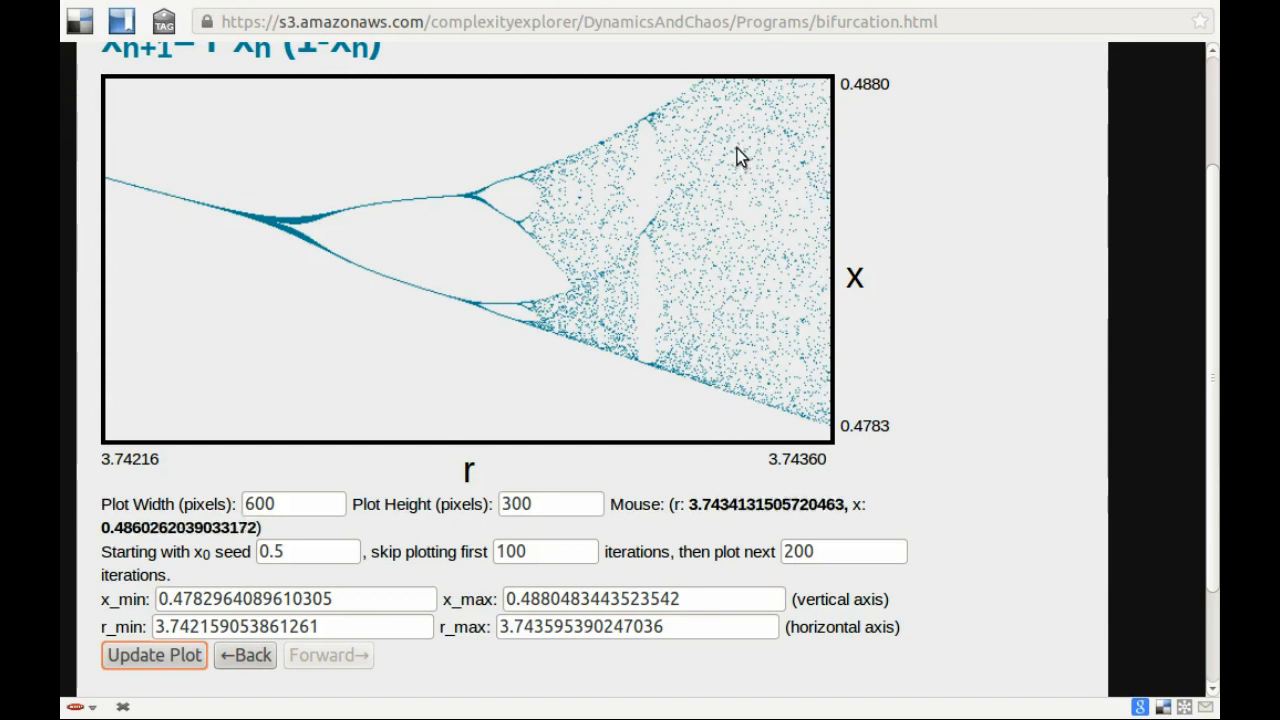
mouse_move(736, 276)
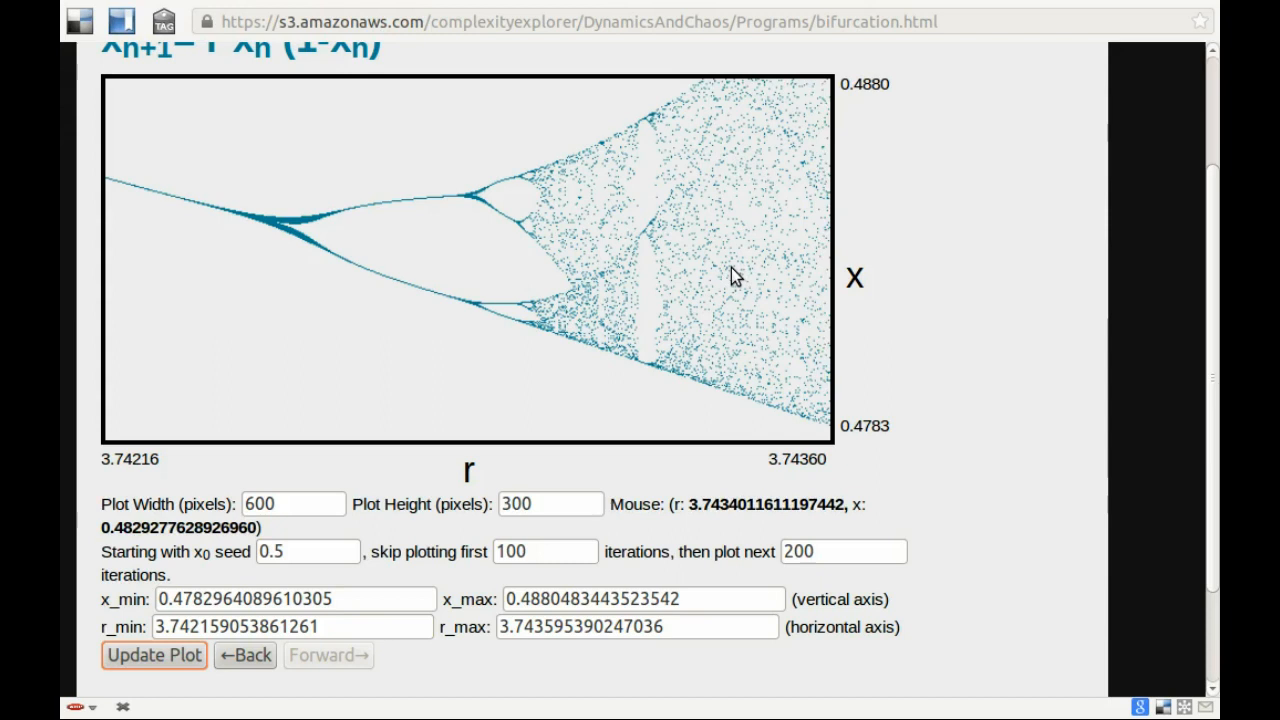
mouse_move(772, 192)
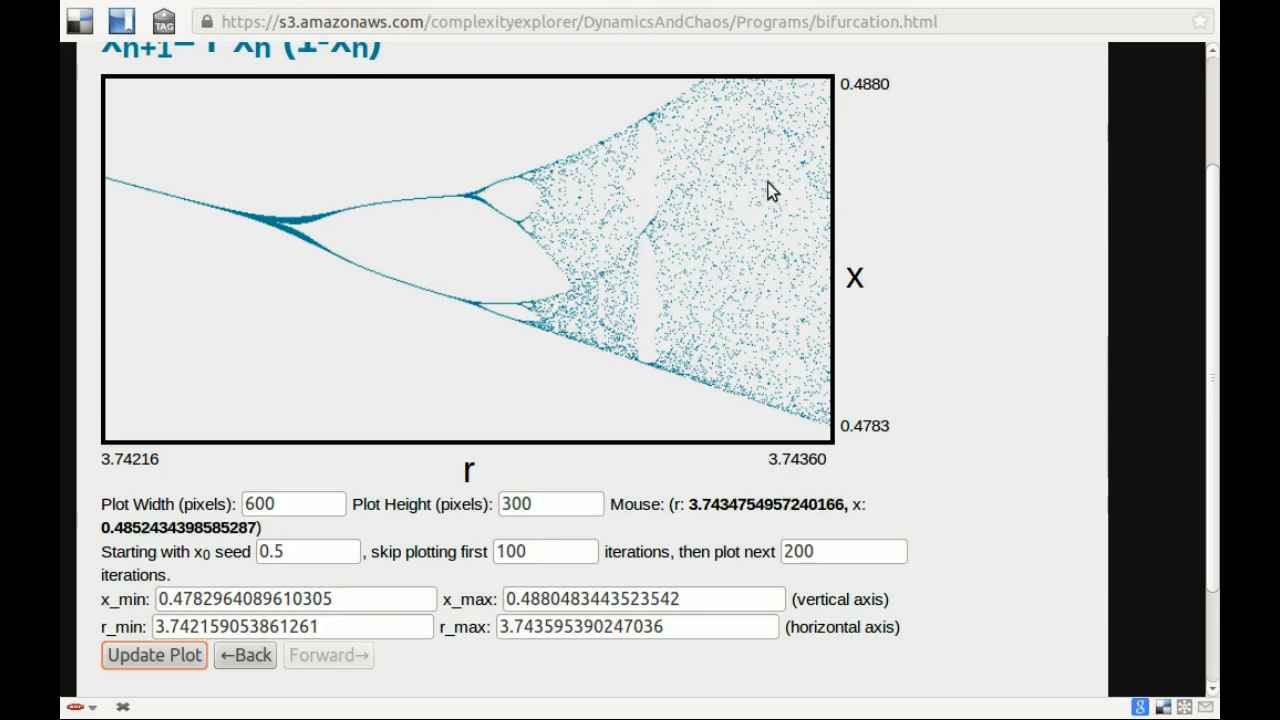
mouse_move(866, 540)
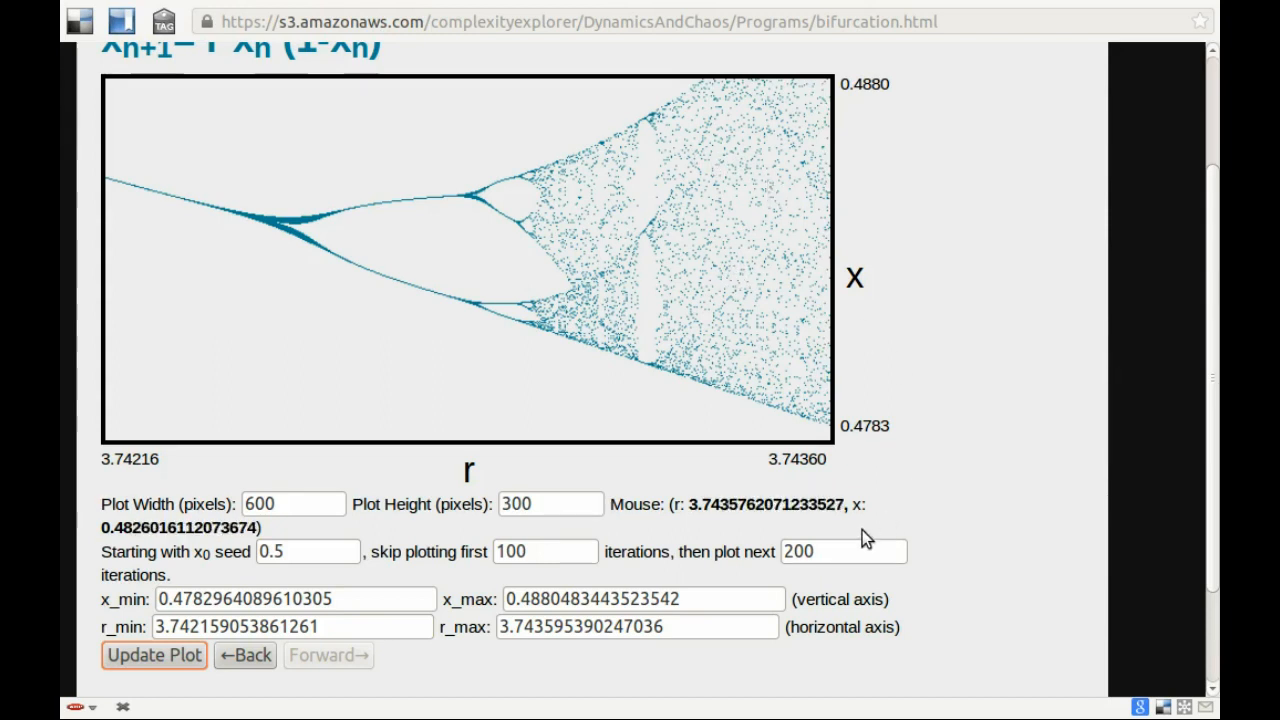
Set 'then plot next' to 2000 iterations and redraw the r 3.74216–3.74360 view denser
left_click(844, 552)
type("0")
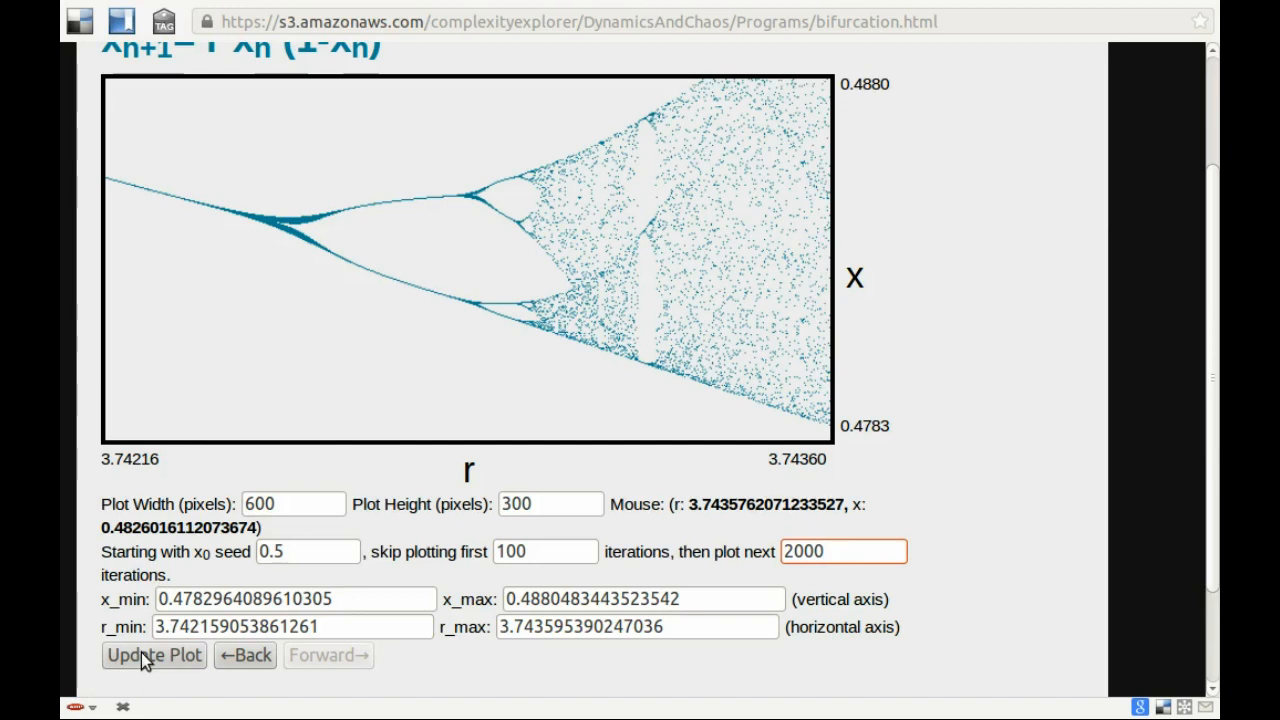
left_click(152, 656)
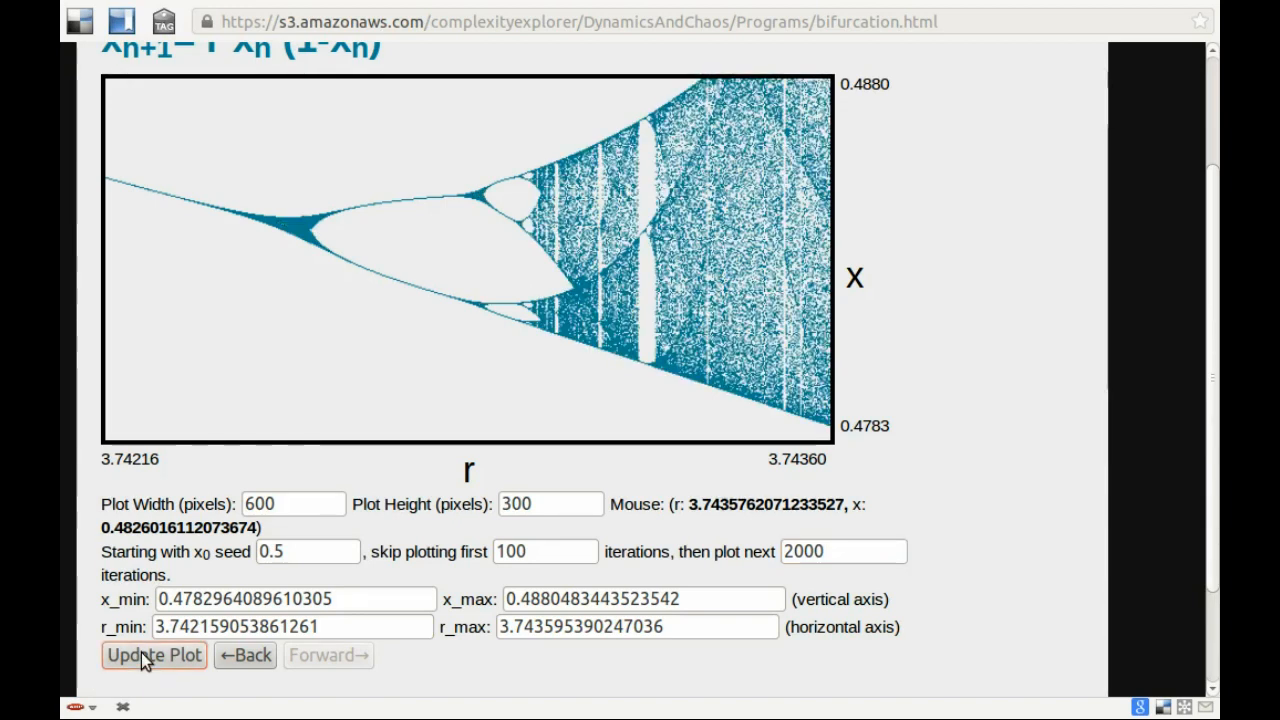
left_click(152, 656)
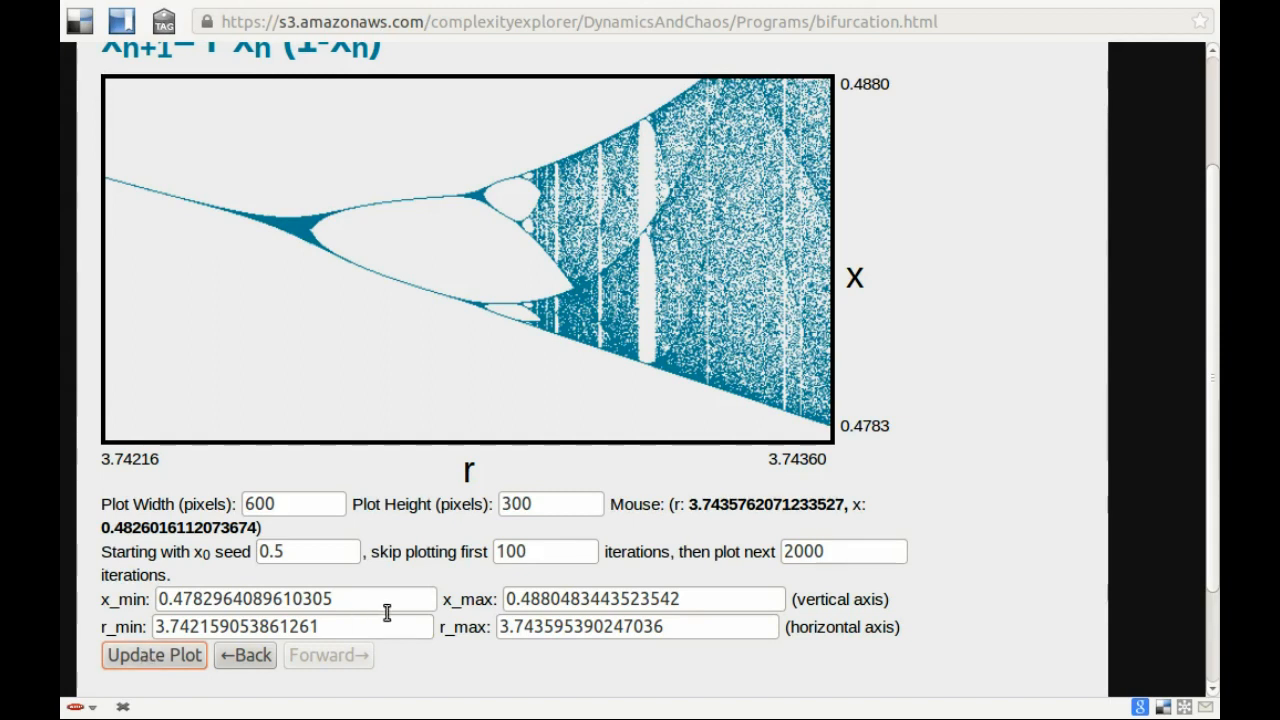
mouse_move(844, 444)
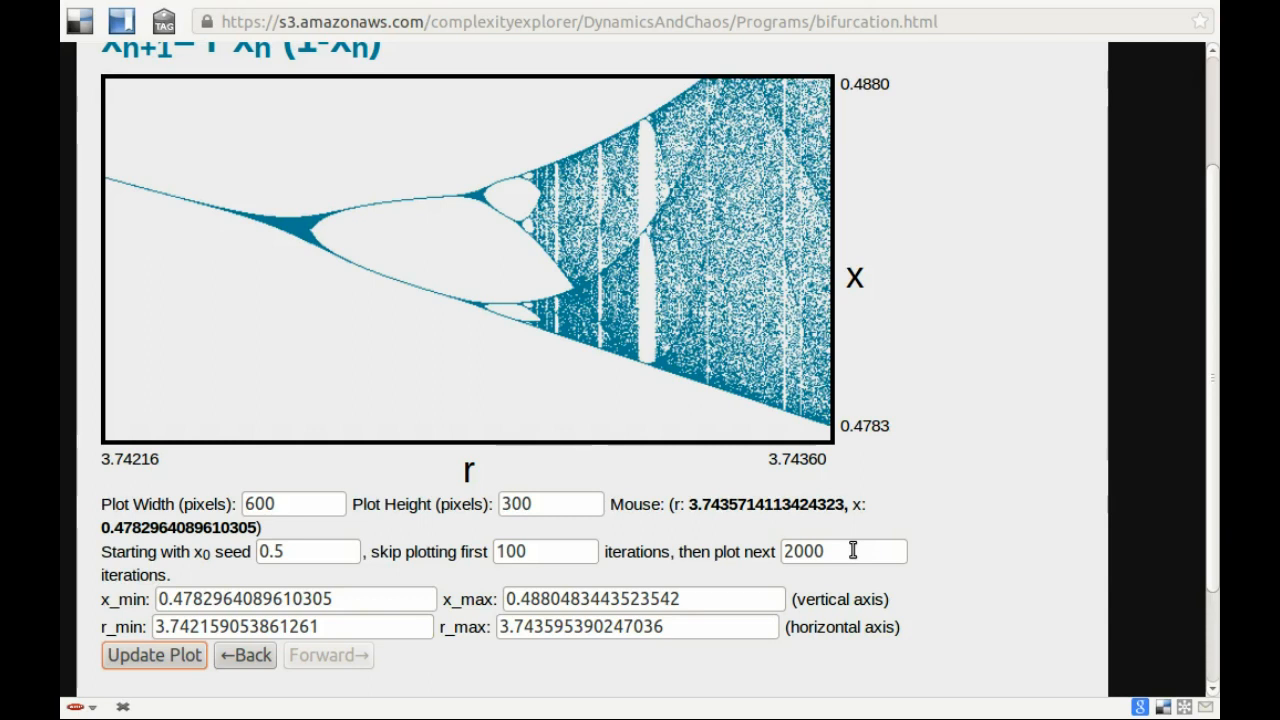
mouse_move(732, 308)
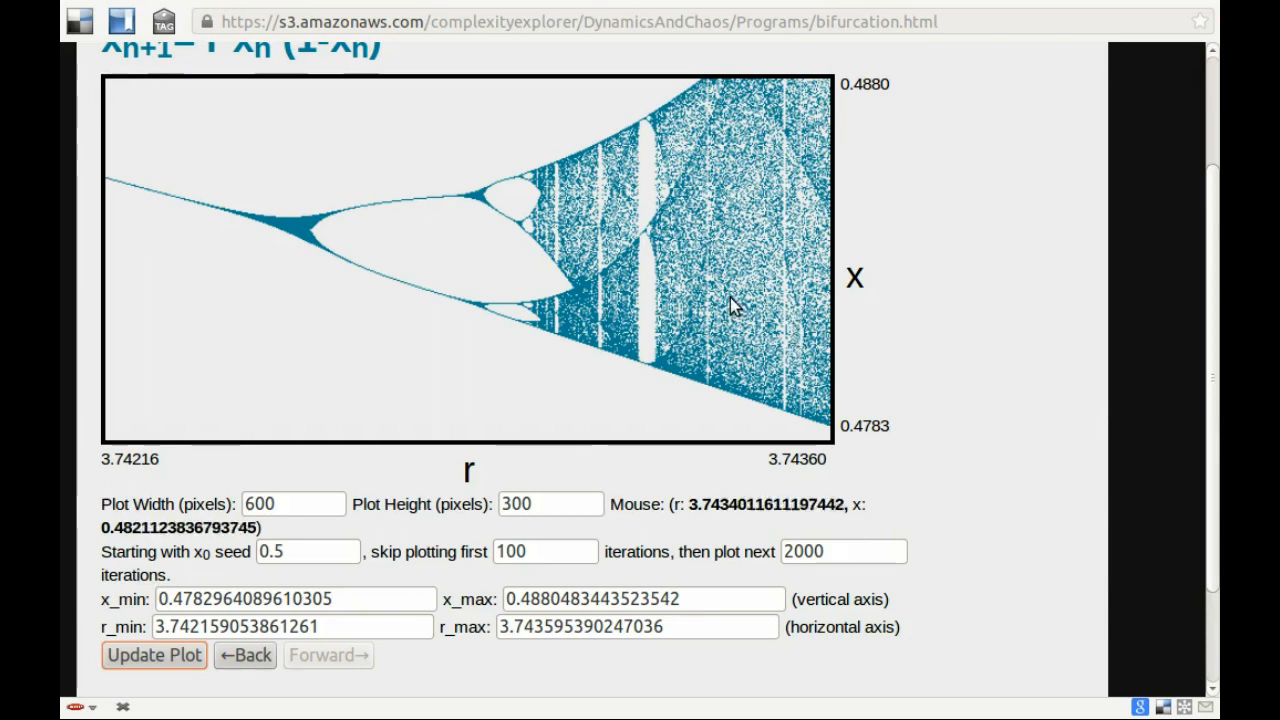
mouse_move(744, 196)
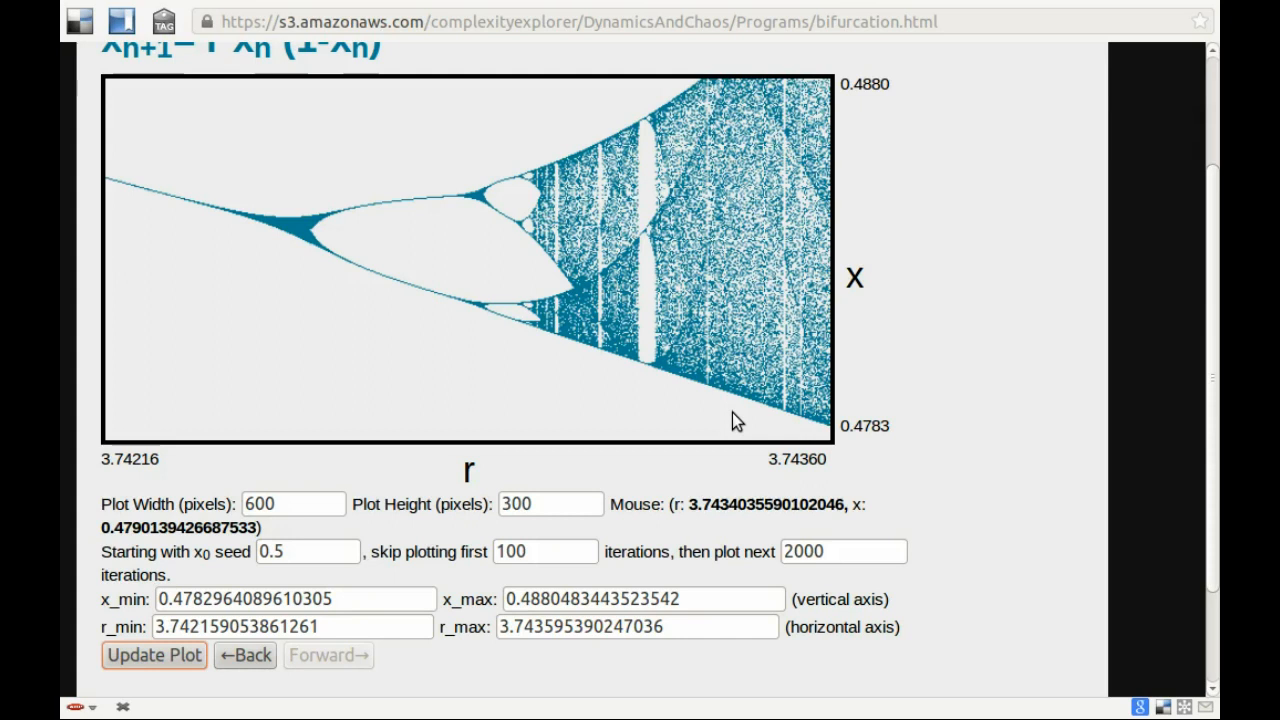
mouse_move(738, 572)
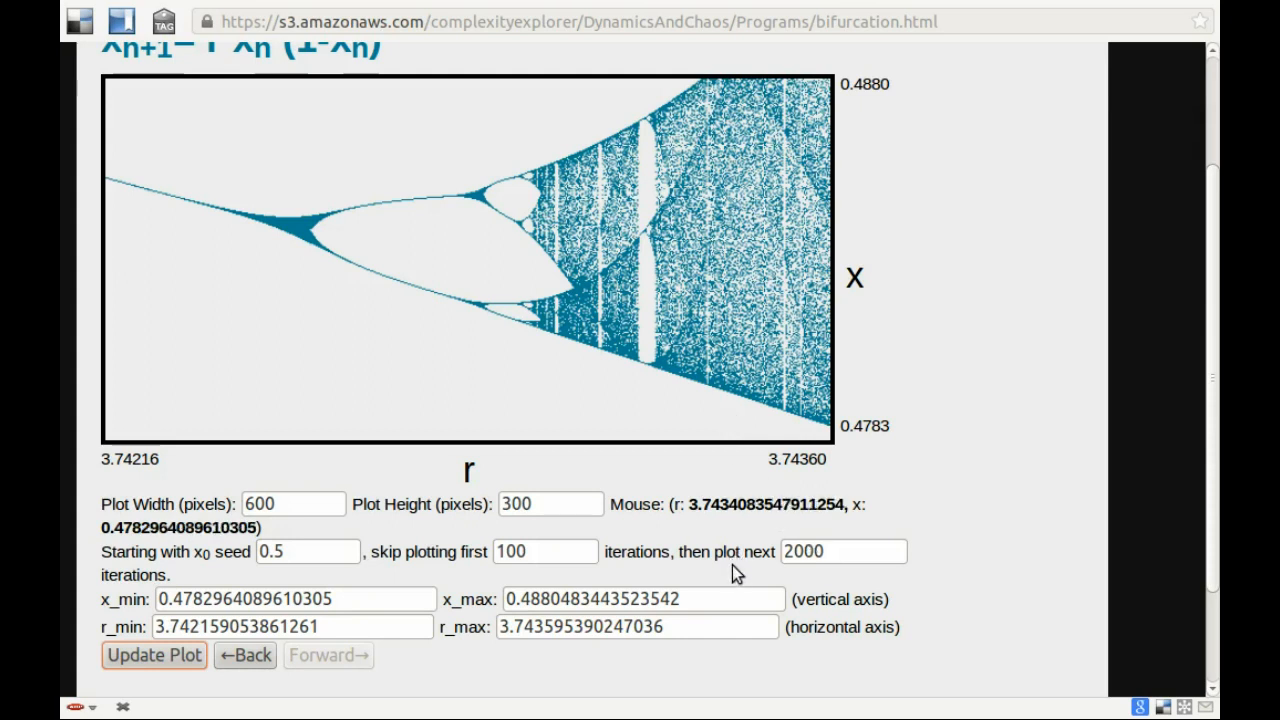
mouse_move(720, 560)
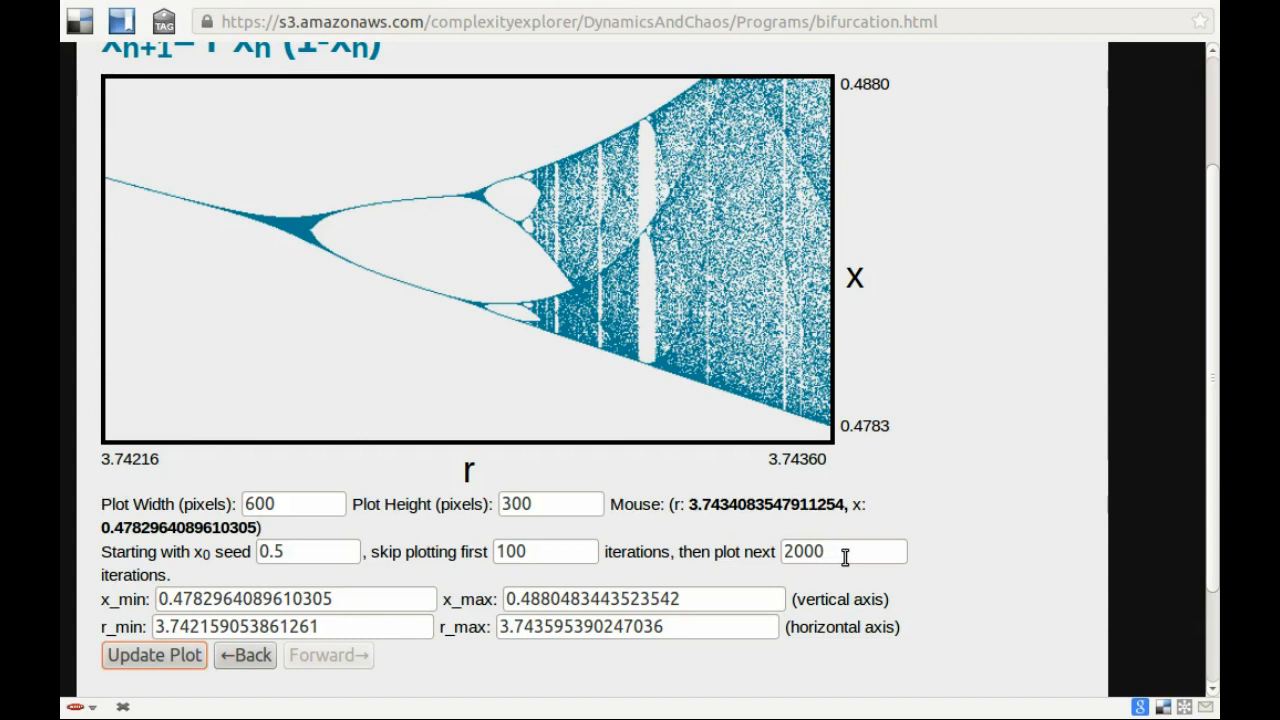
mouse_move(756, 324)
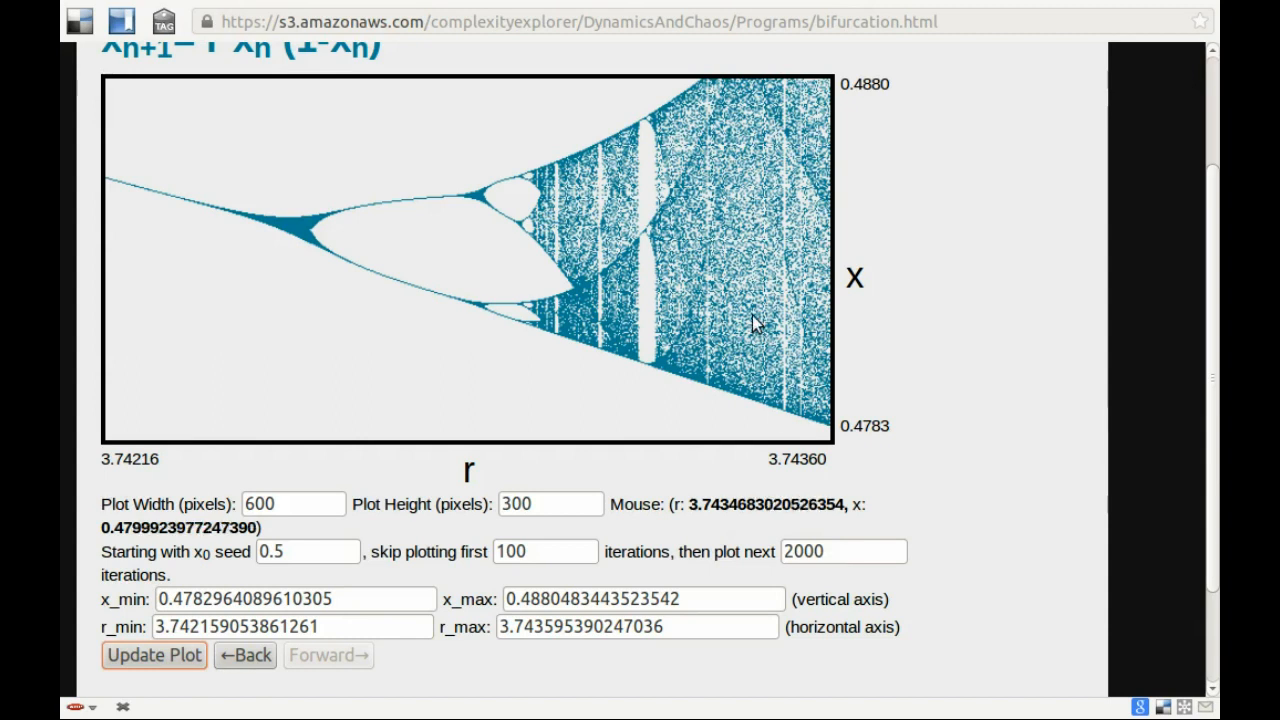
mouse_move(722, 166)
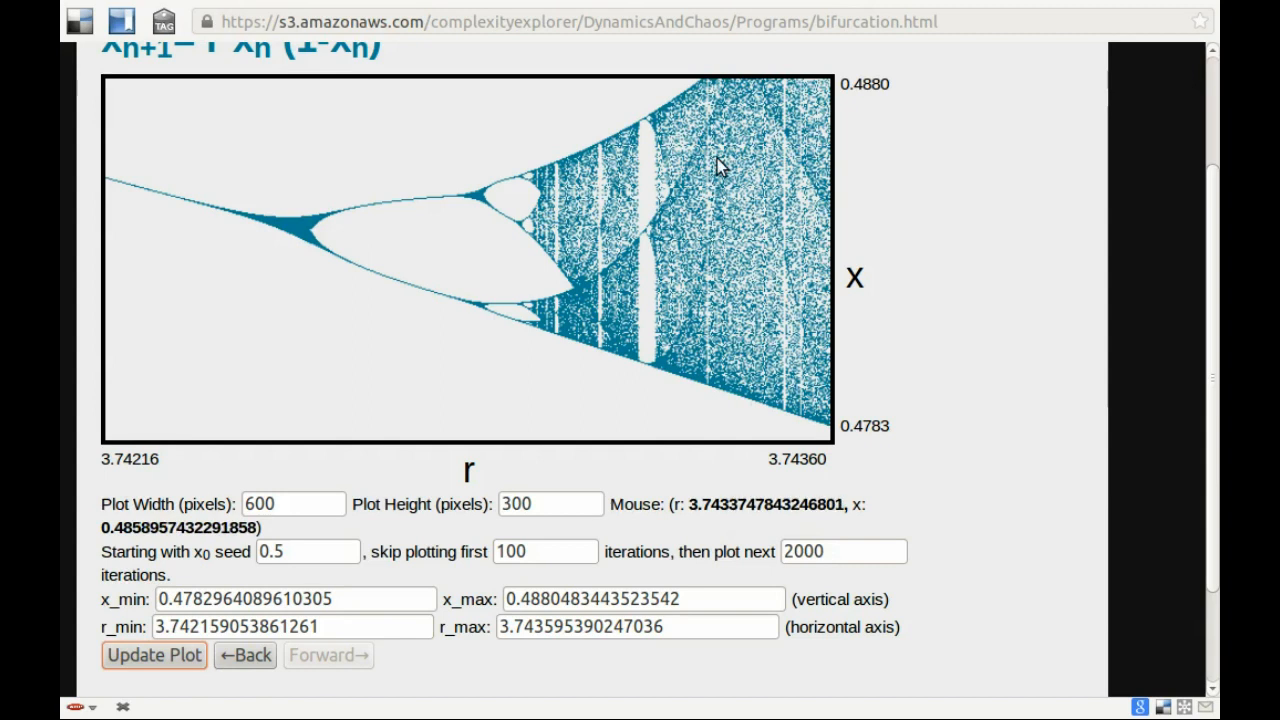
mouse_move(750, 84)
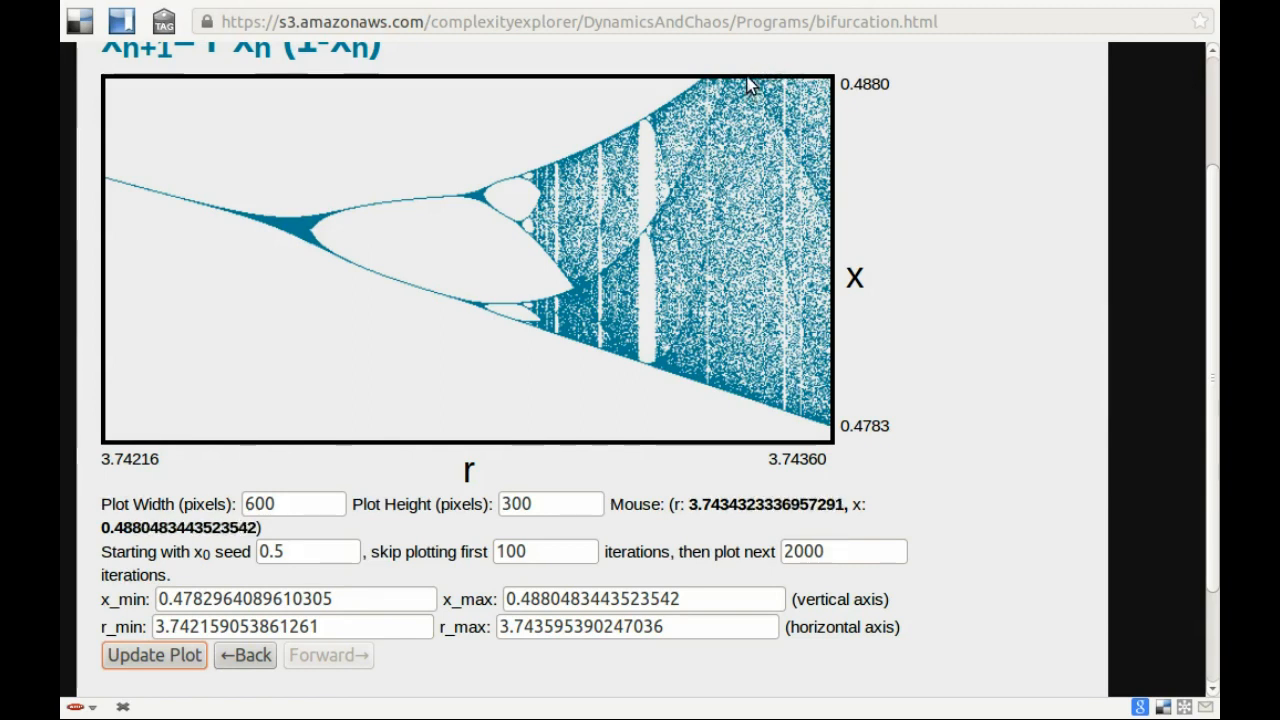
mouse_move(756, 108)
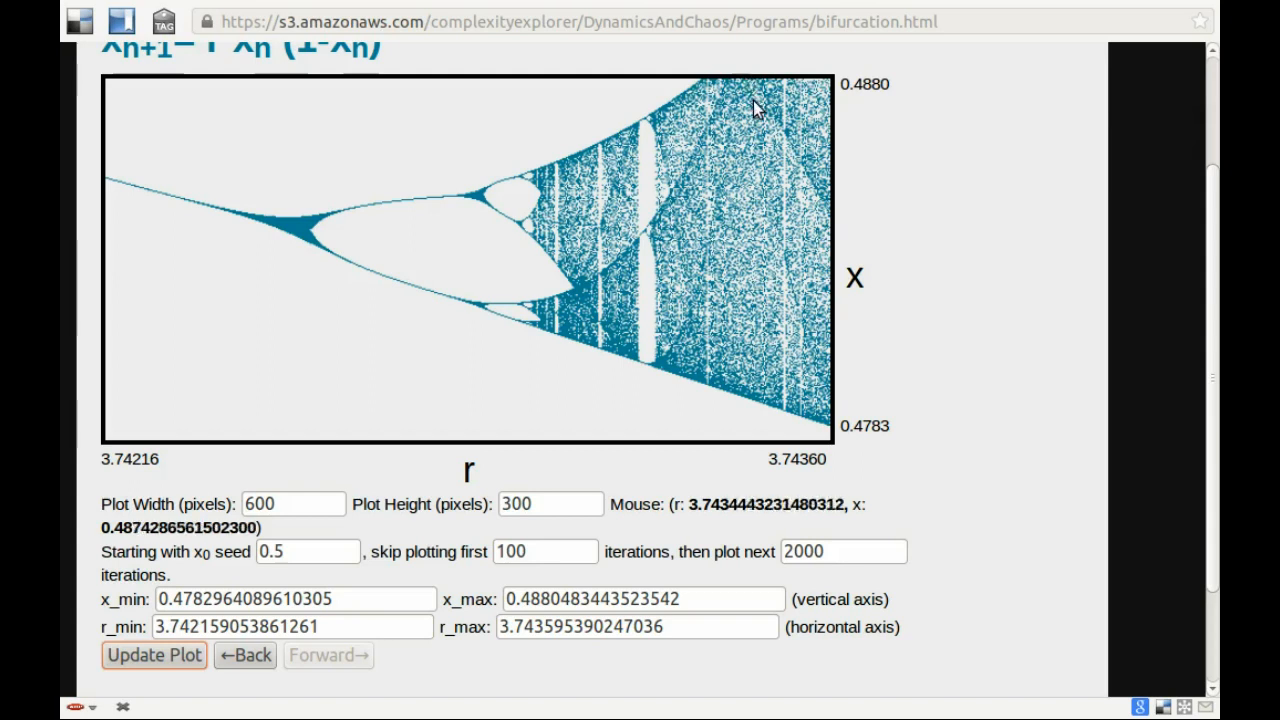
mouse_move(742, 108)
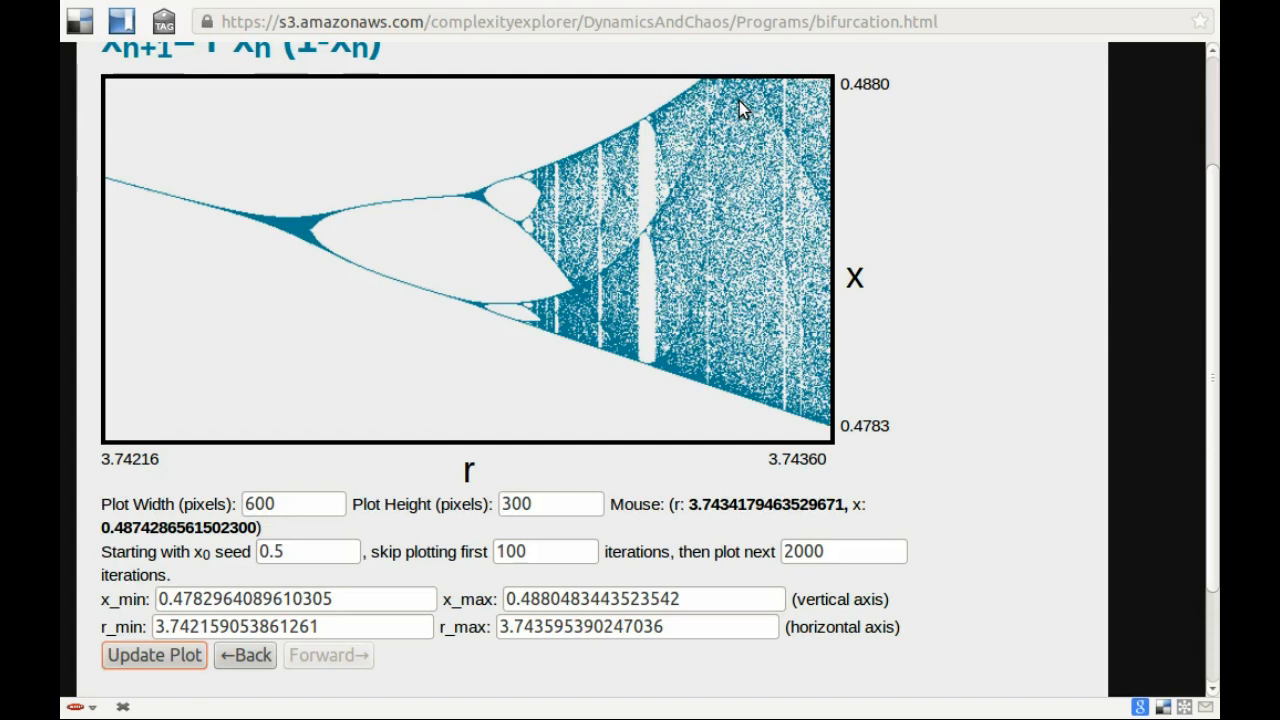
mouse_move(838, 532)
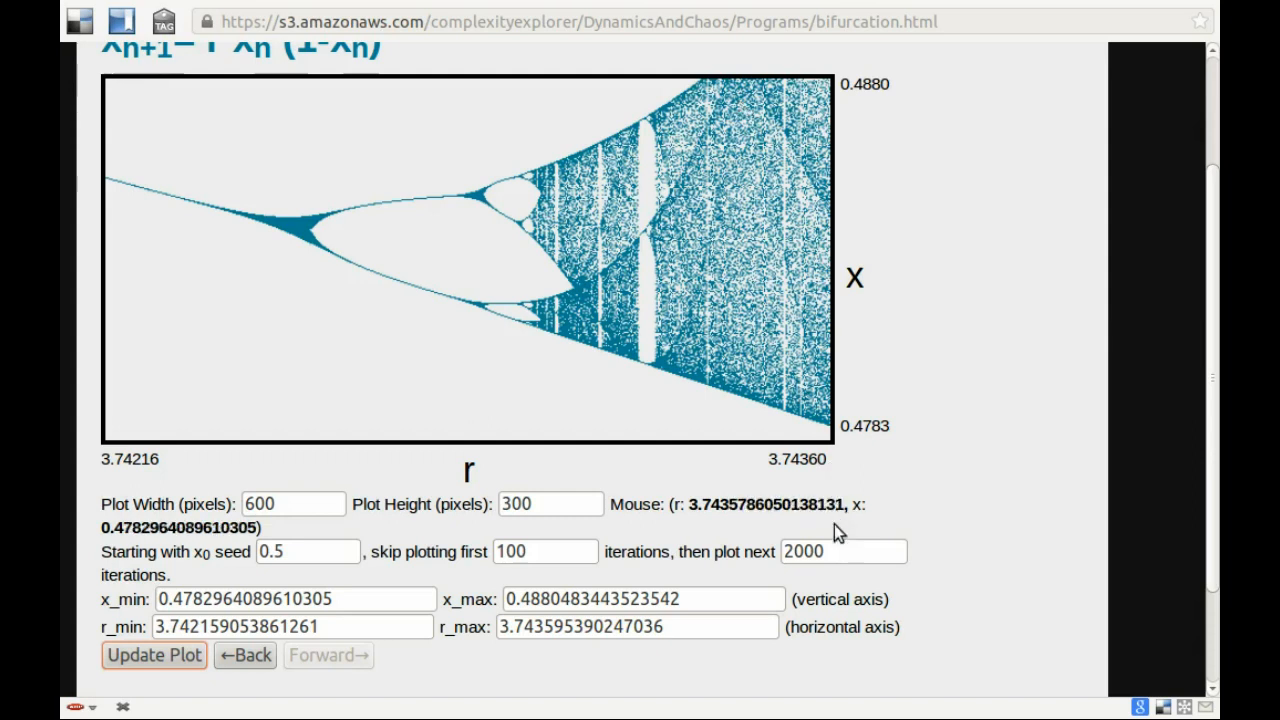
Raise 'then plot next' from 2000 to 20000 and redraw the r 3.74216–3.74360 cascade nearly solid
left_click(844, 552)
type("0")
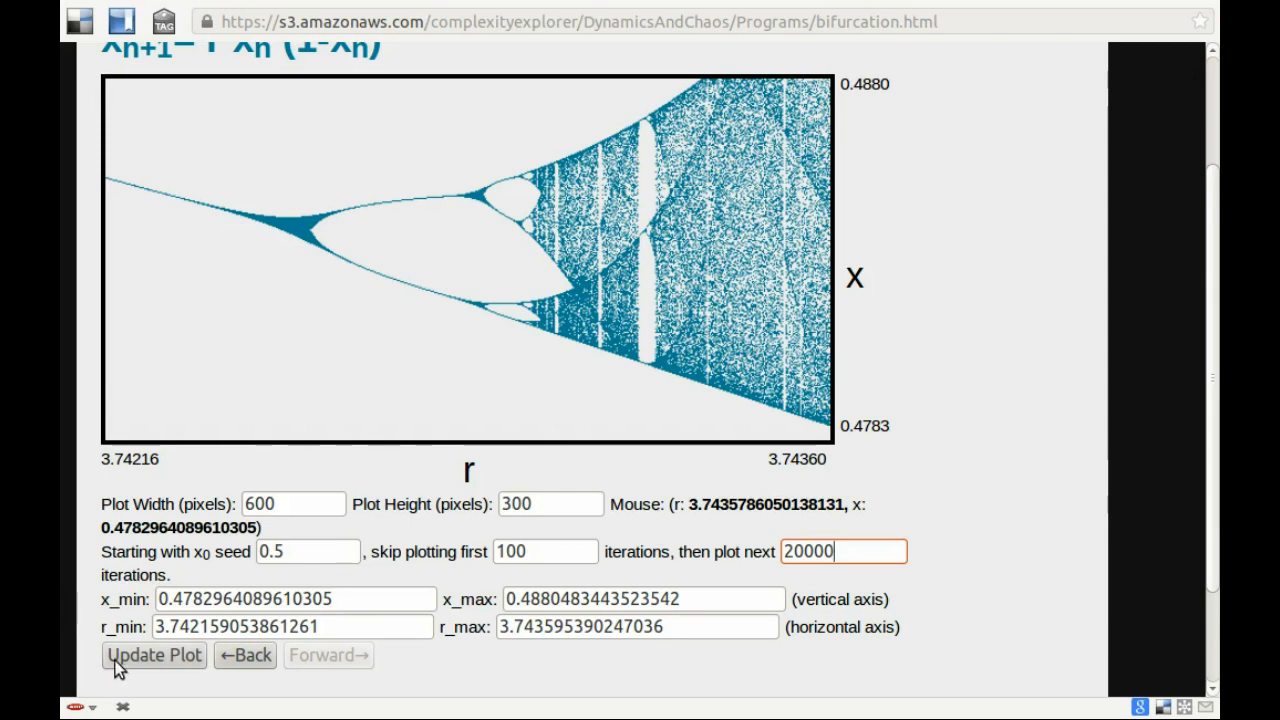
left_click(152, 656)
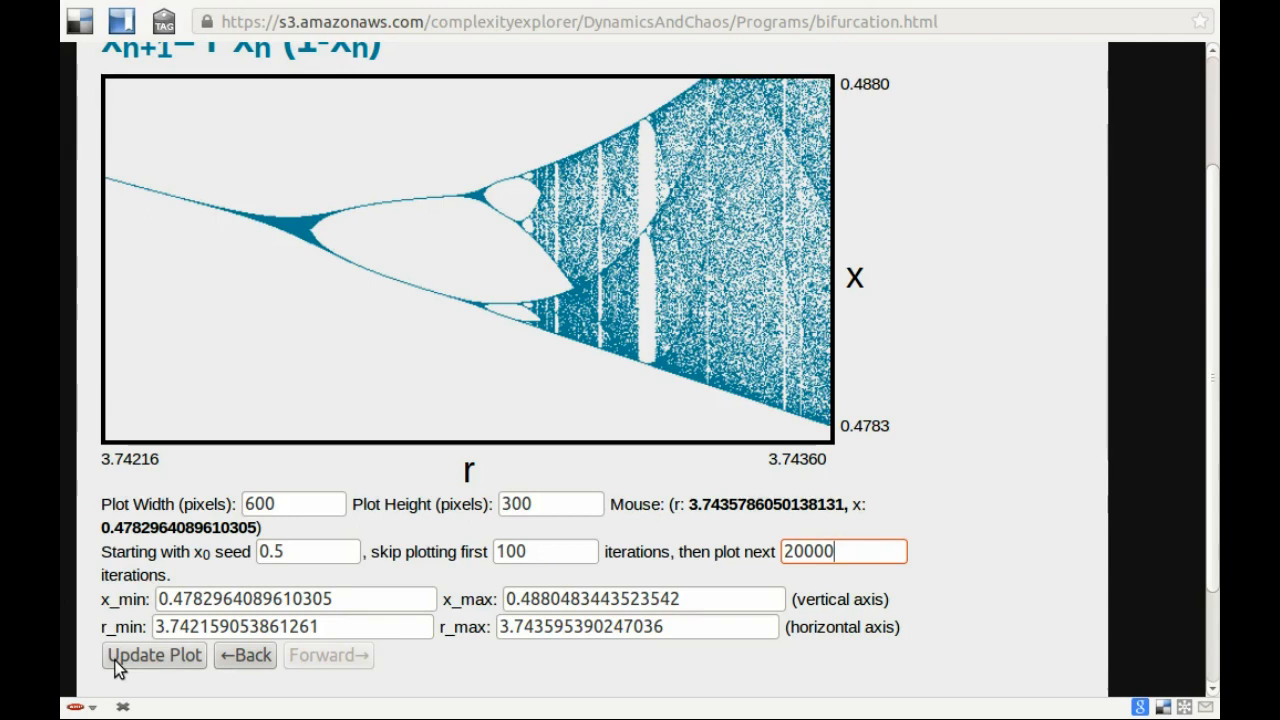
left_click(154, 656)
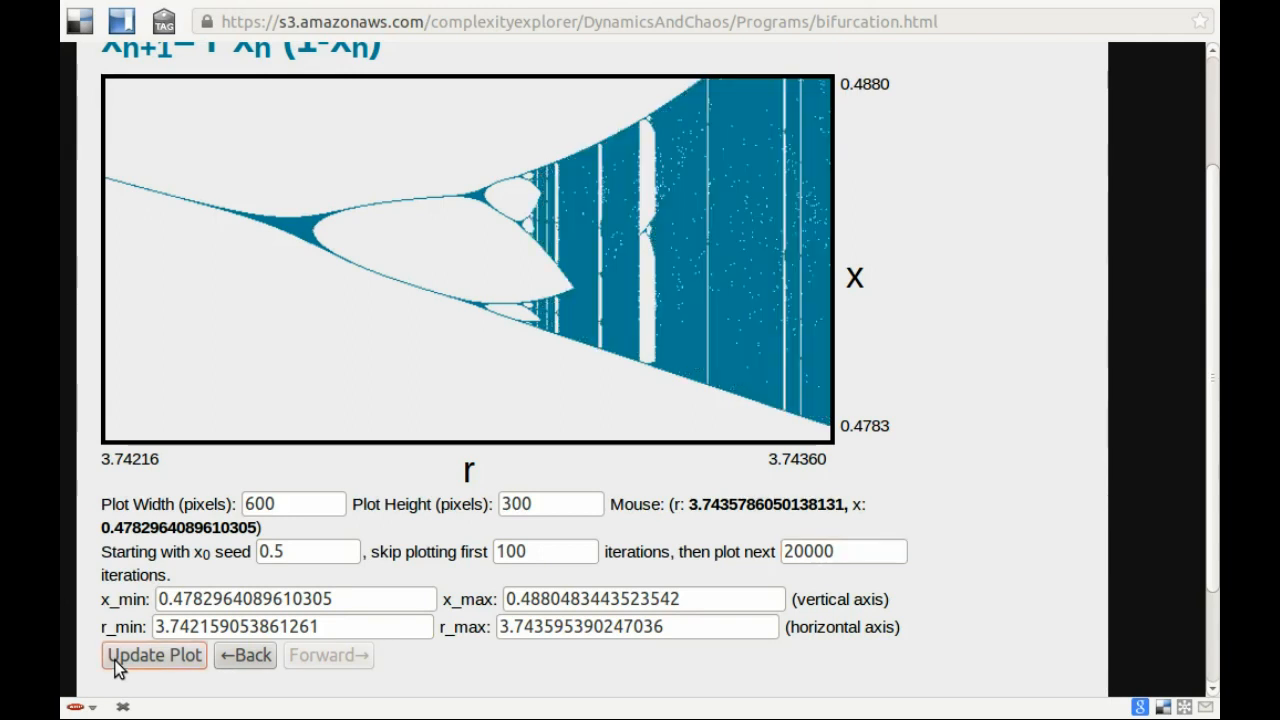
left_click(152, 656)
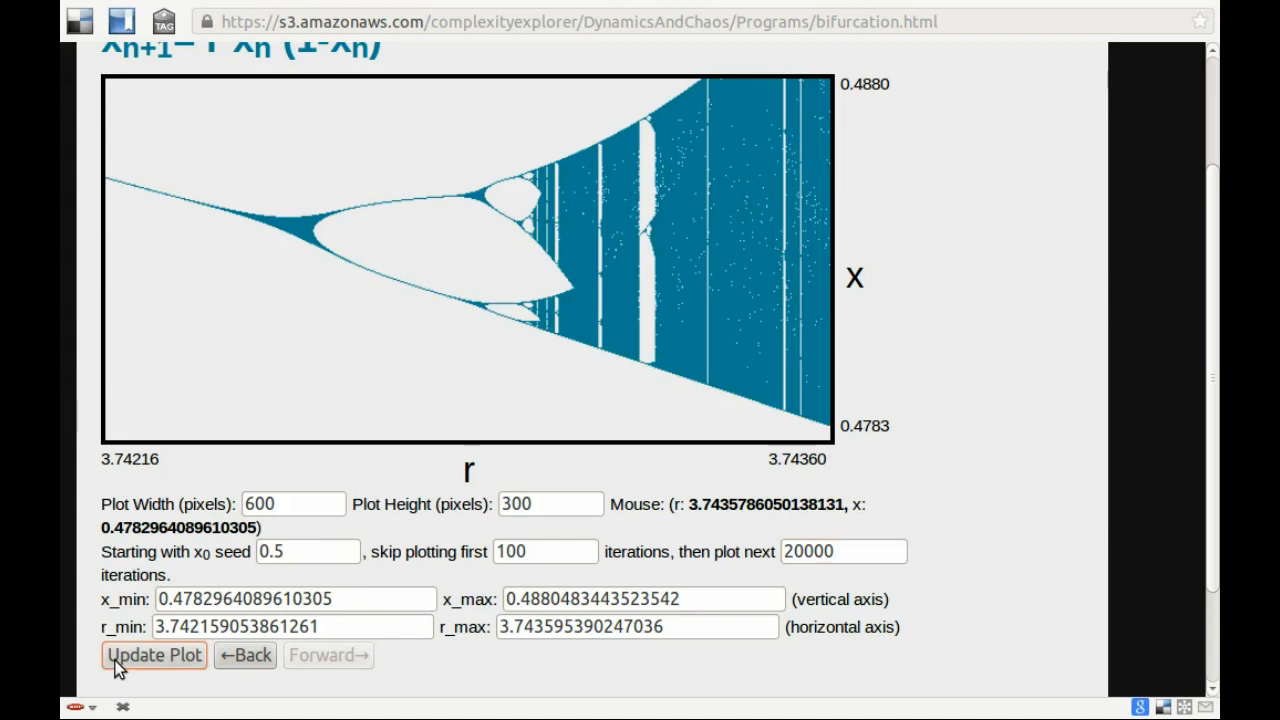
mouse_move(762, 528)
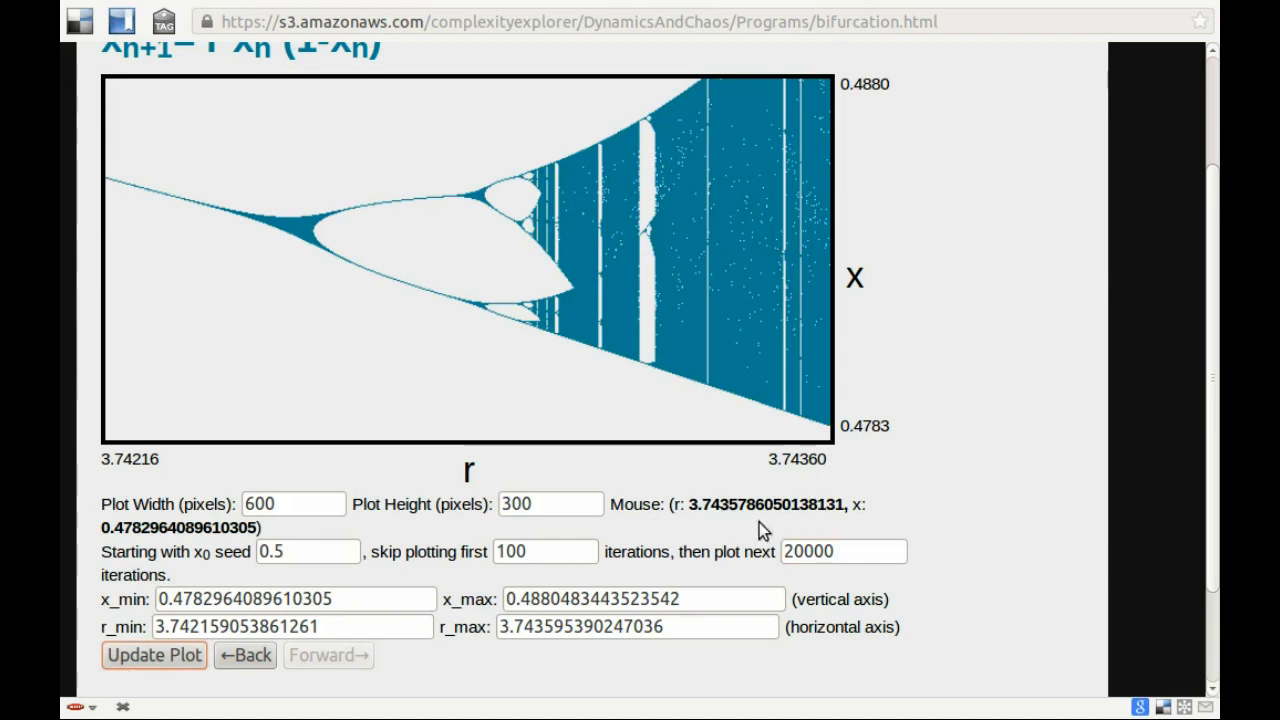
mouse_move(744, 564)
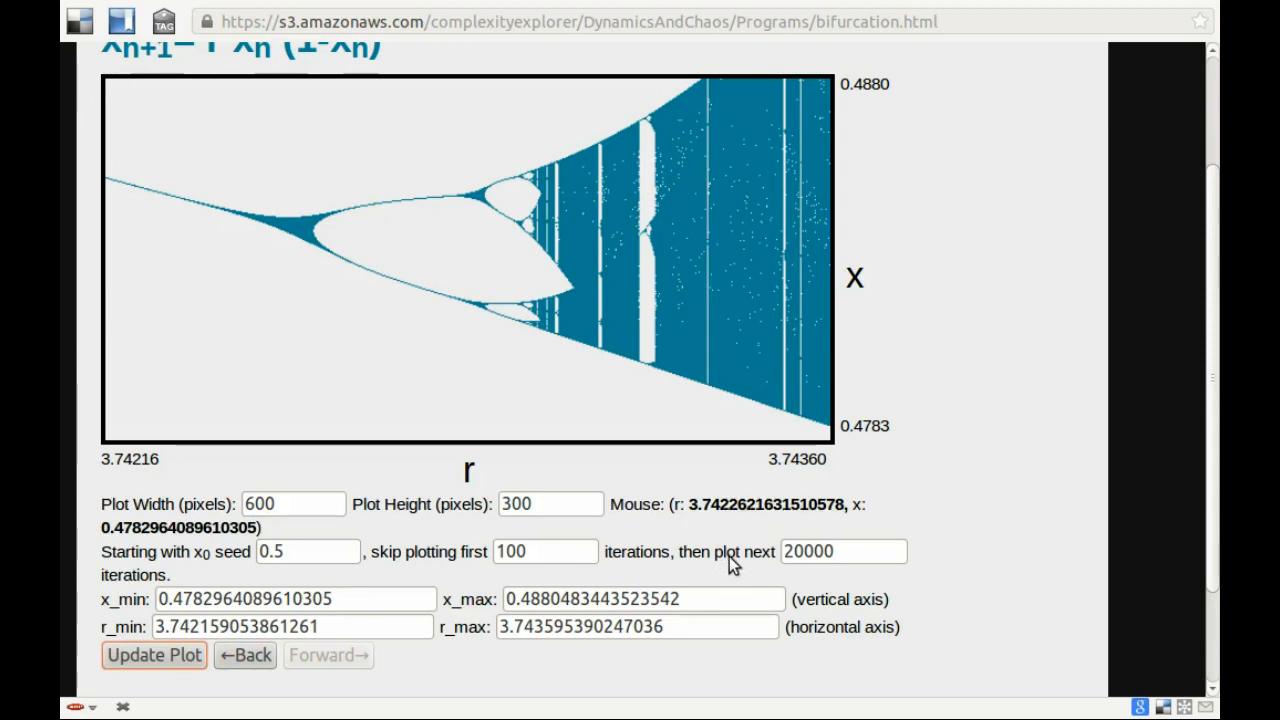
mouse_move(744, 148)
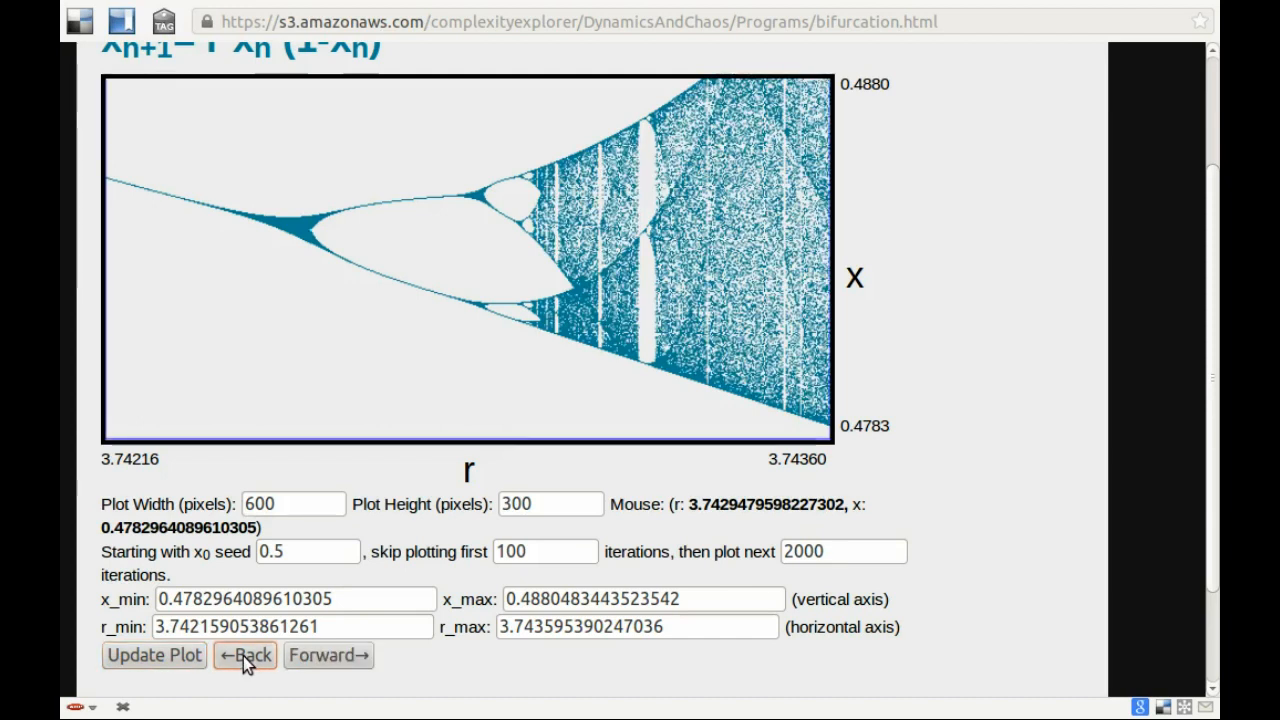
Go back to the r 3.7319–3.7565 view and redraw it with 20000 plotted iterations
left_click(244, 656)
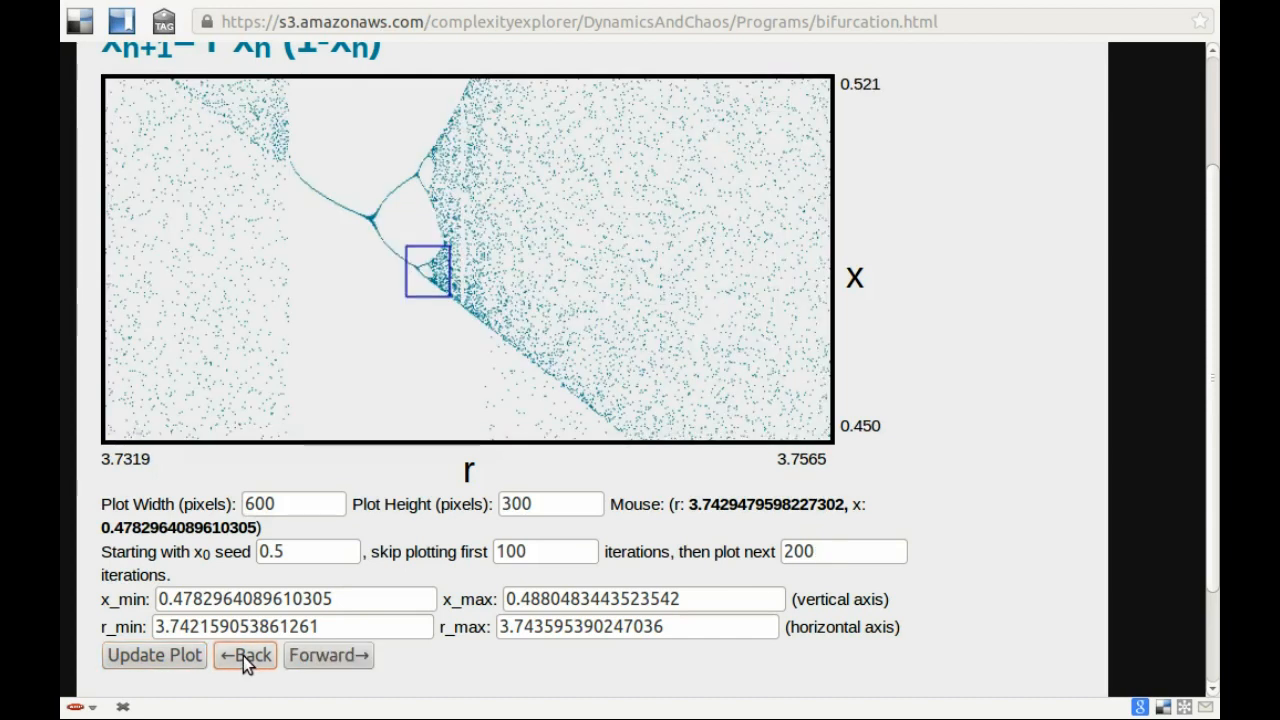
left_click(244, 656)
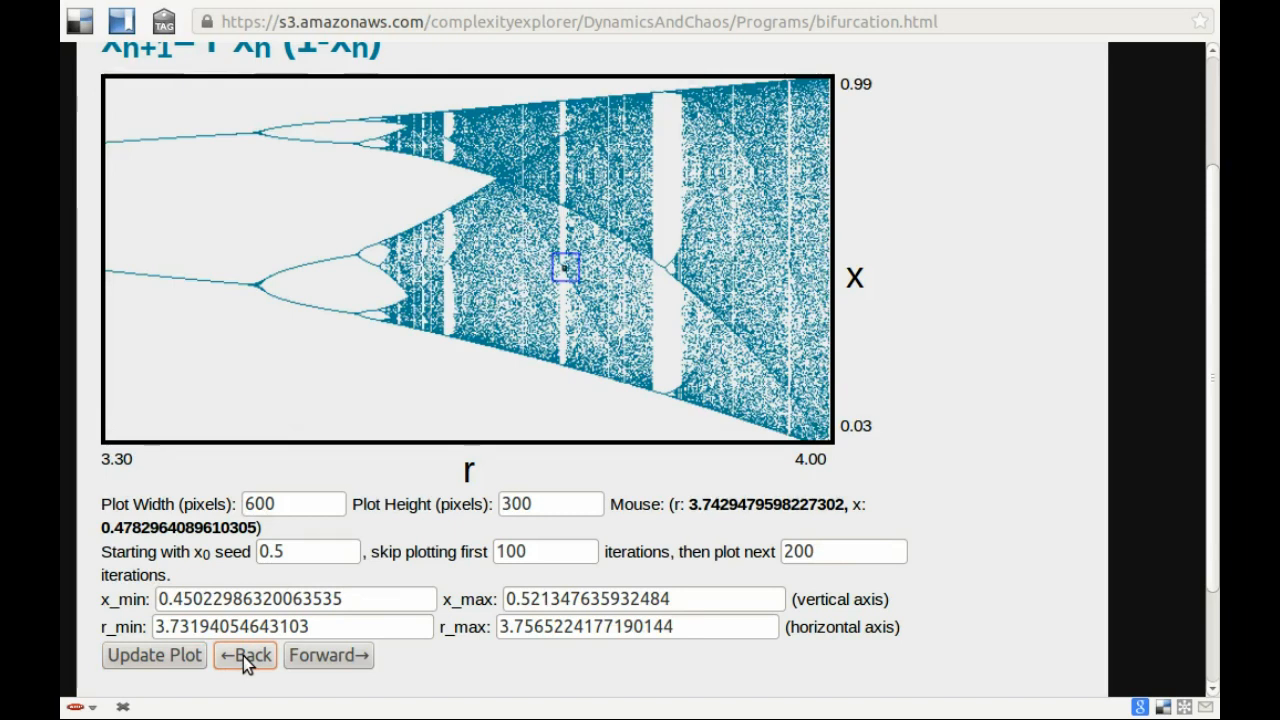
left_click(844, 552)
type("00")
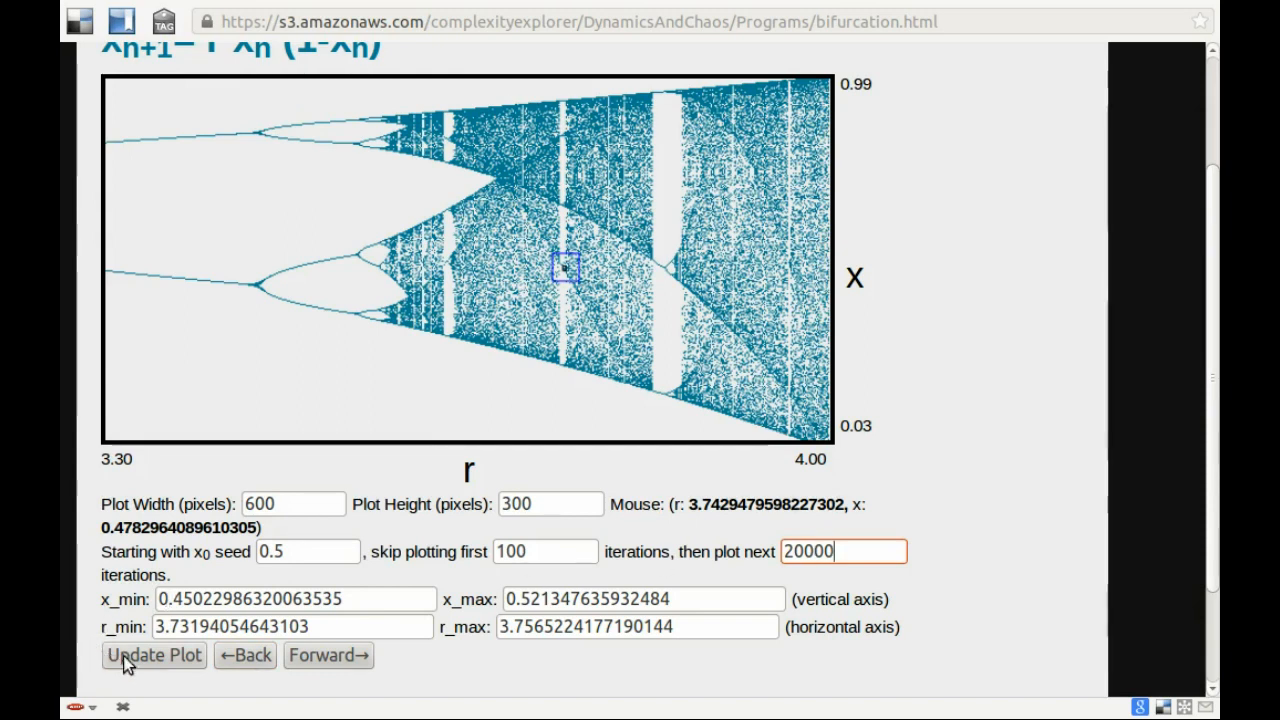
left_click(152, 656)
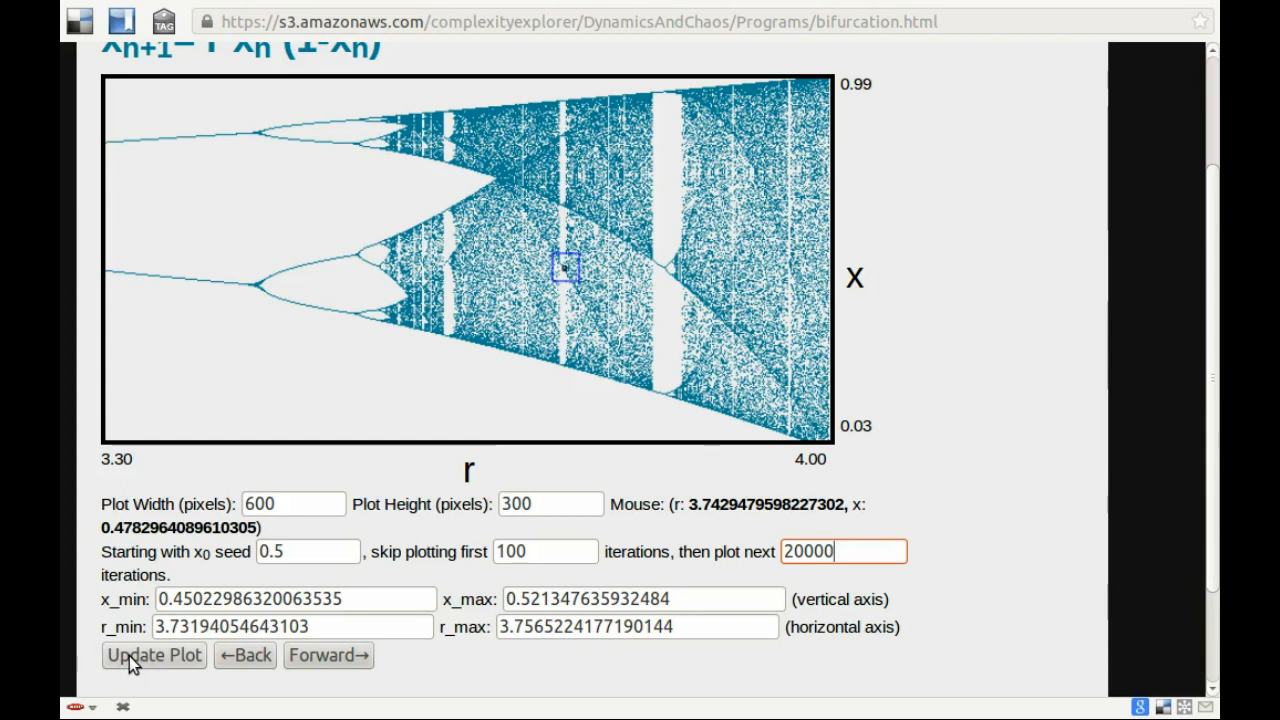
left_click(152, 656)
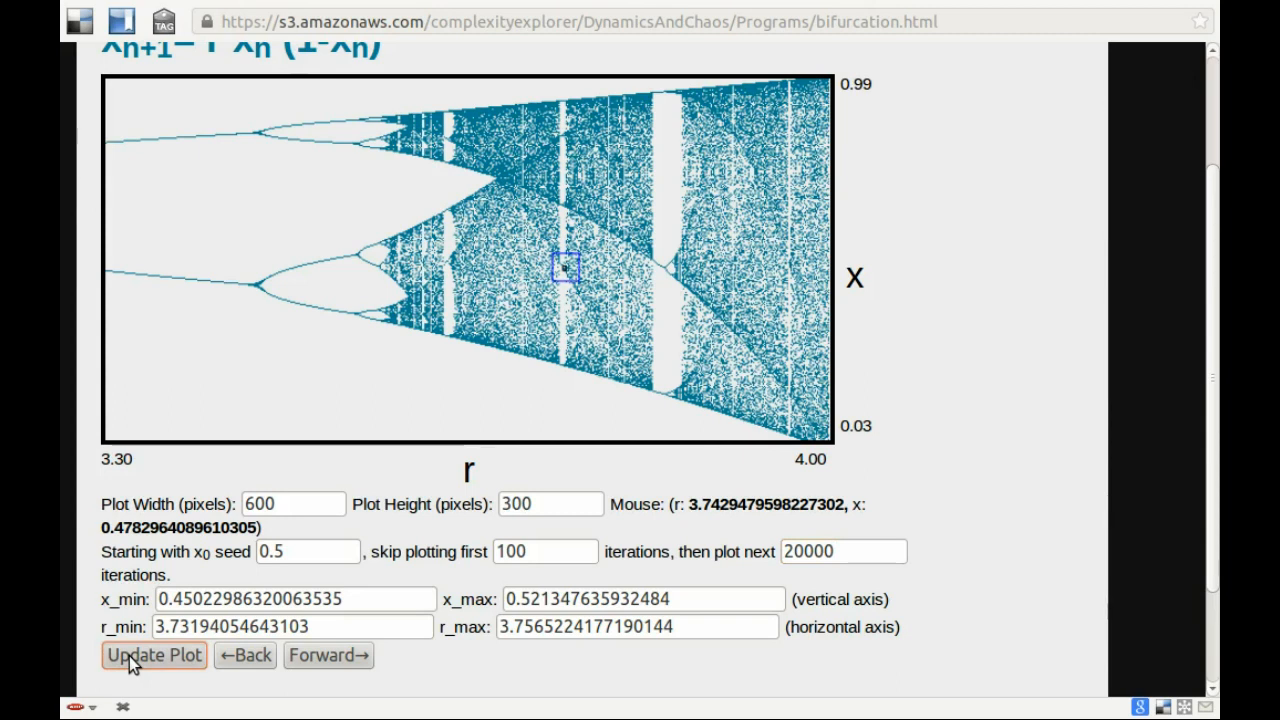
left_click(152, 656)
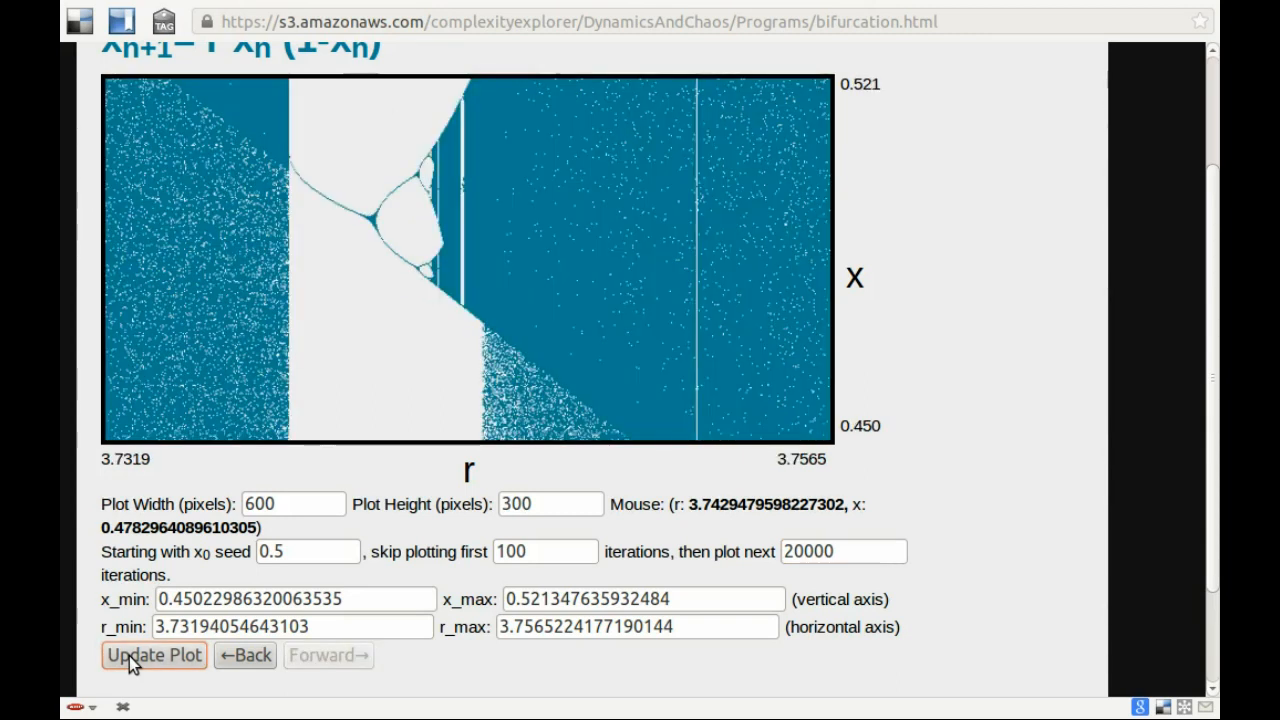
left_click(152, 656)
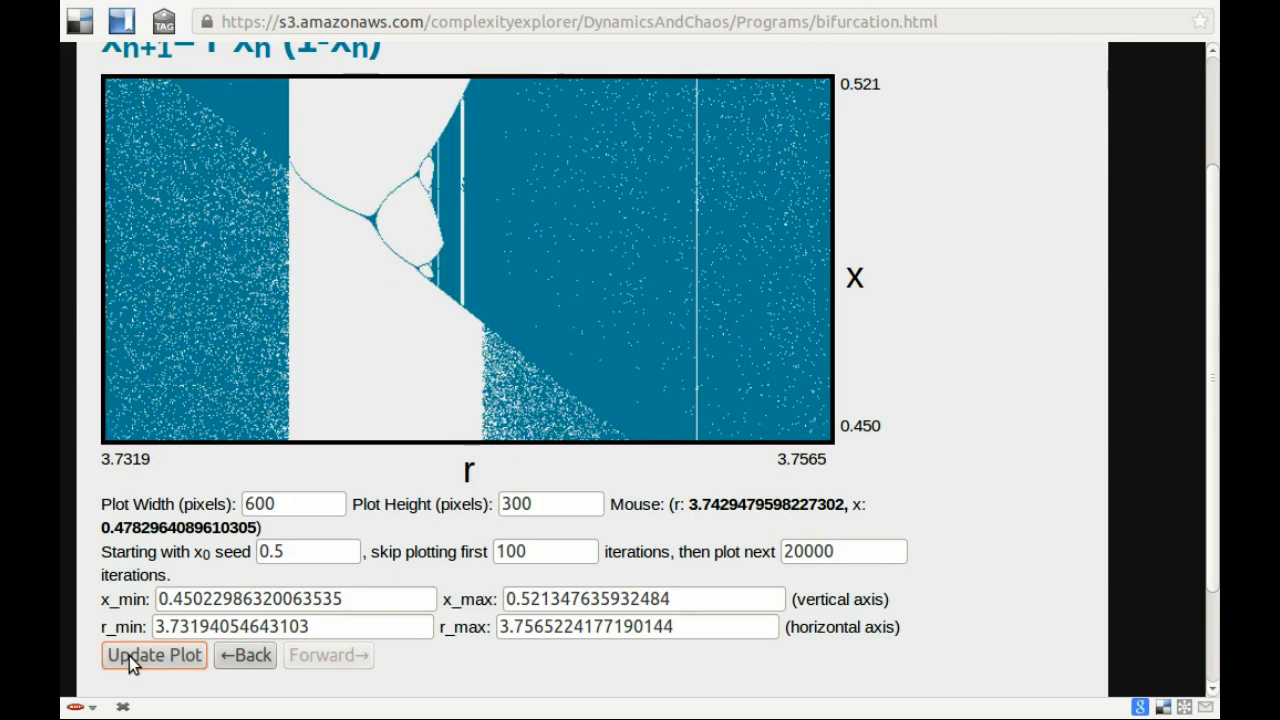
mouse_move(244, 656)
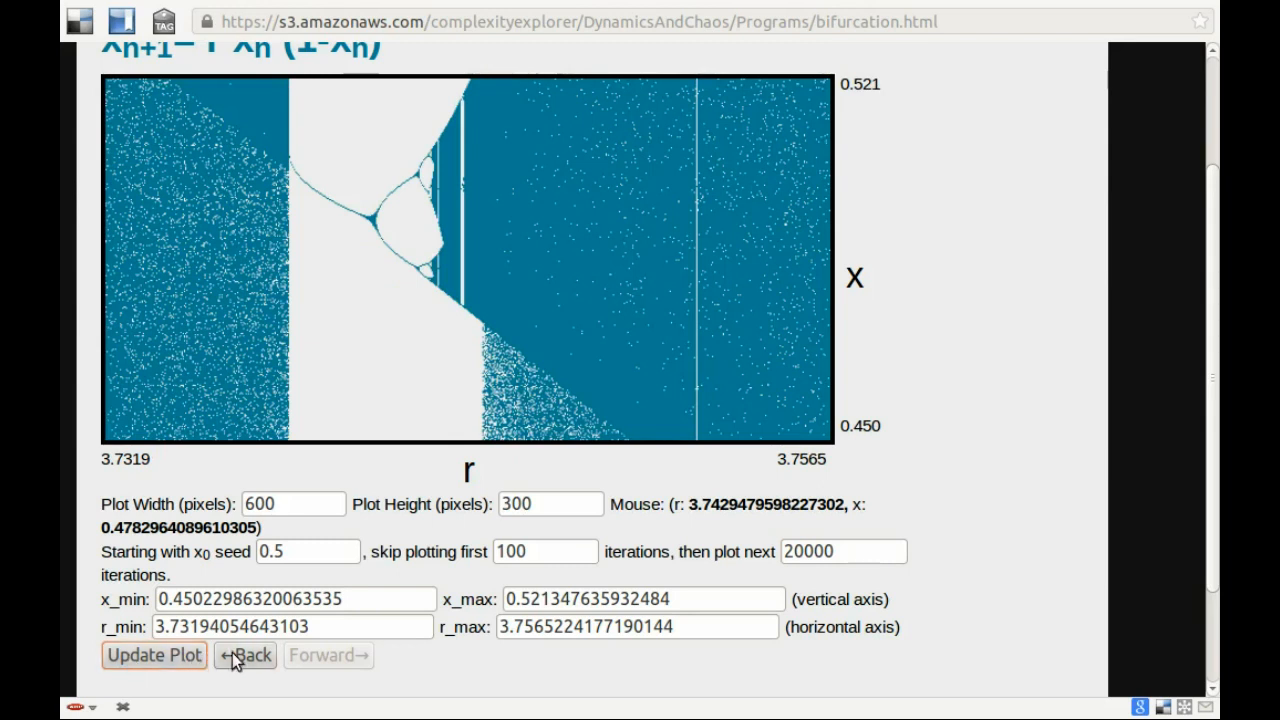
Go back to the r 3.30–4.00 view, redraw with 20000 iterations and let the slow script continue
left_click(244, 656)
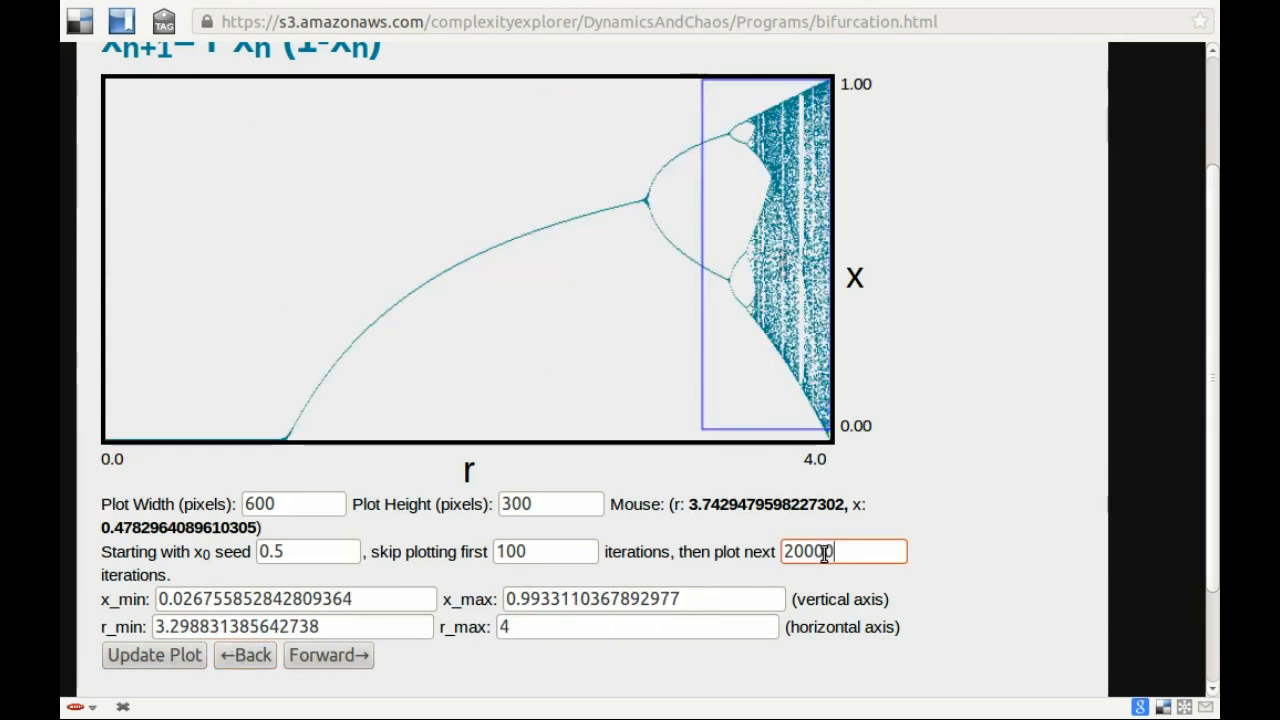
left_click(152, 656)
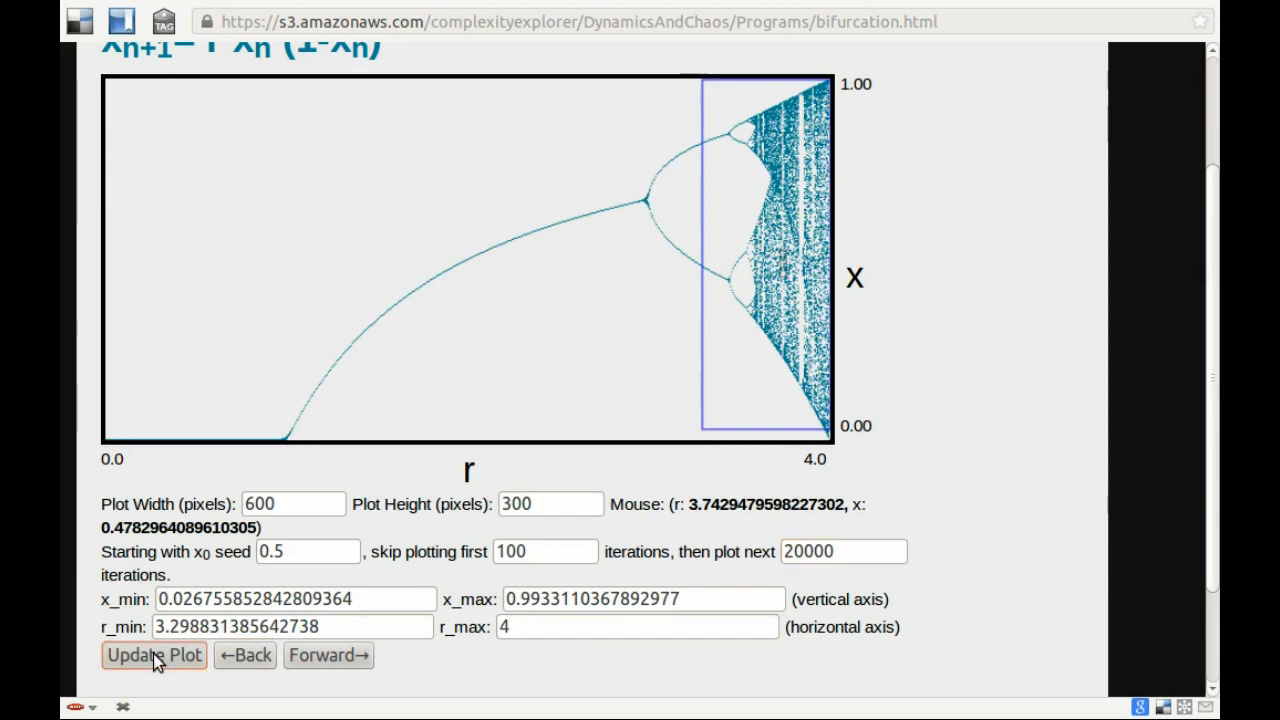
left_click(152, 656)
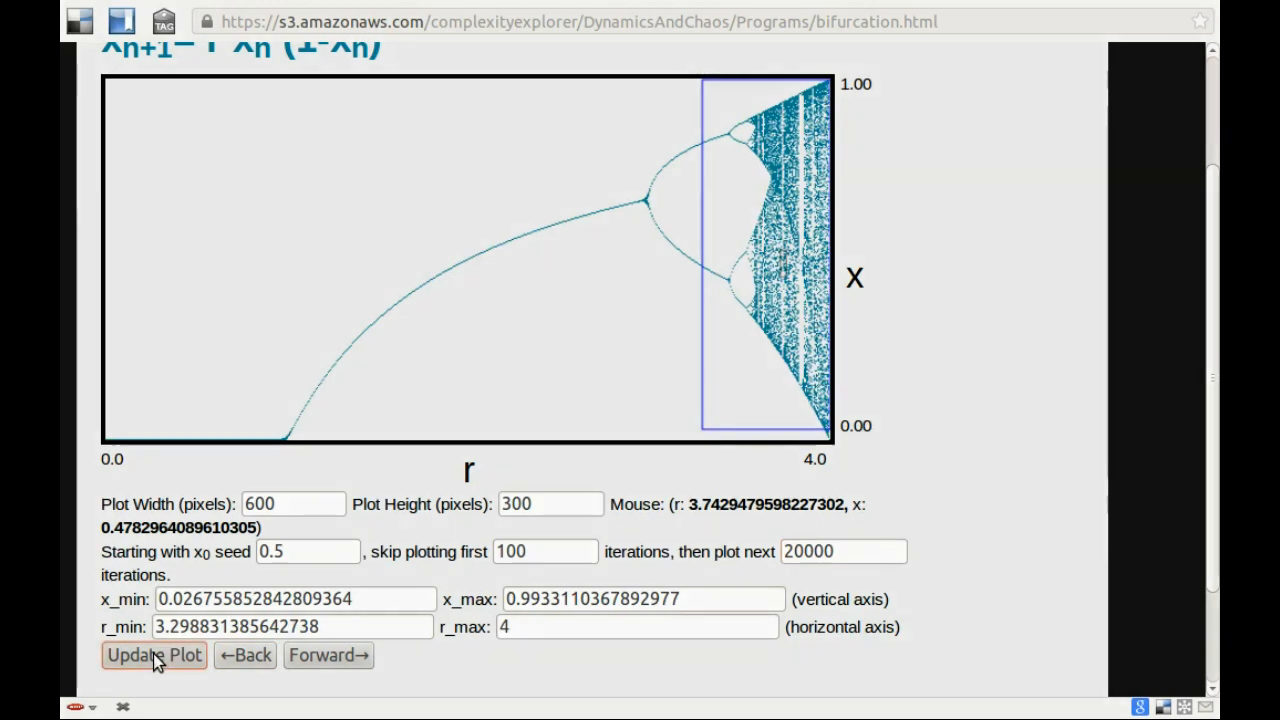
left_click(154, 656)
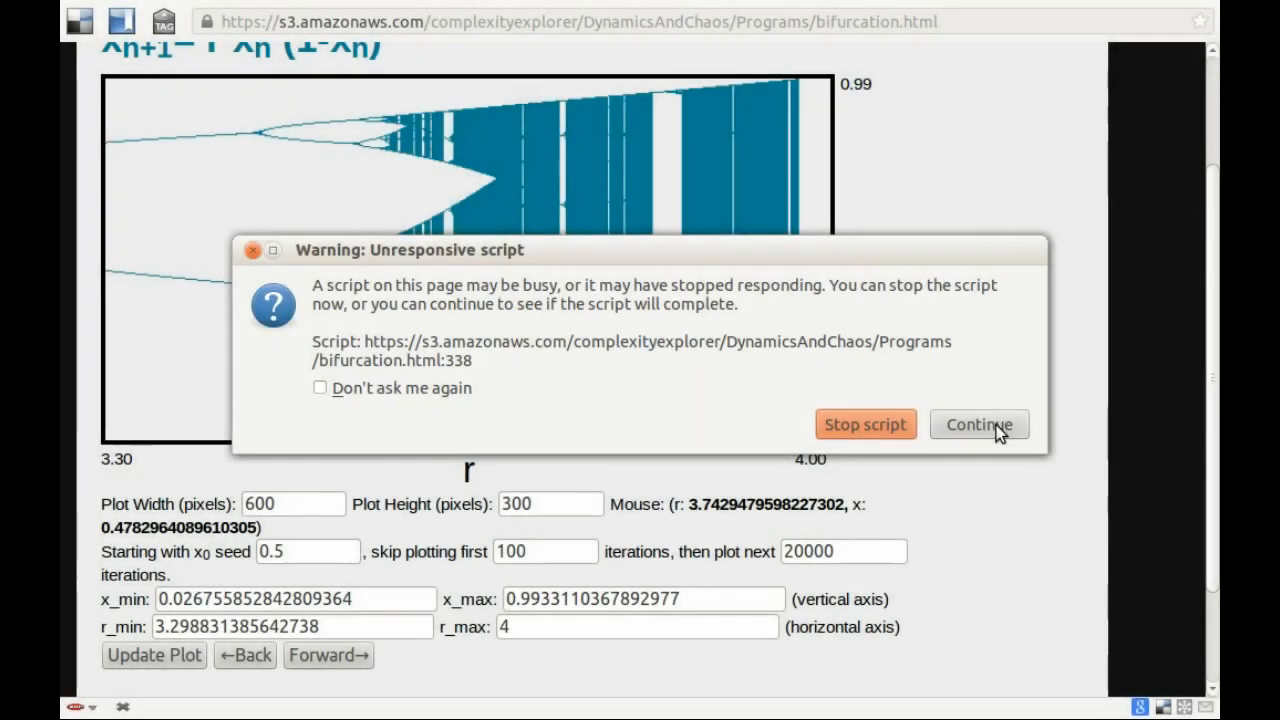
left_click(980, 424)
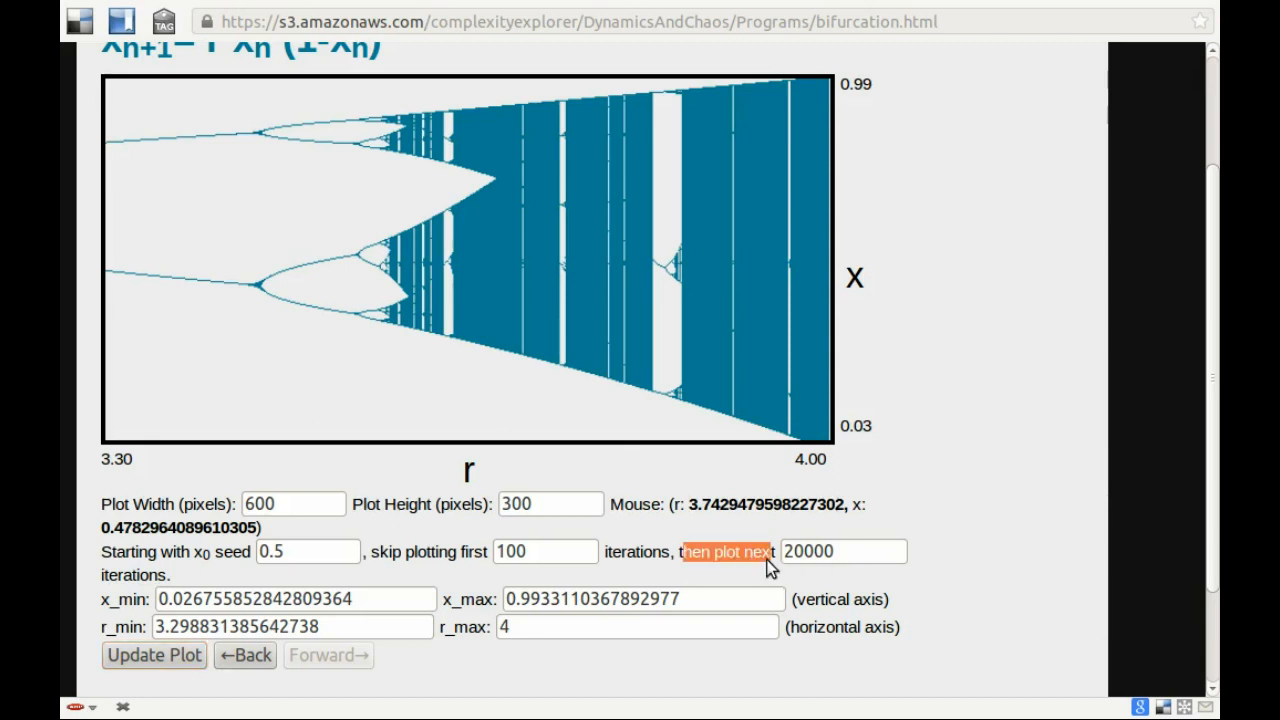
left_click(844, 552)
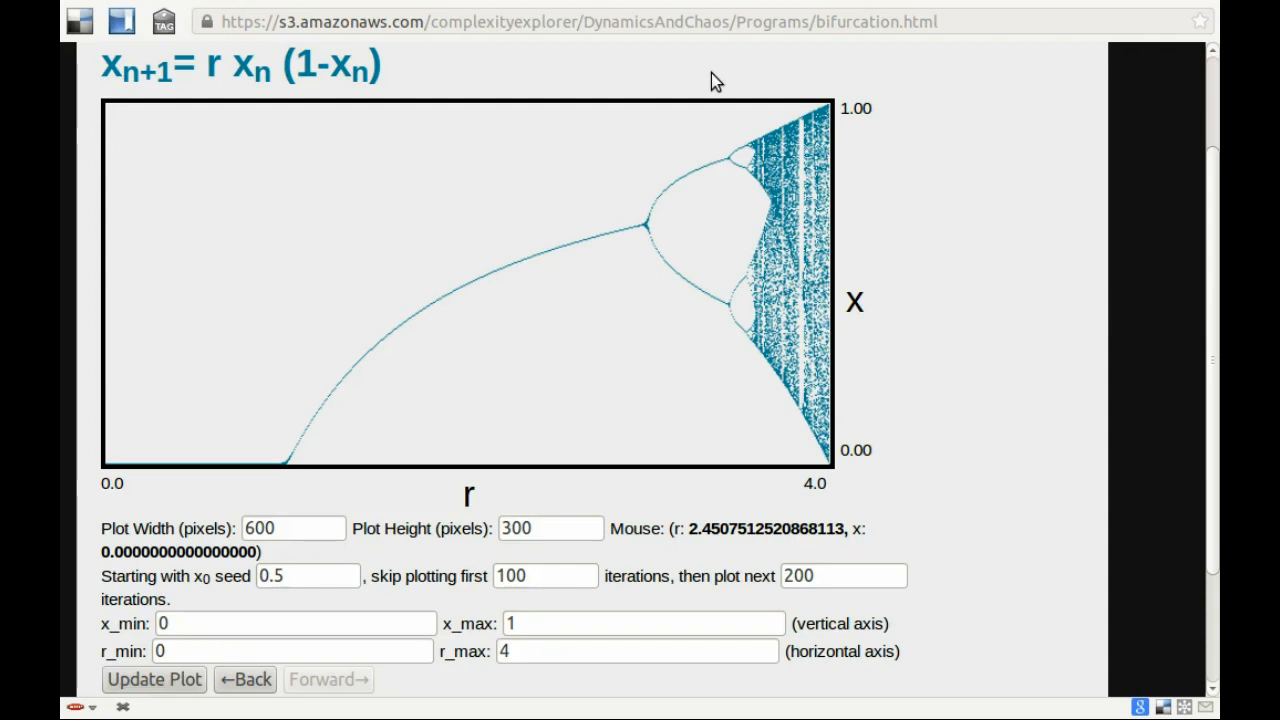
mouse_move(728, 268)
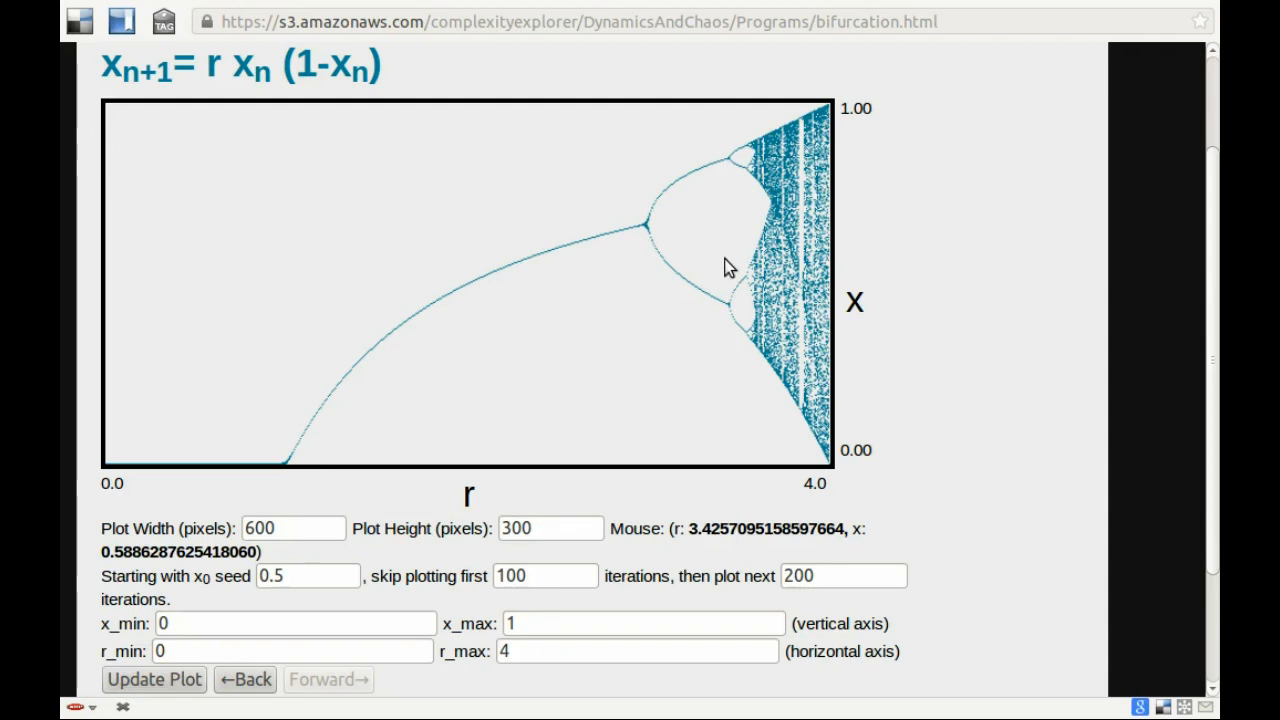
Zoom in two stages onto the period-2 fork at r 3.4334–3.4576, x 0.421–0.463
left_click_drag(728, 290, 736, 324)
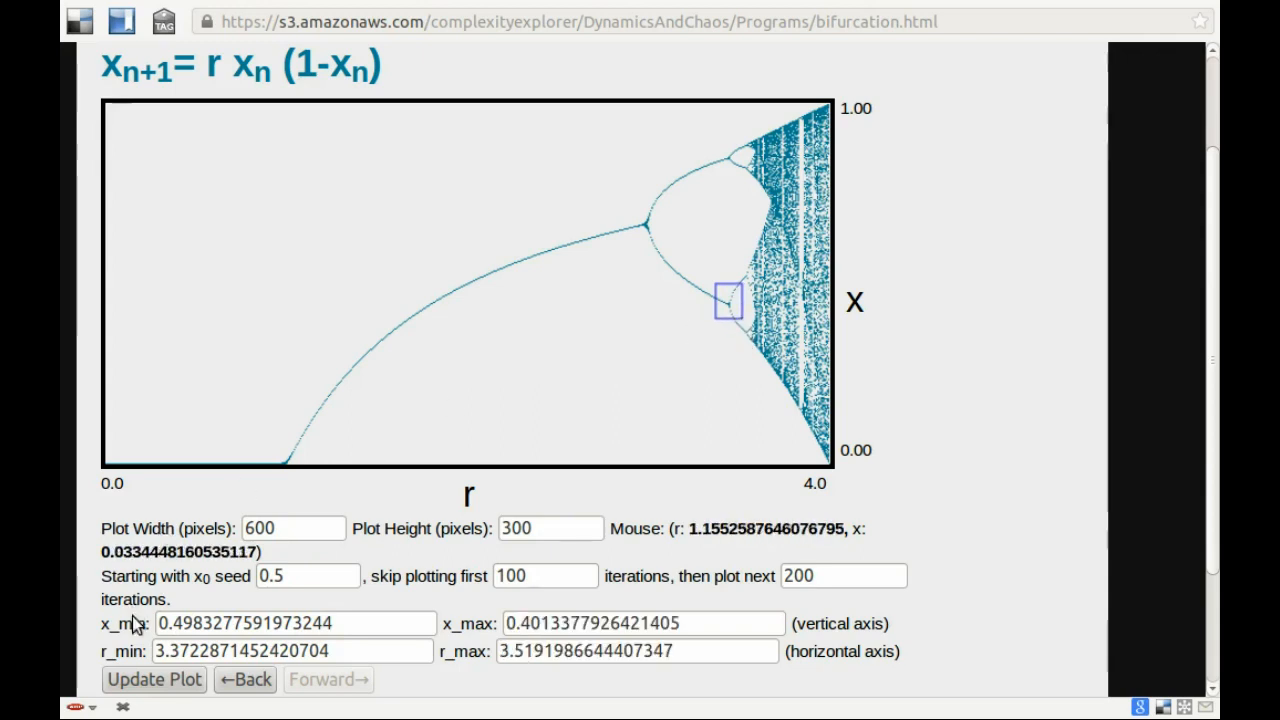
mouse_move(138, 688)
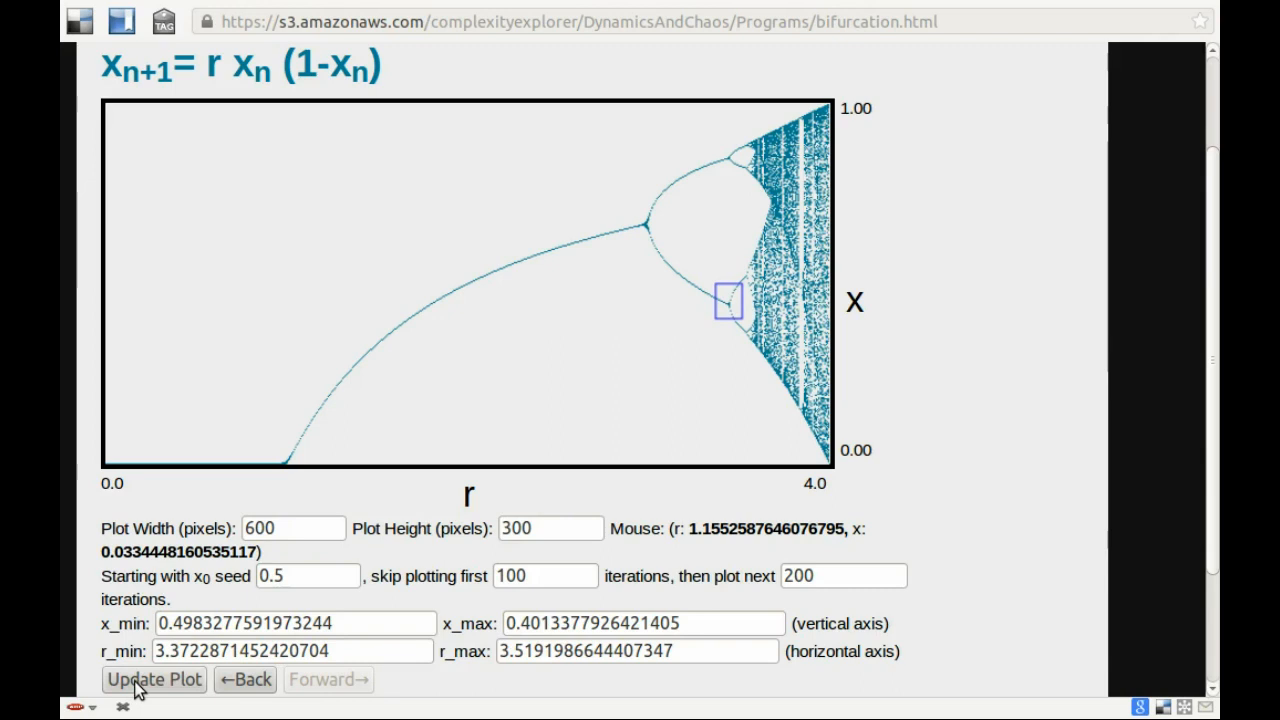
left_click(152, 680)
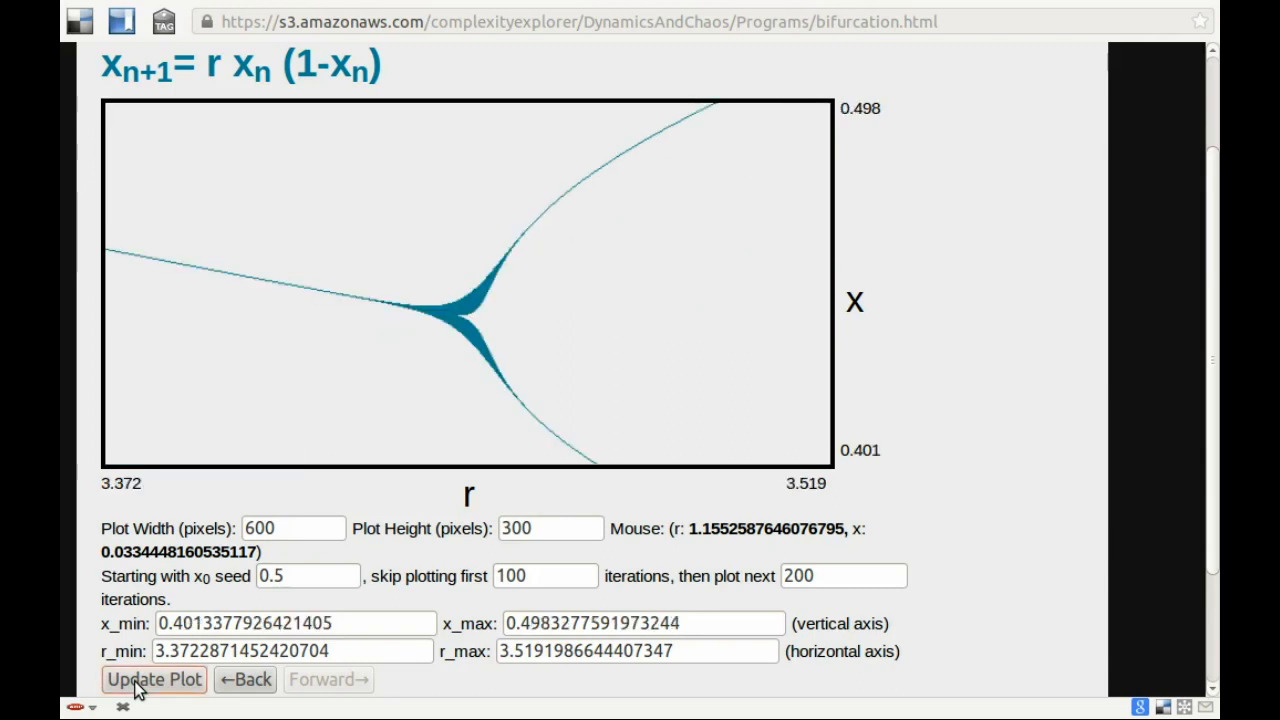
mouse_move(410, 244)
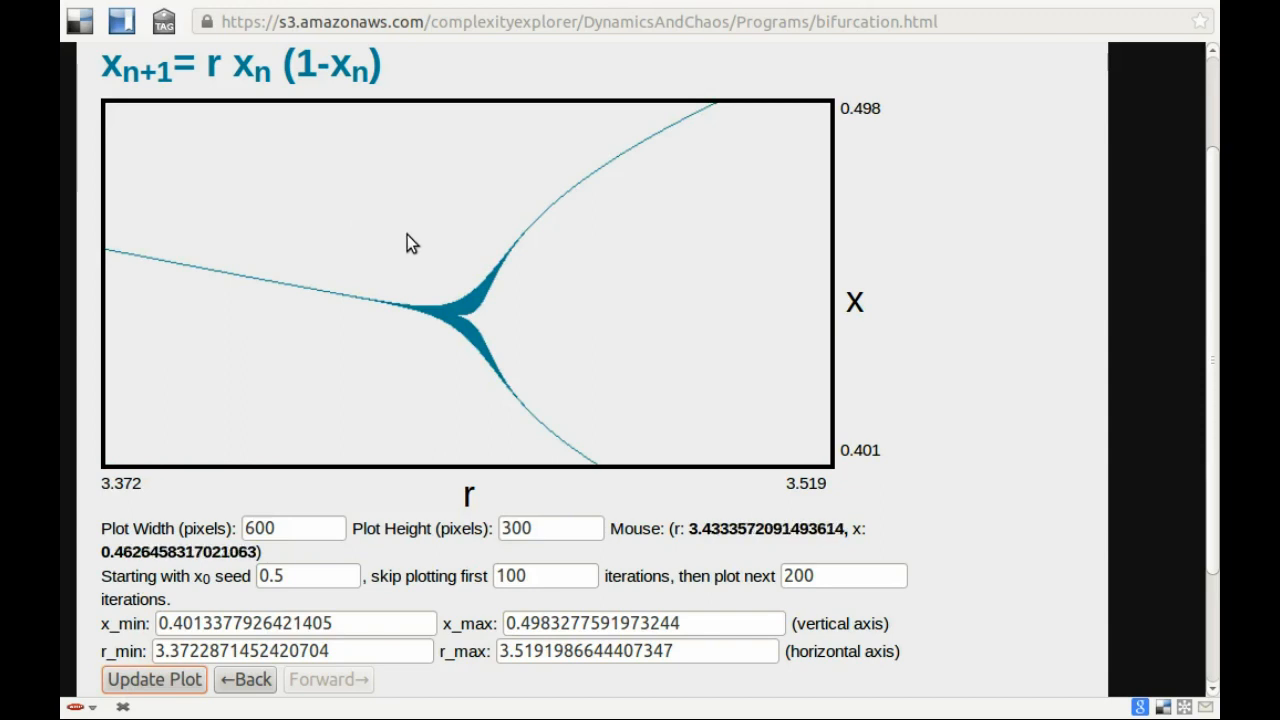
left_click_drag(408, 236, 528, 392)
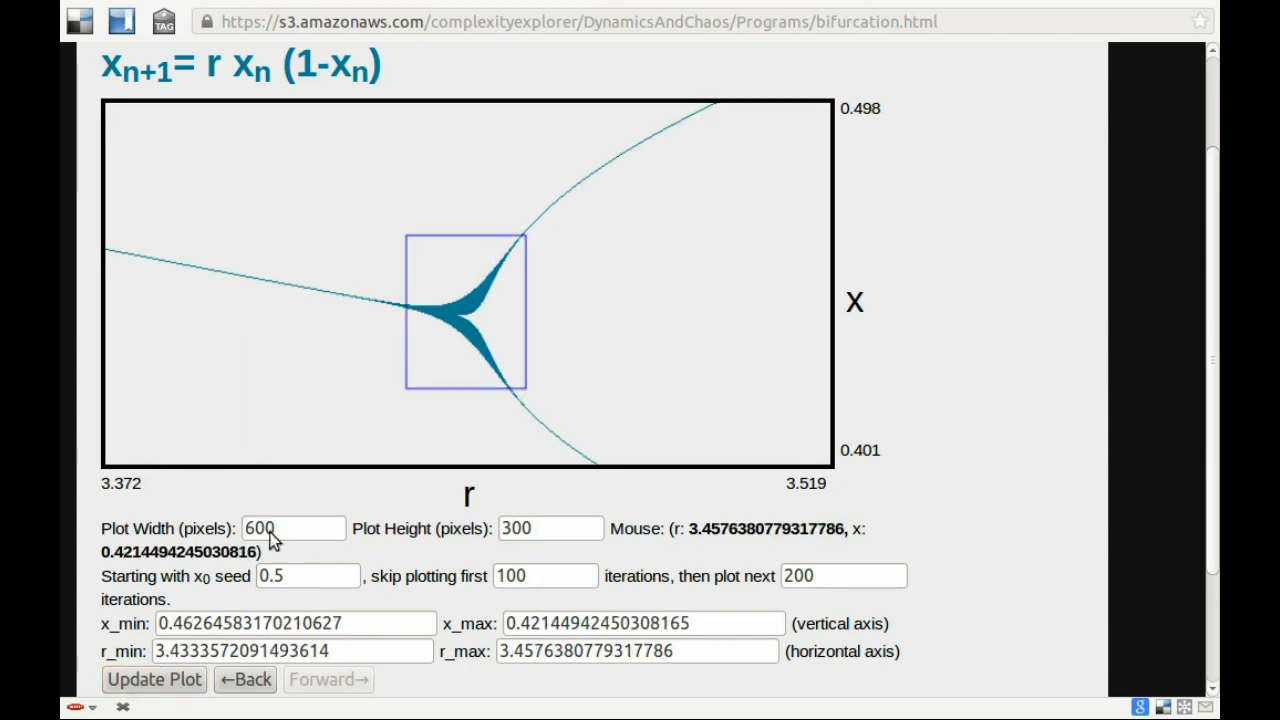
left_click(152, 680)
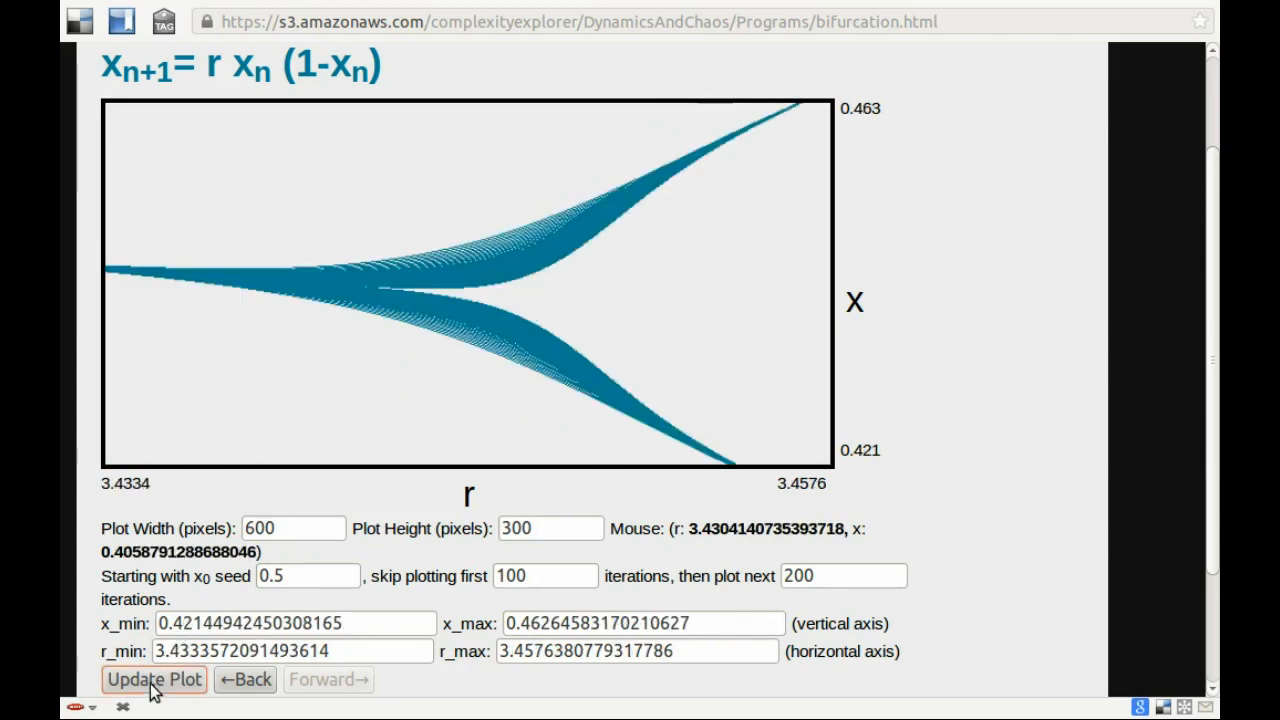
left_click(152, 680)
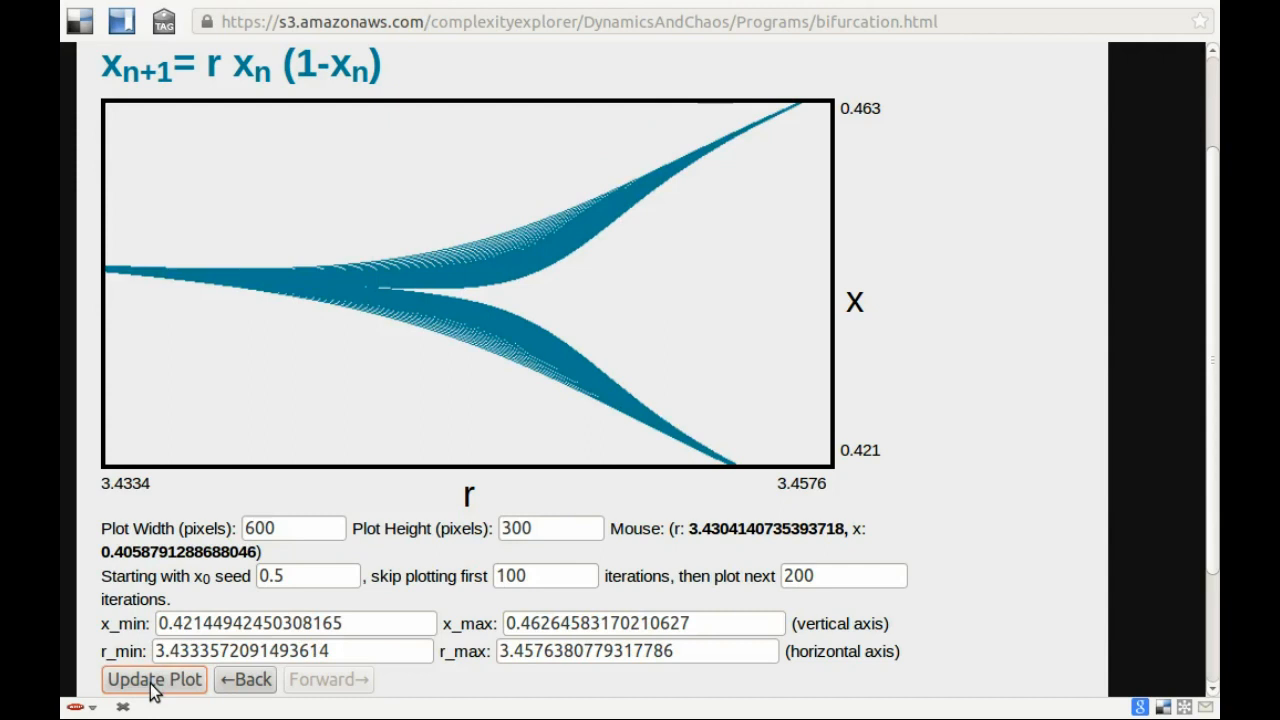
mouse_move(370, 316)
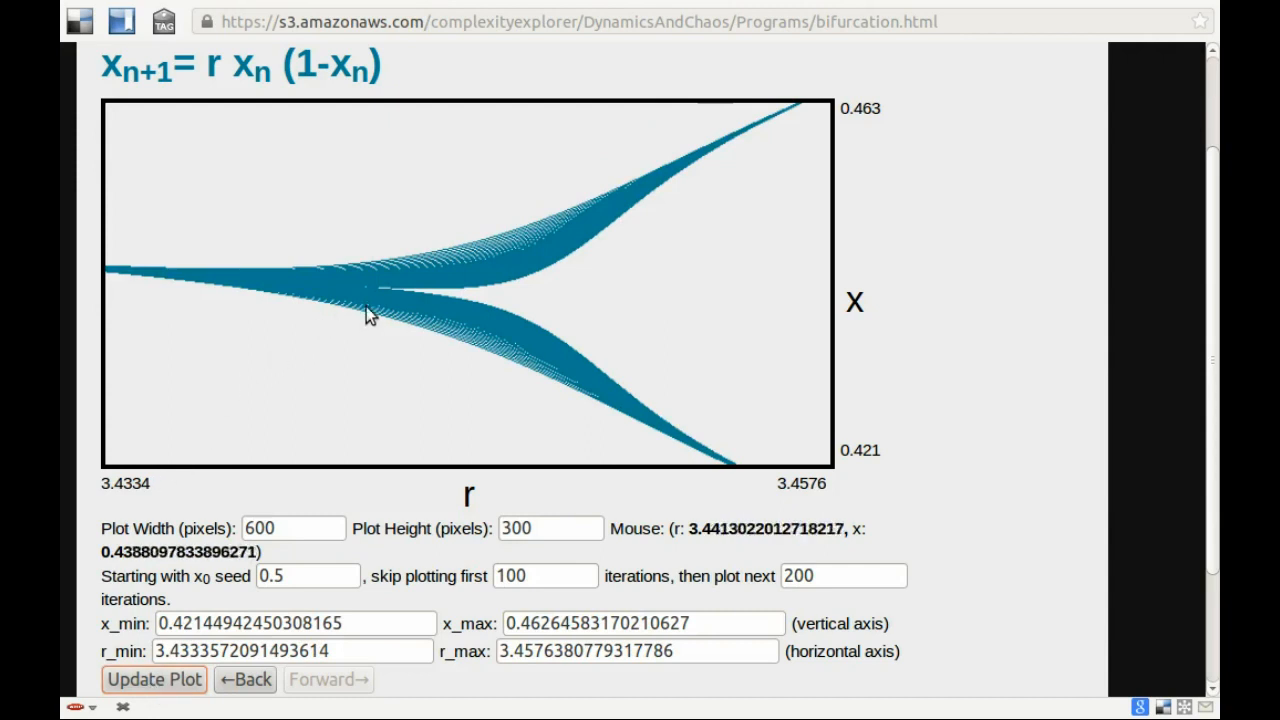
mouse_move(504, 216)
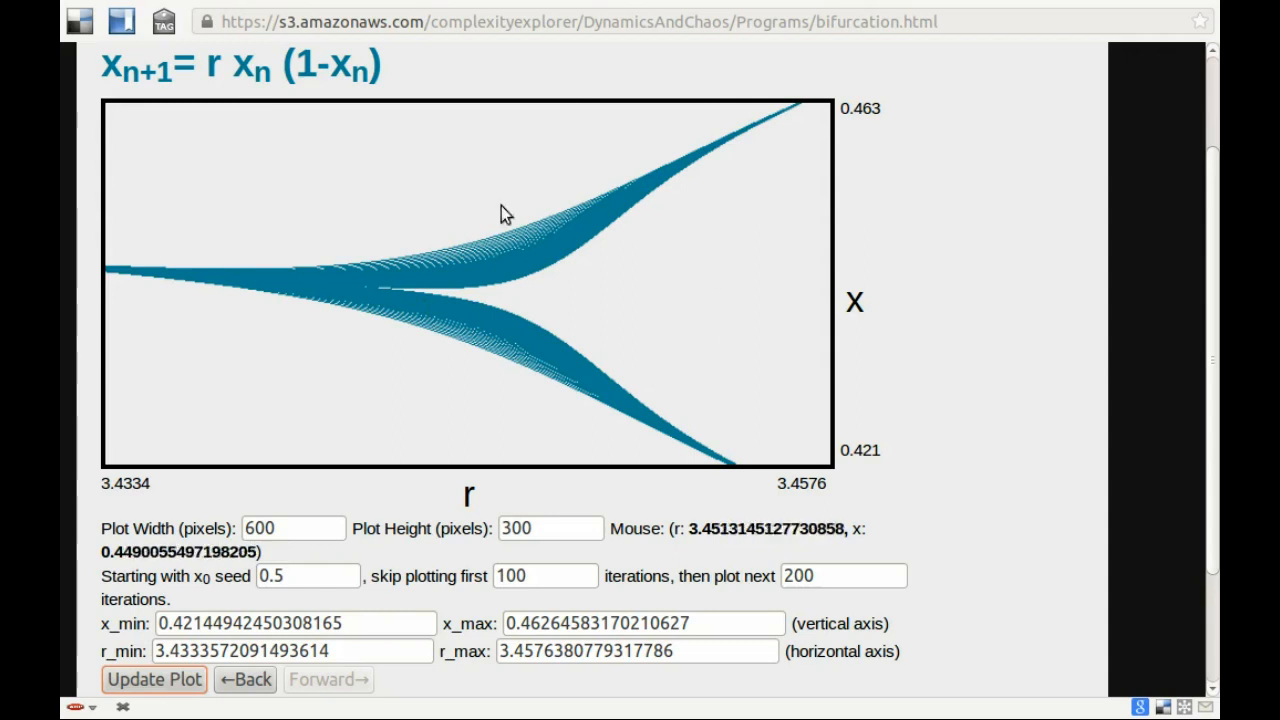
mouse_move(448, 282)
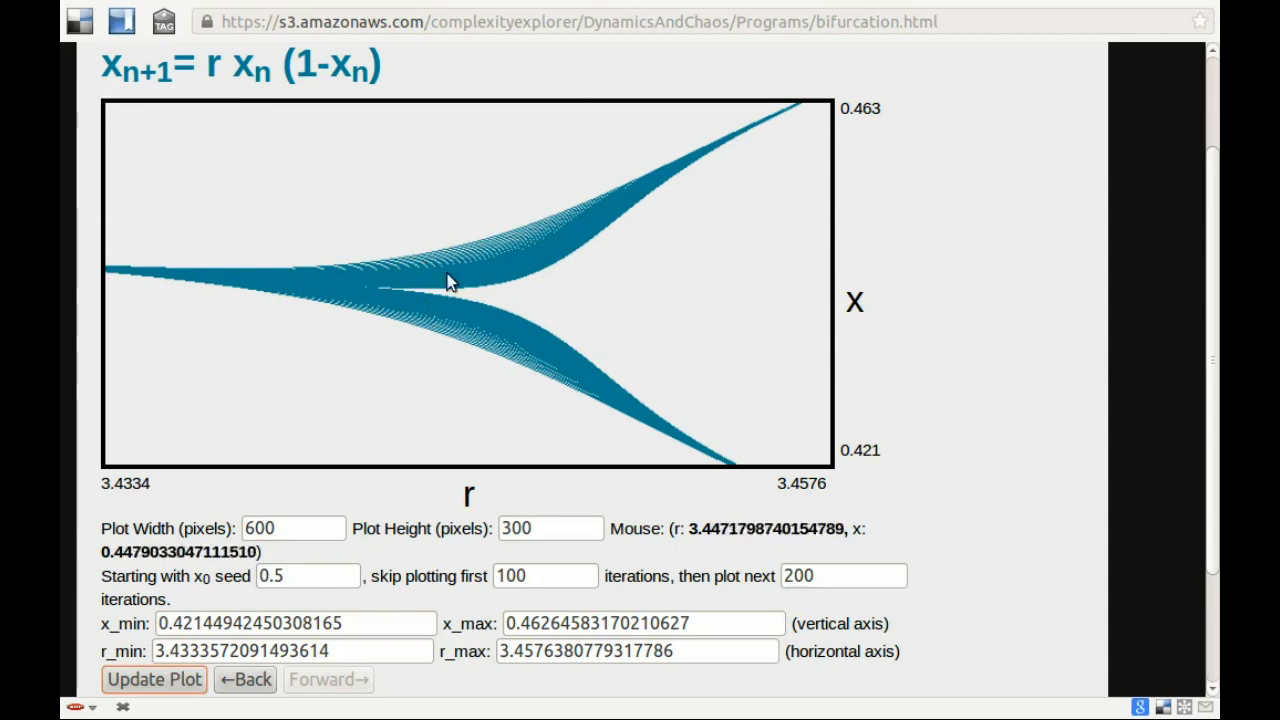
mouse_move(468, 344)
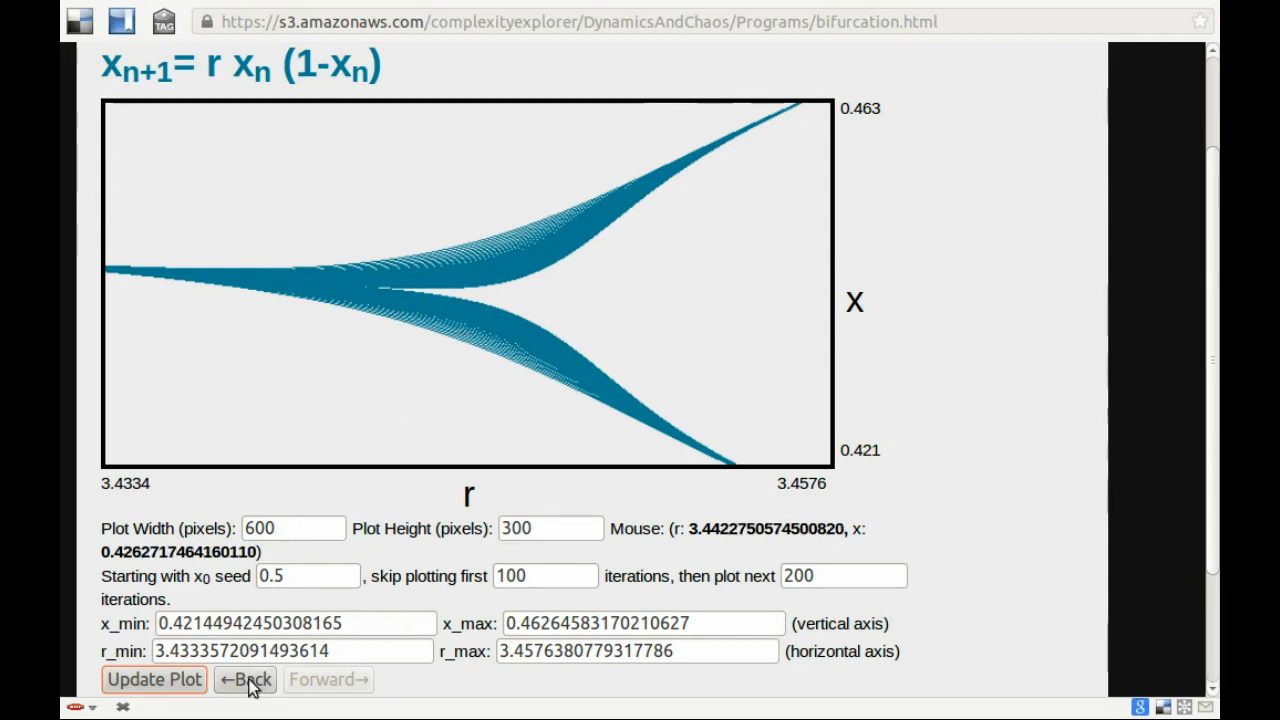
Step back to the wider view and forward again to compare, ending on the closest fork view
left_click(244, 680)
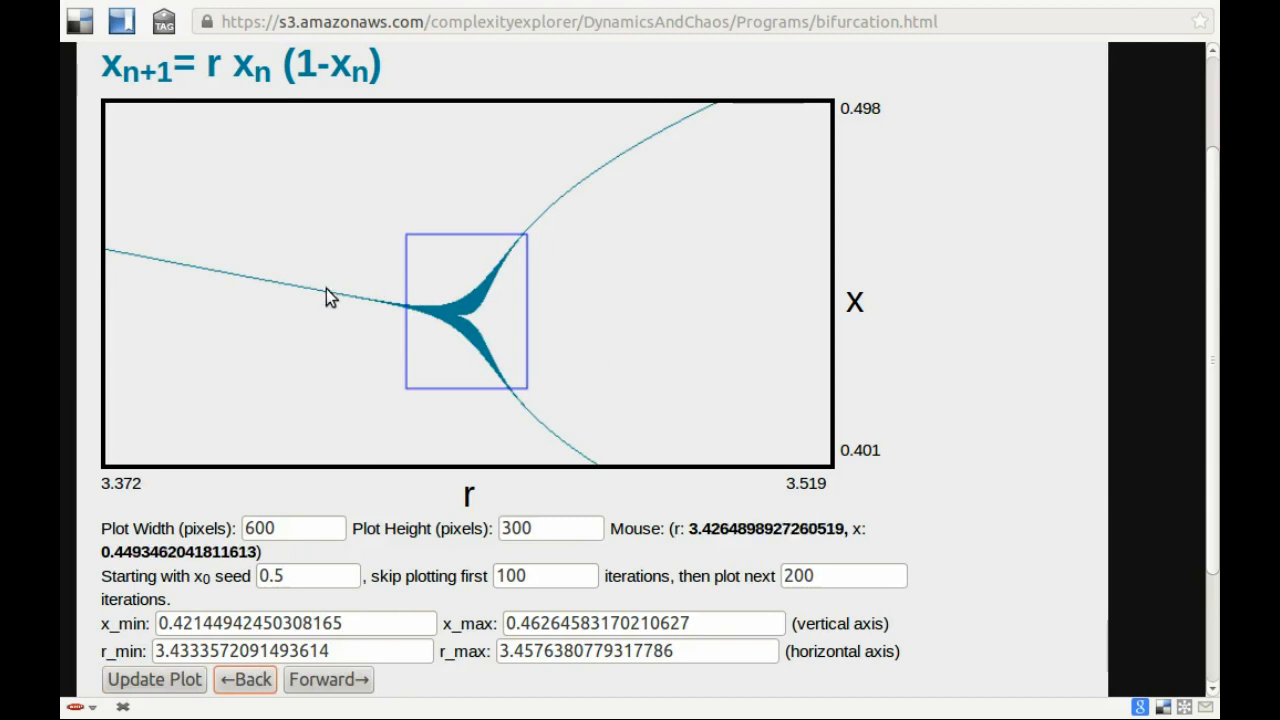
mouse_move(280, 300)
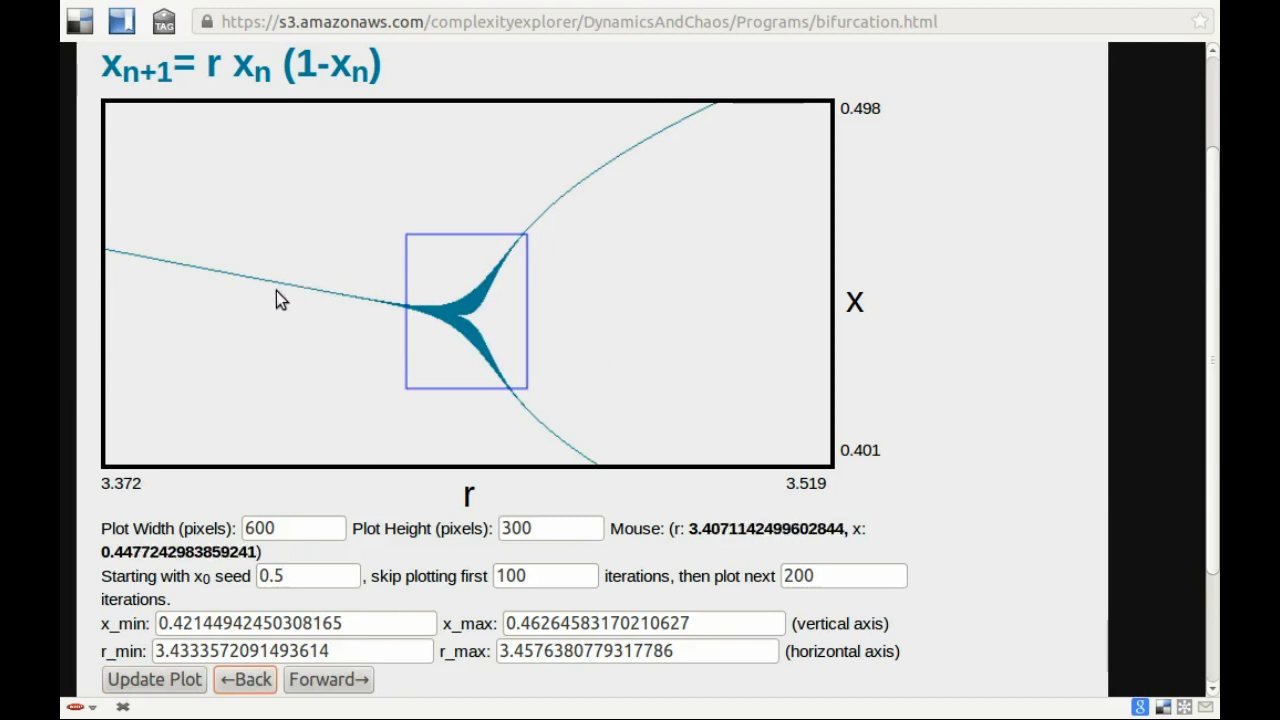
mouse_move(278, 292)
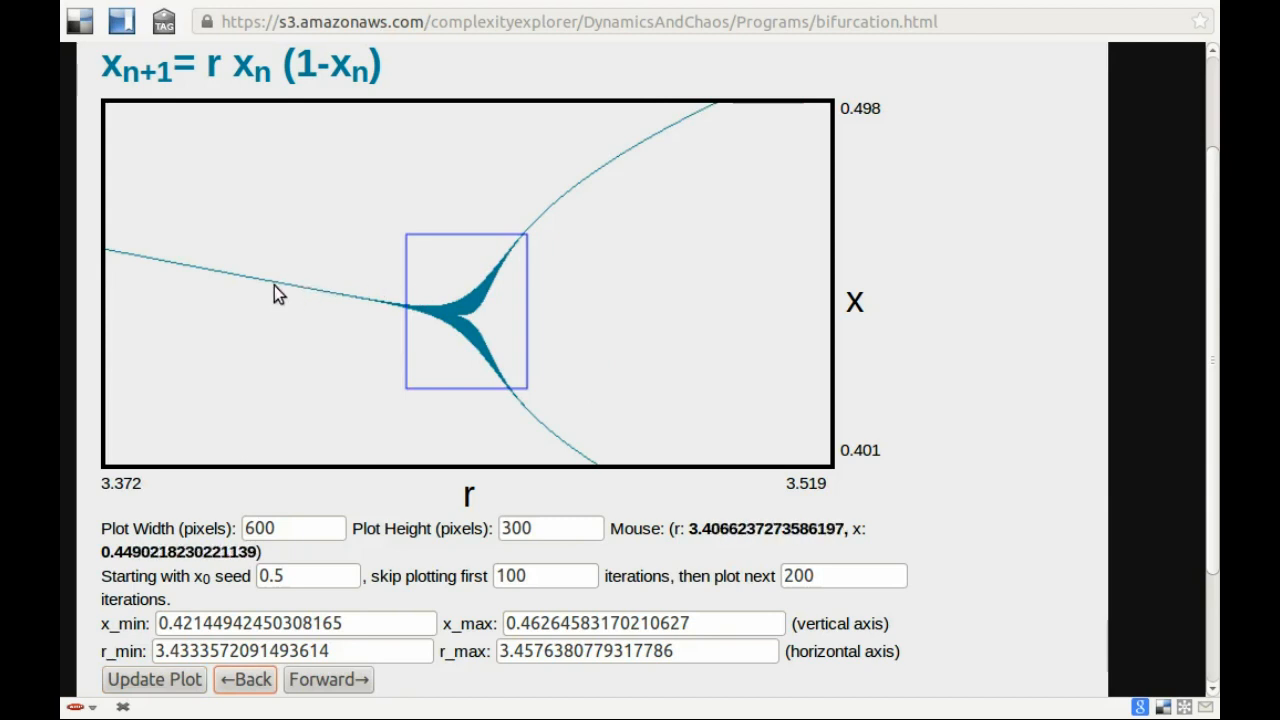
mouse_move(680, 140)
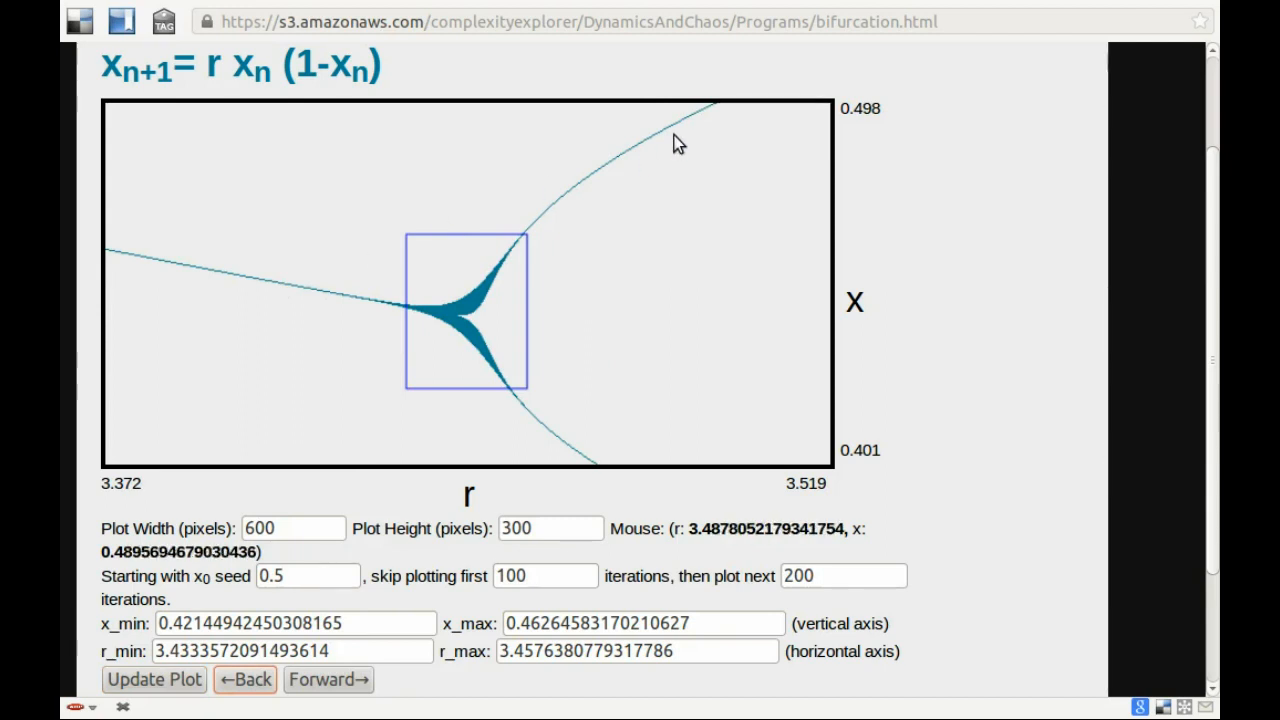
mouse_move(232, 298)
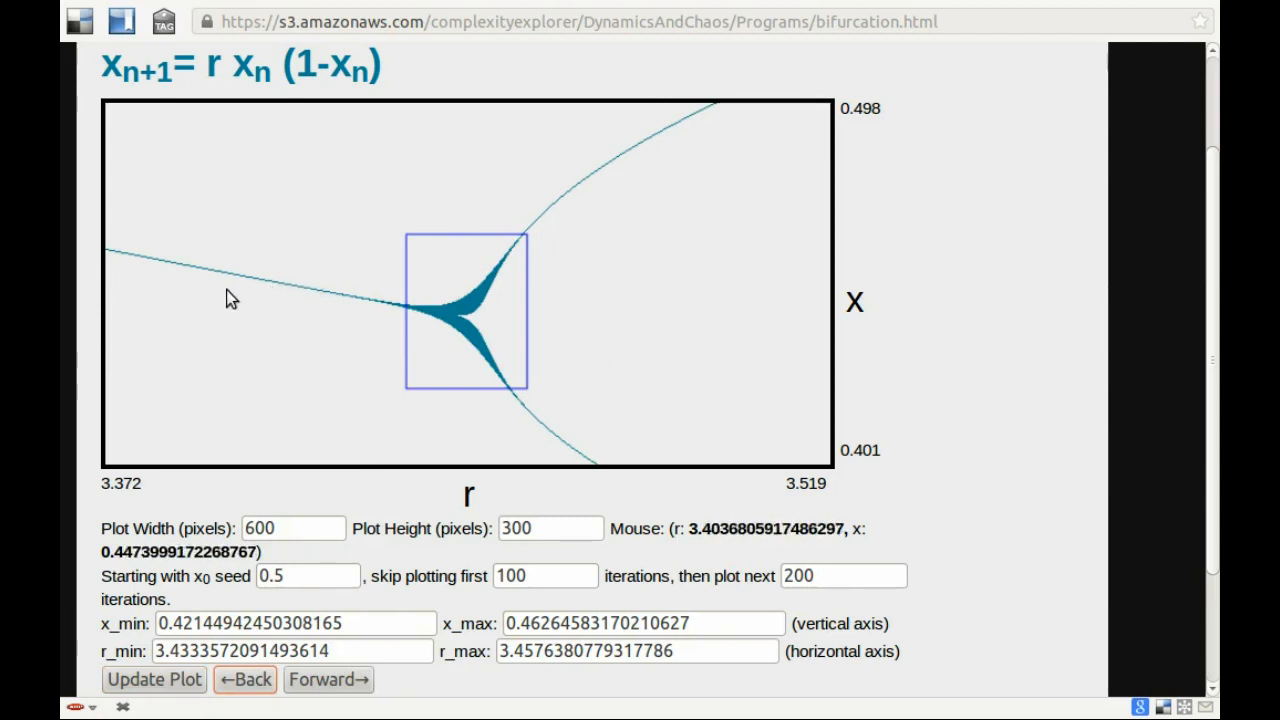
mouse_move(304, 300)
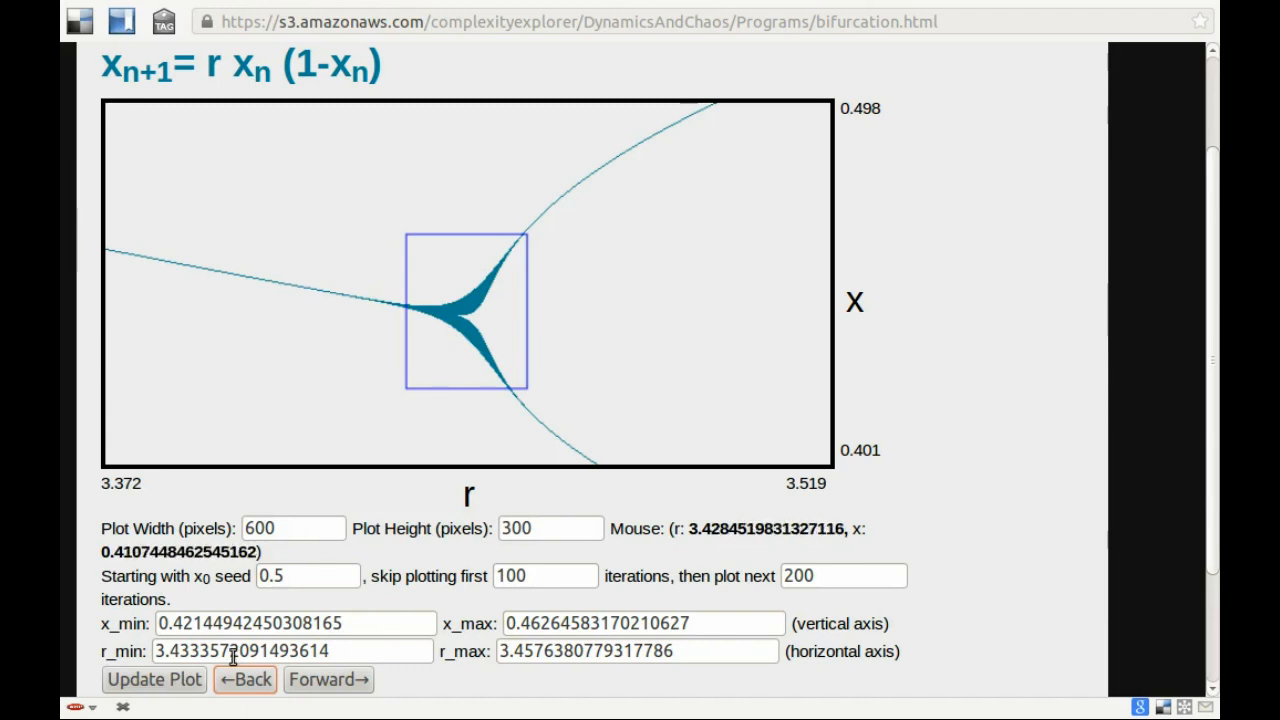
left_click(328, 680)
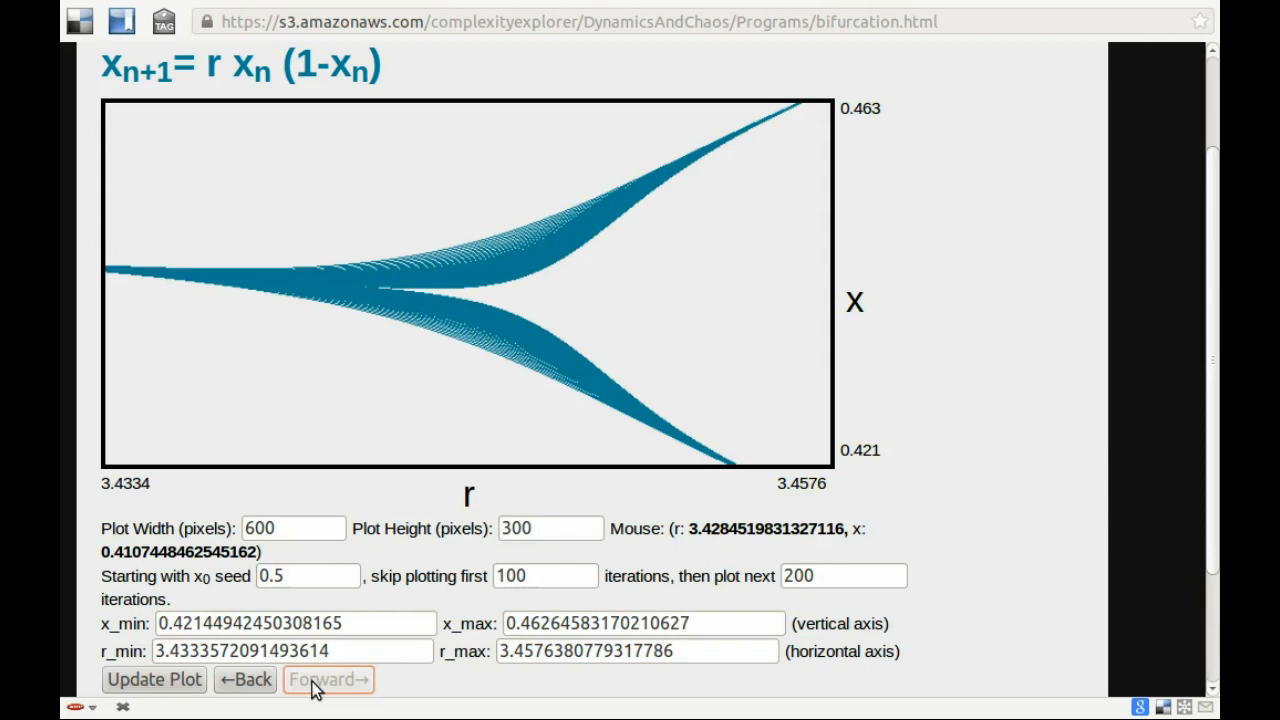
mouse_move(520, 442)
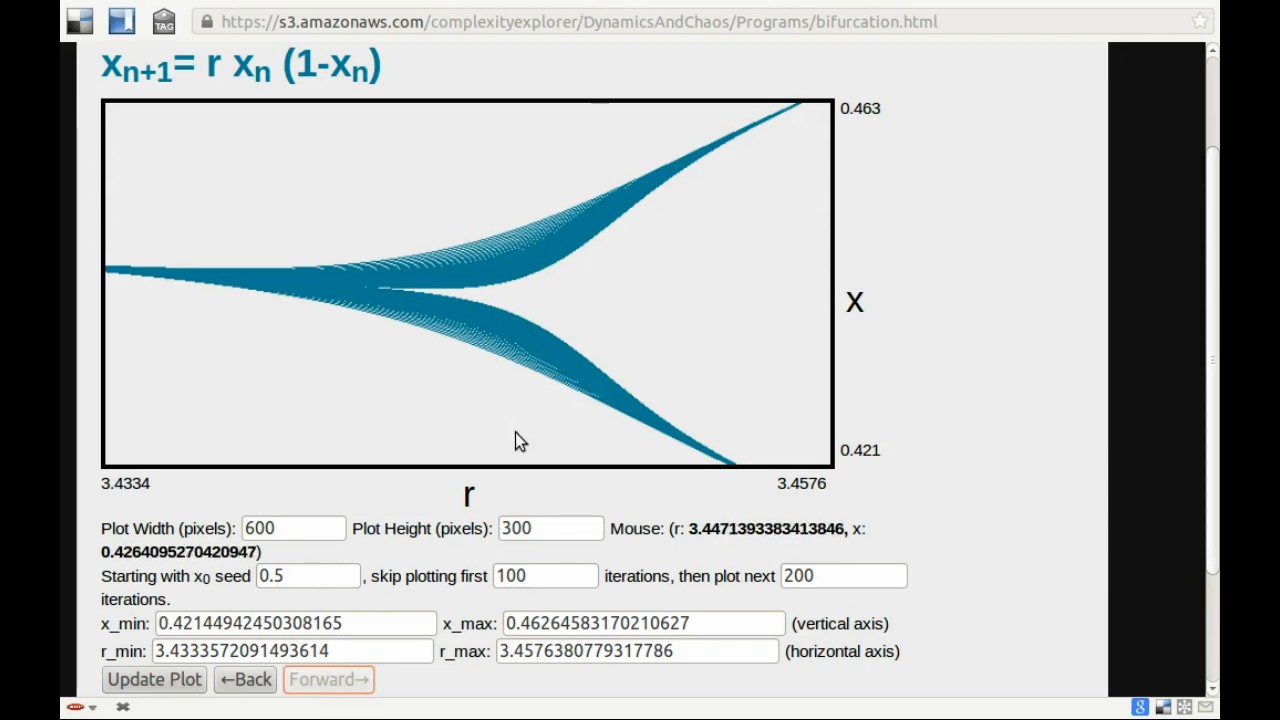
mouse_move(480, 412)
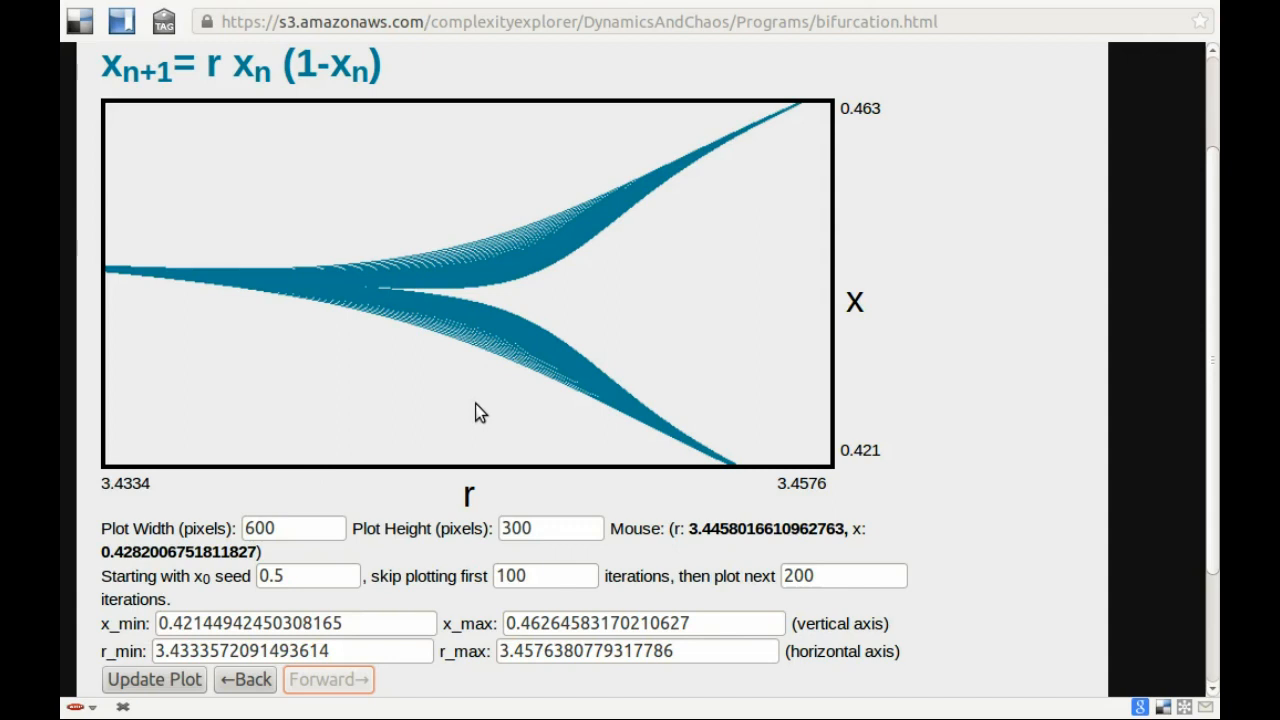
mouse_move(476, 378)
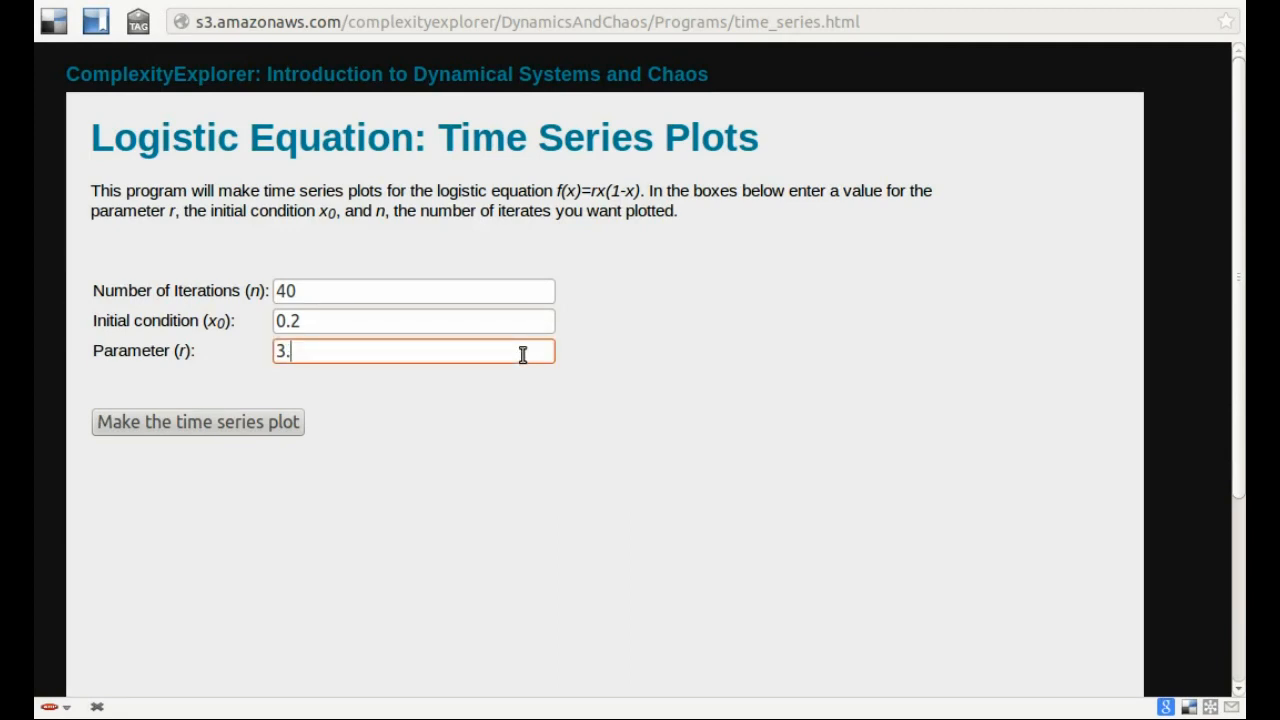
Set parameter r to 3.44568 and plot 40 iterations from initial condition 0.2
type("4456")
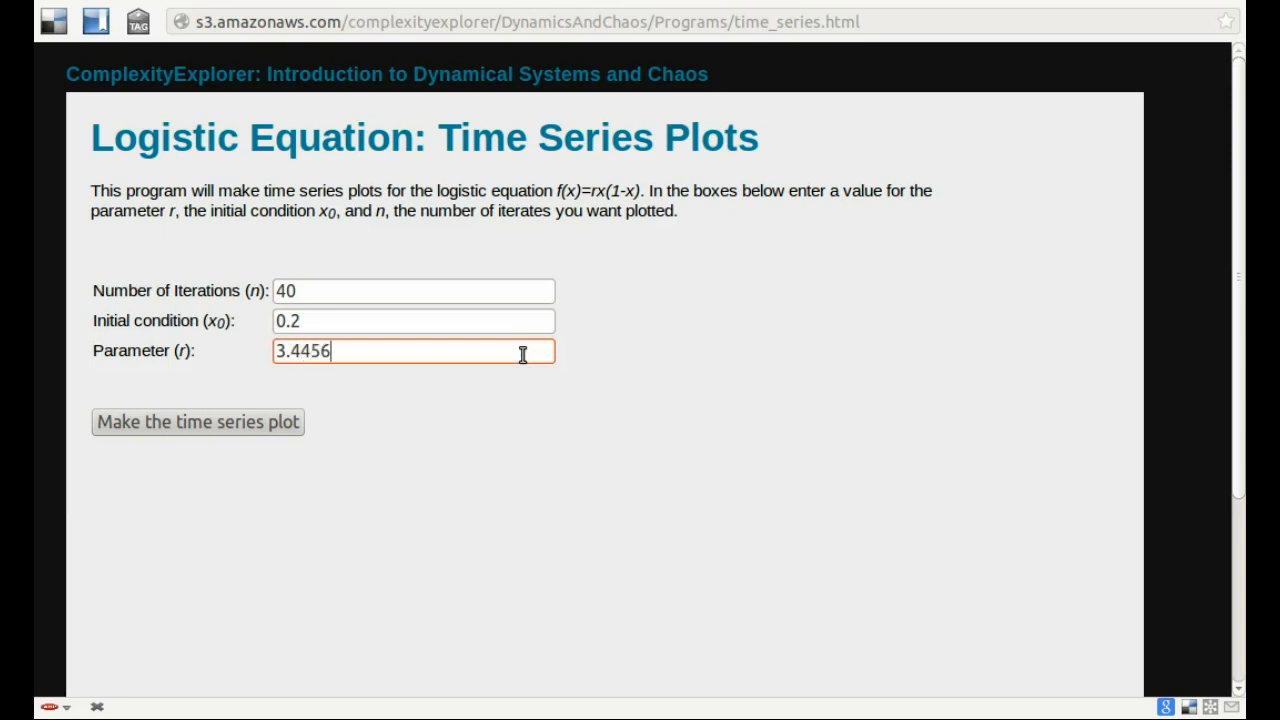
type("8")
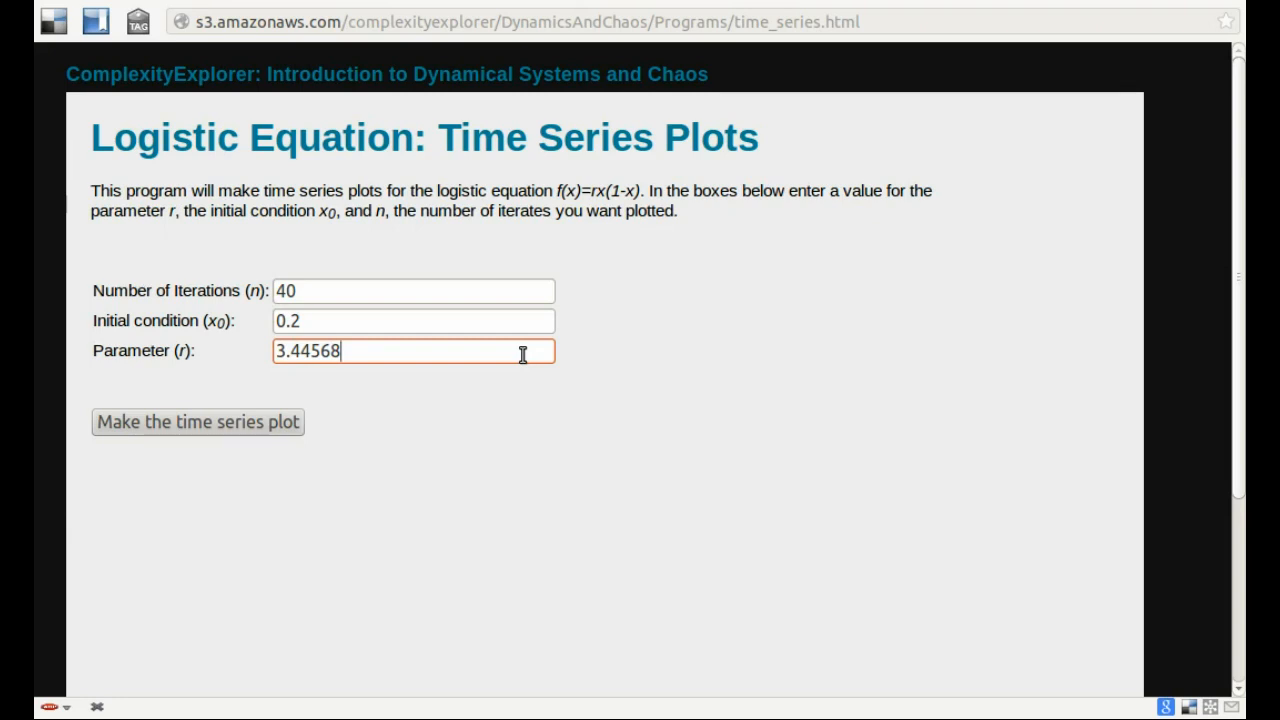
mouse_move(284, 414)
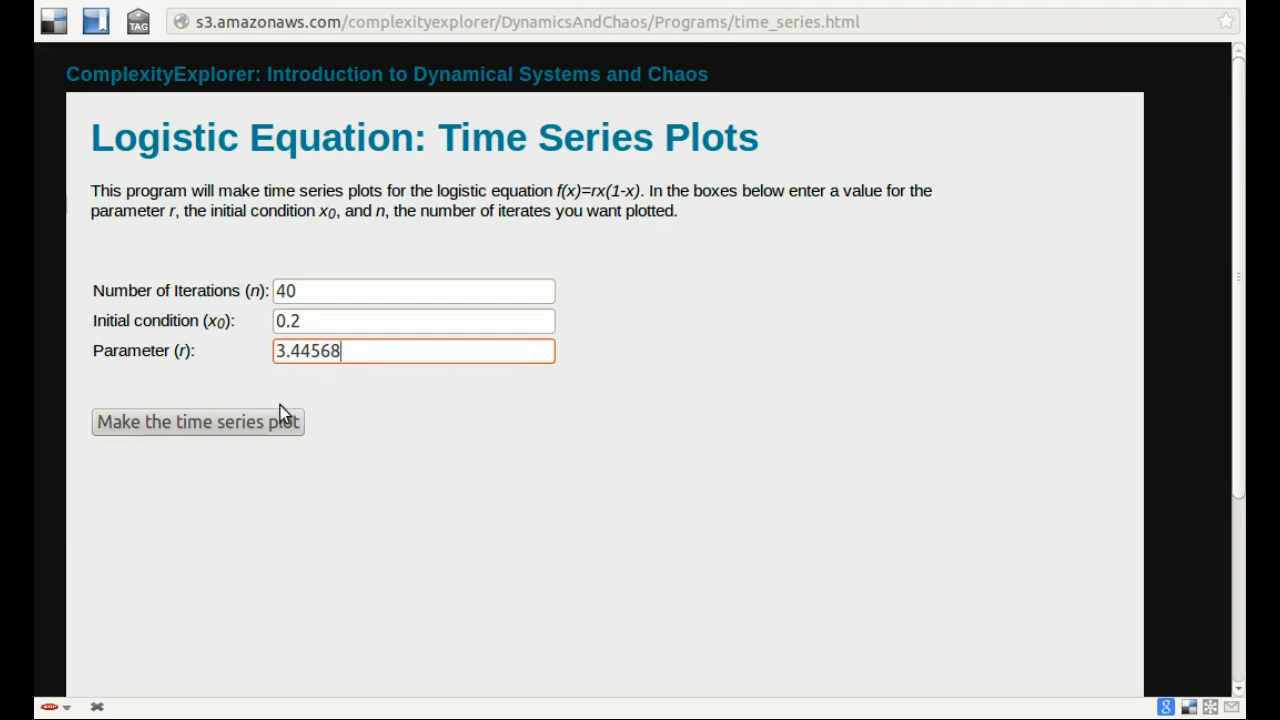
left_click(196, 420)
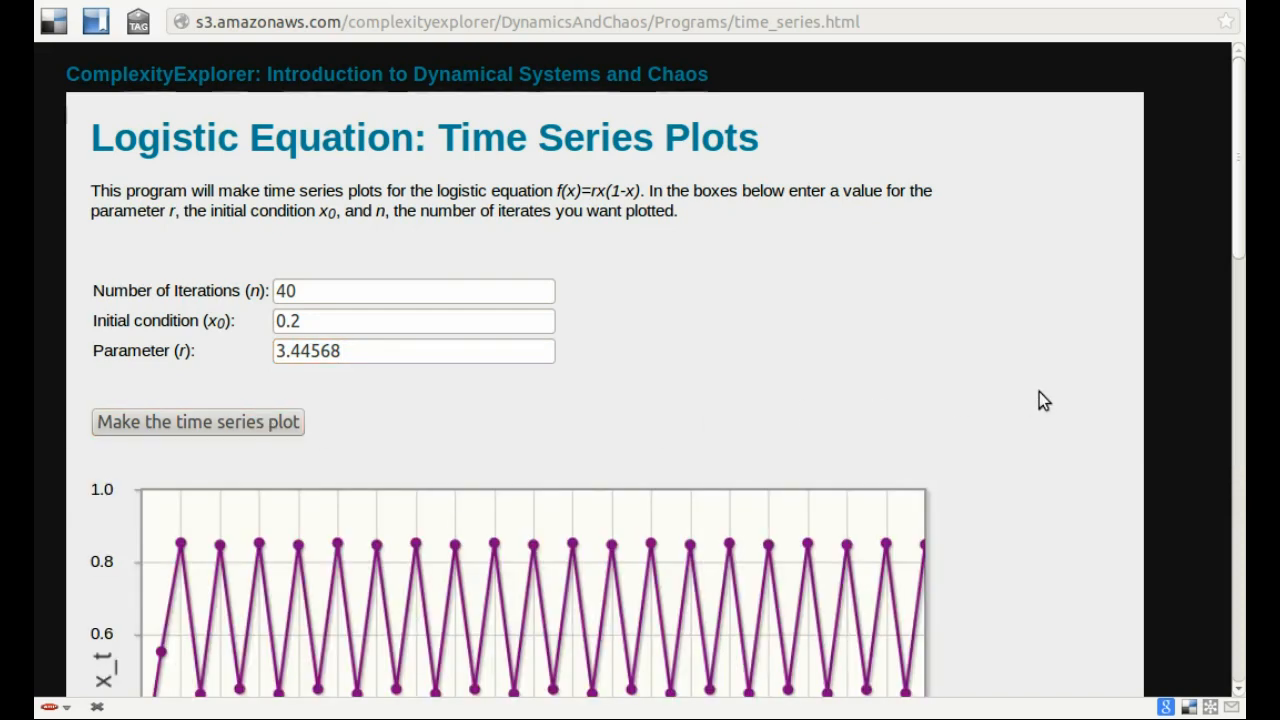
scroll("down", 3)
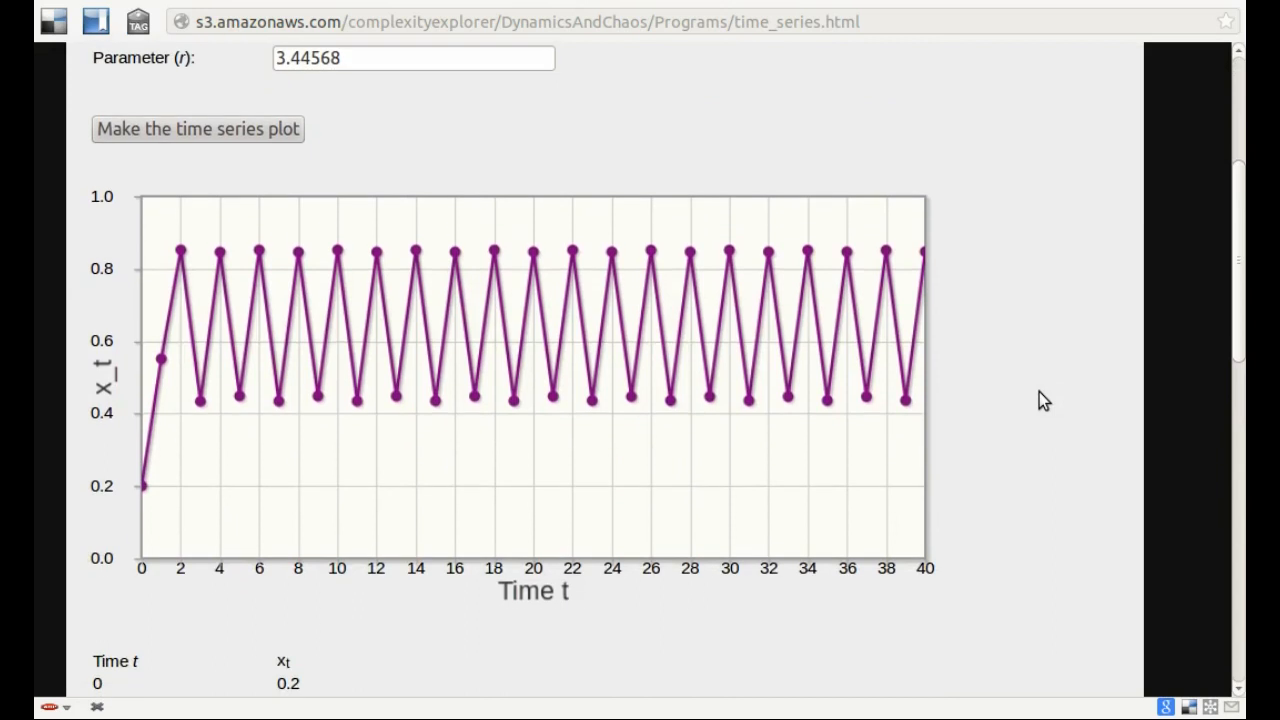
mouse_move(520, 410)
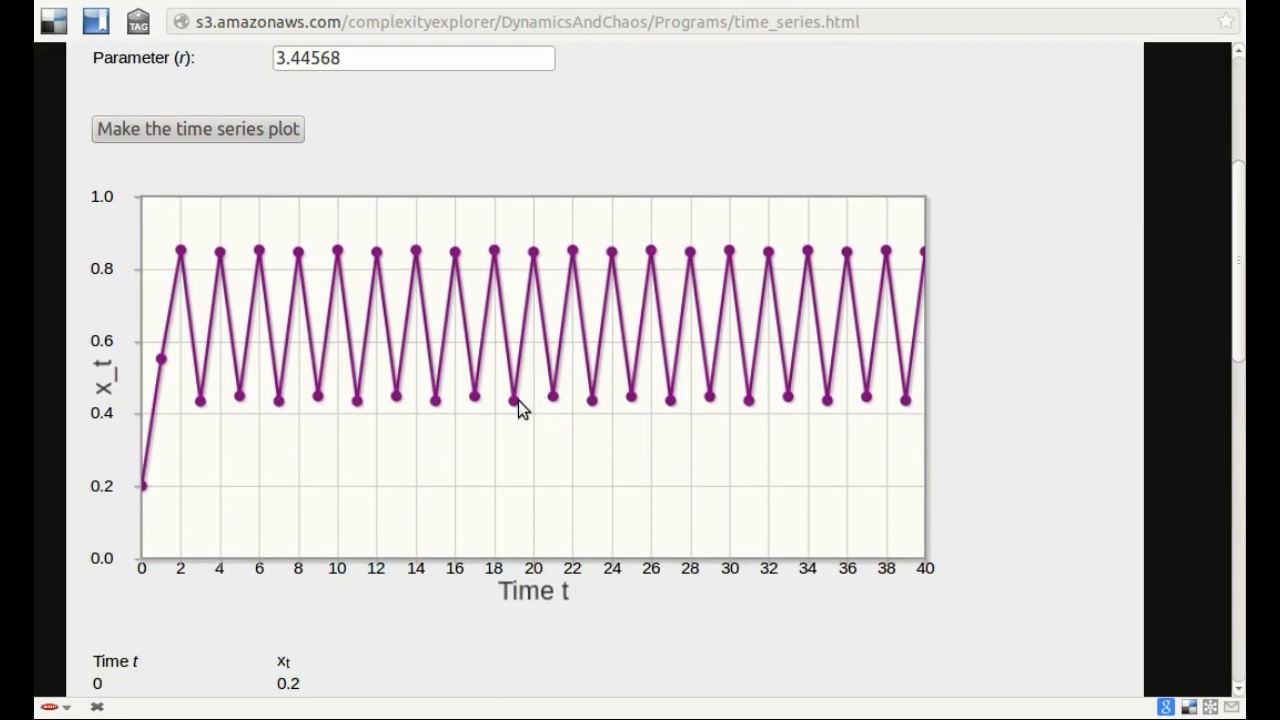
mouse_move(536, 330)
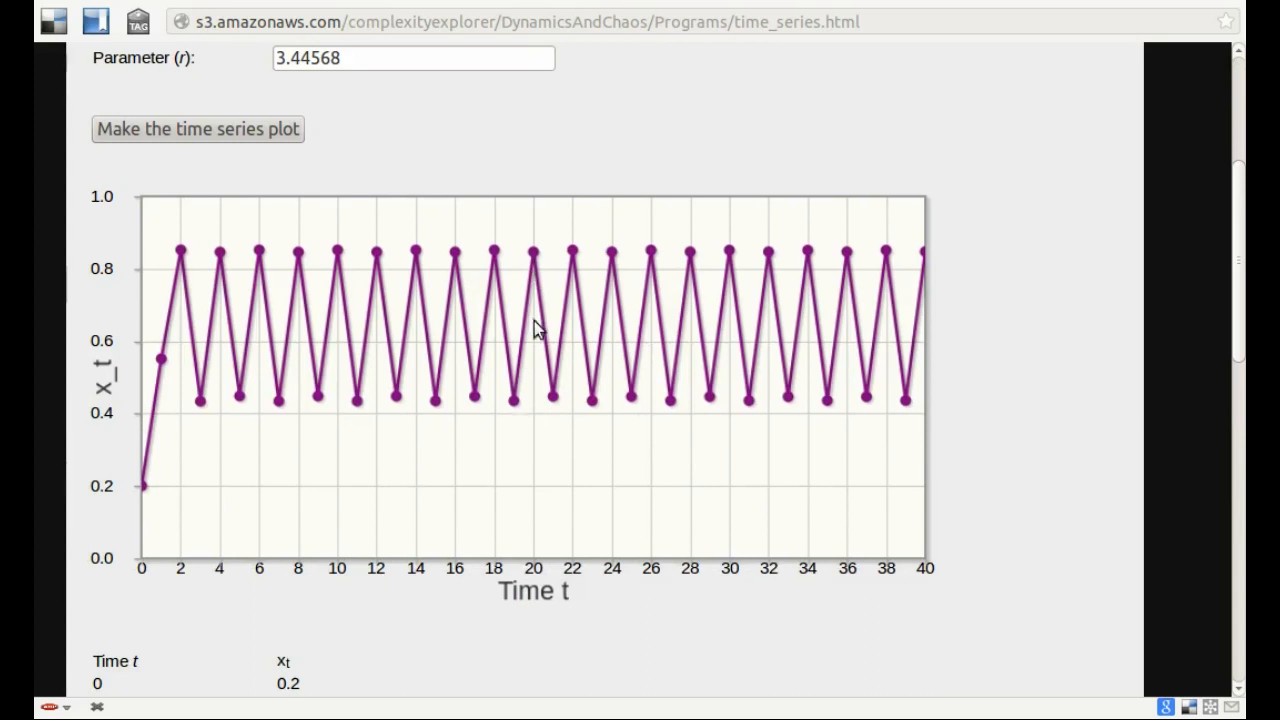
mouse_move(564, 410)
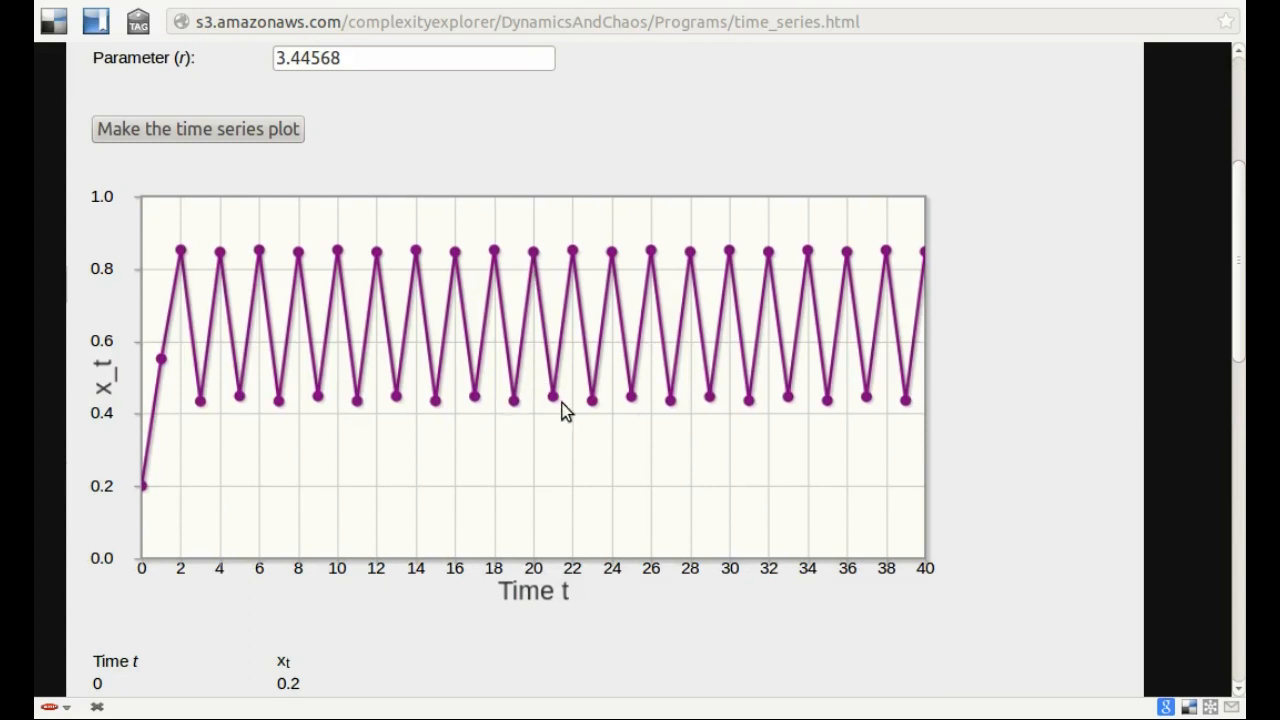
mouse_move(520, 410)
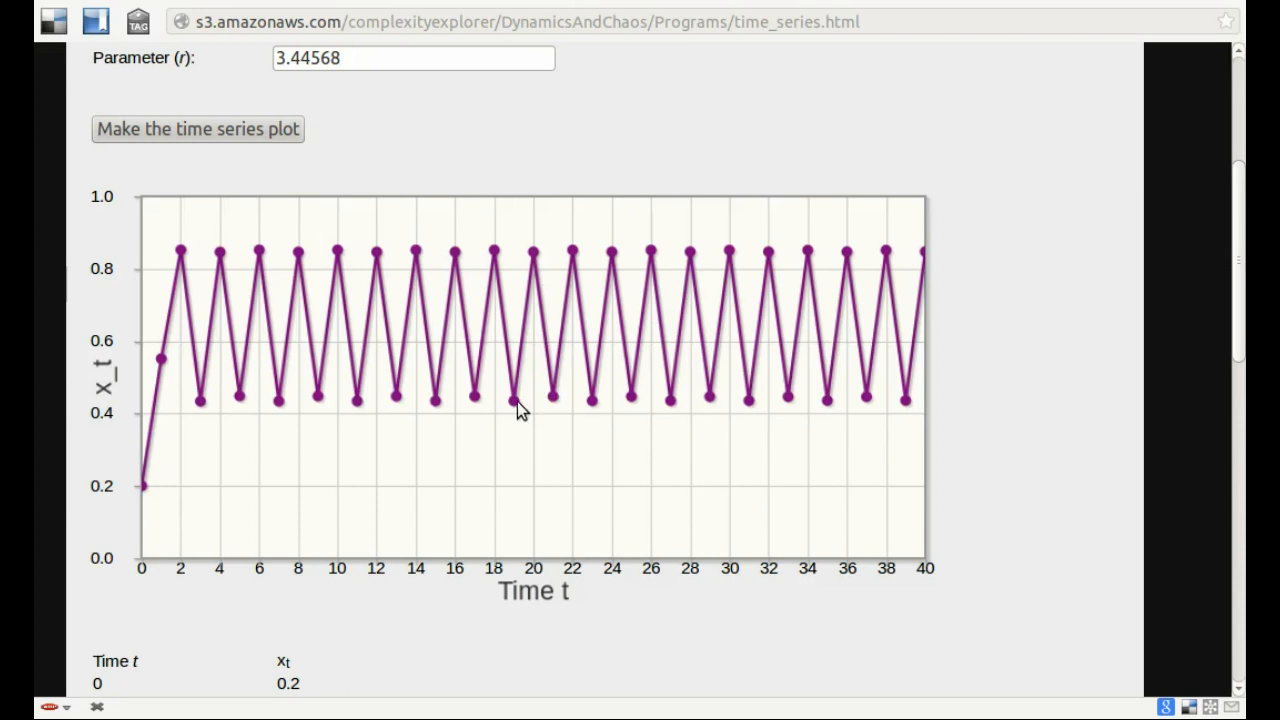
mouse_move(552, 404)
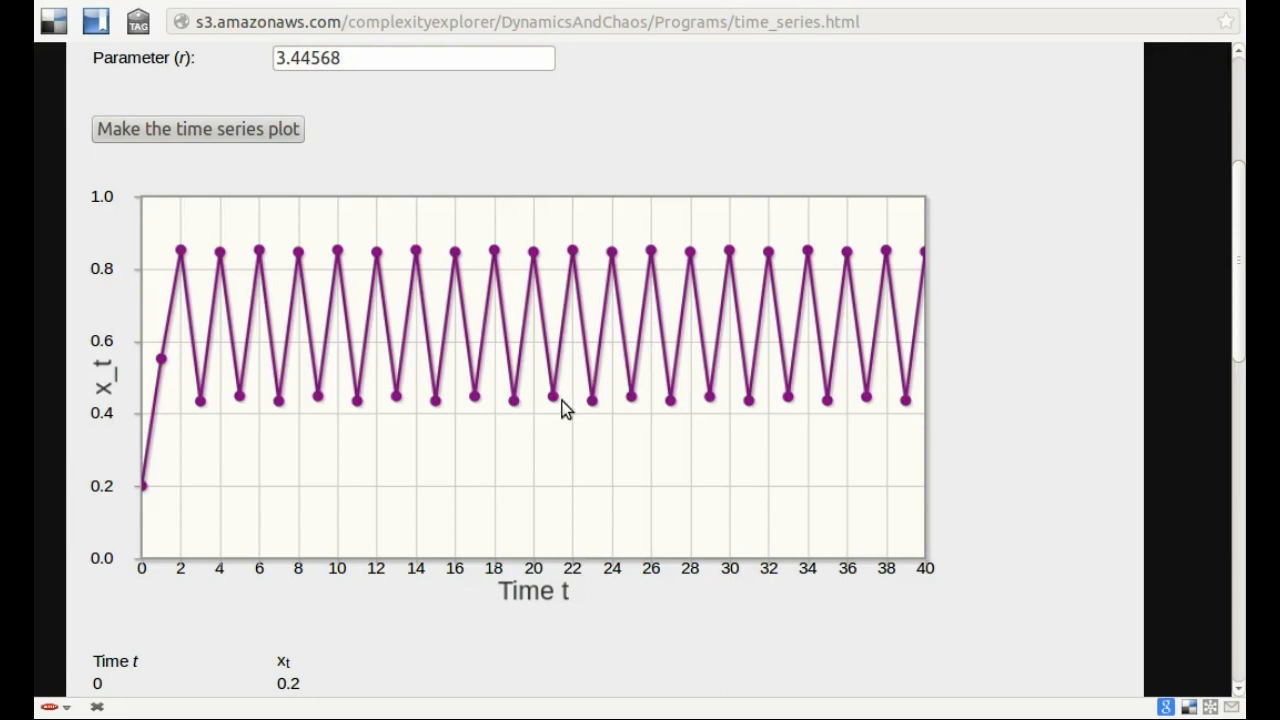
mouse_move(566, 390)
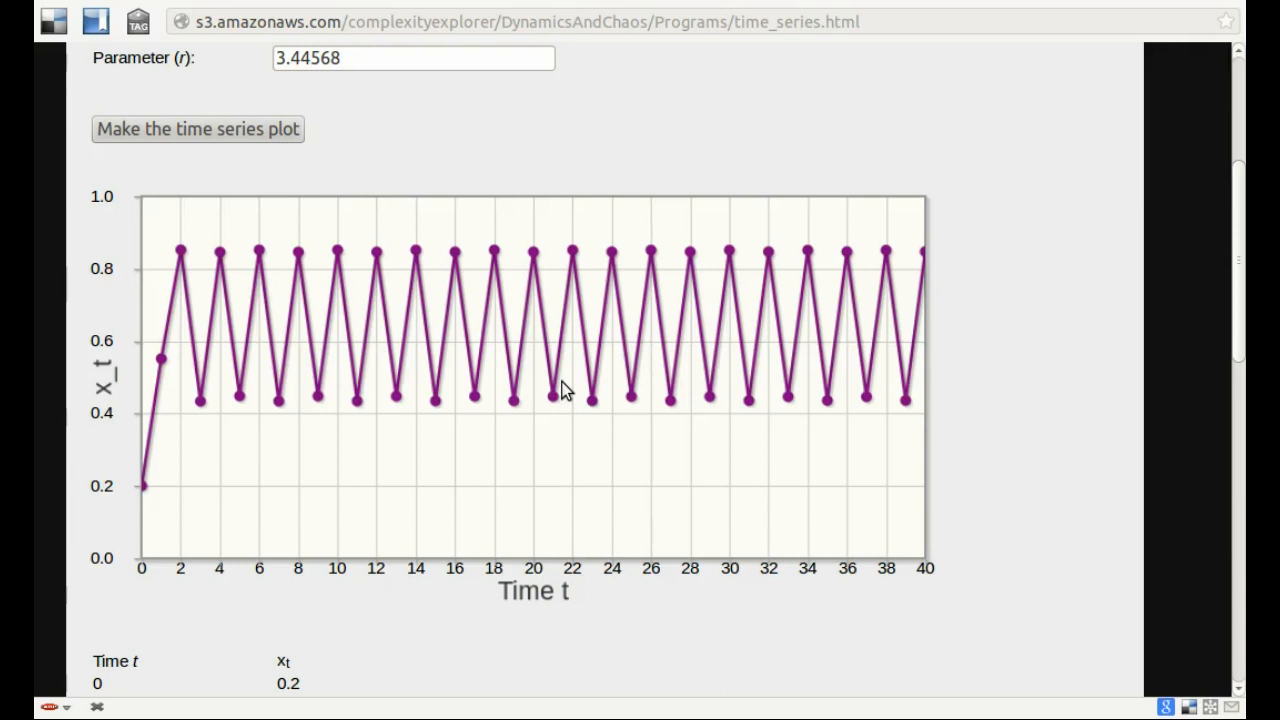
mouse_move(580, 408)
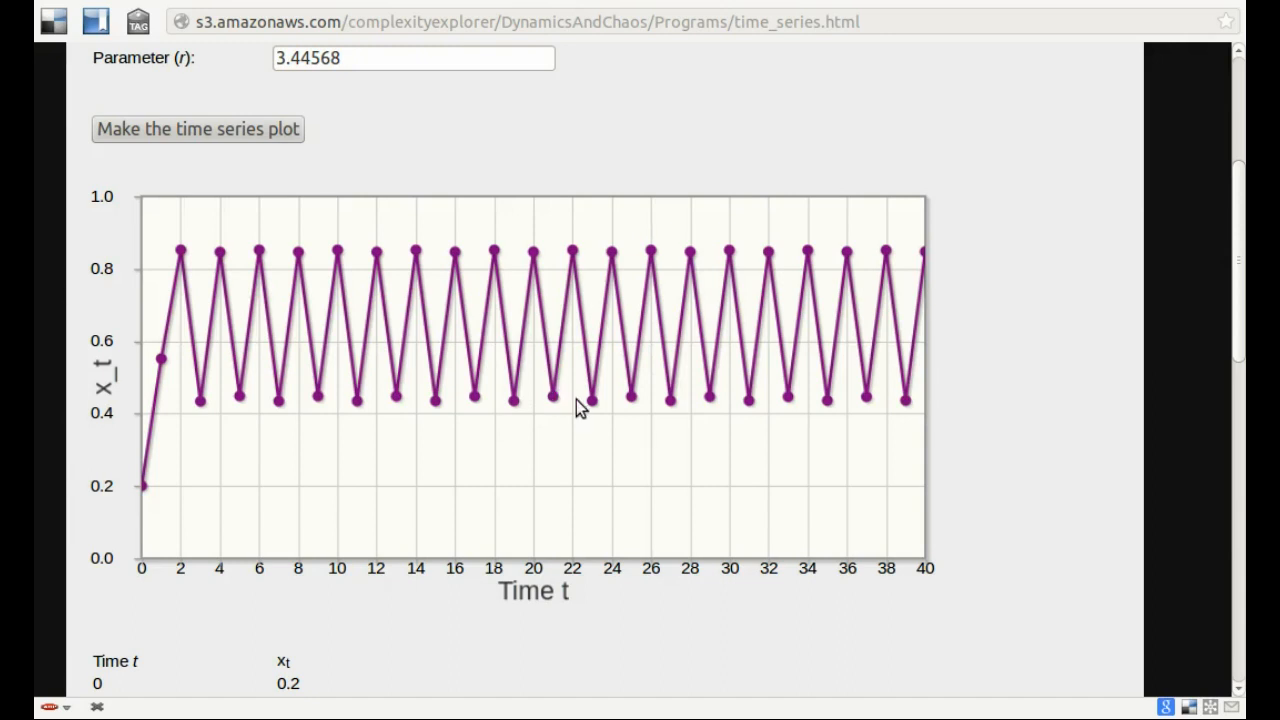
mouse_move(592, 316)
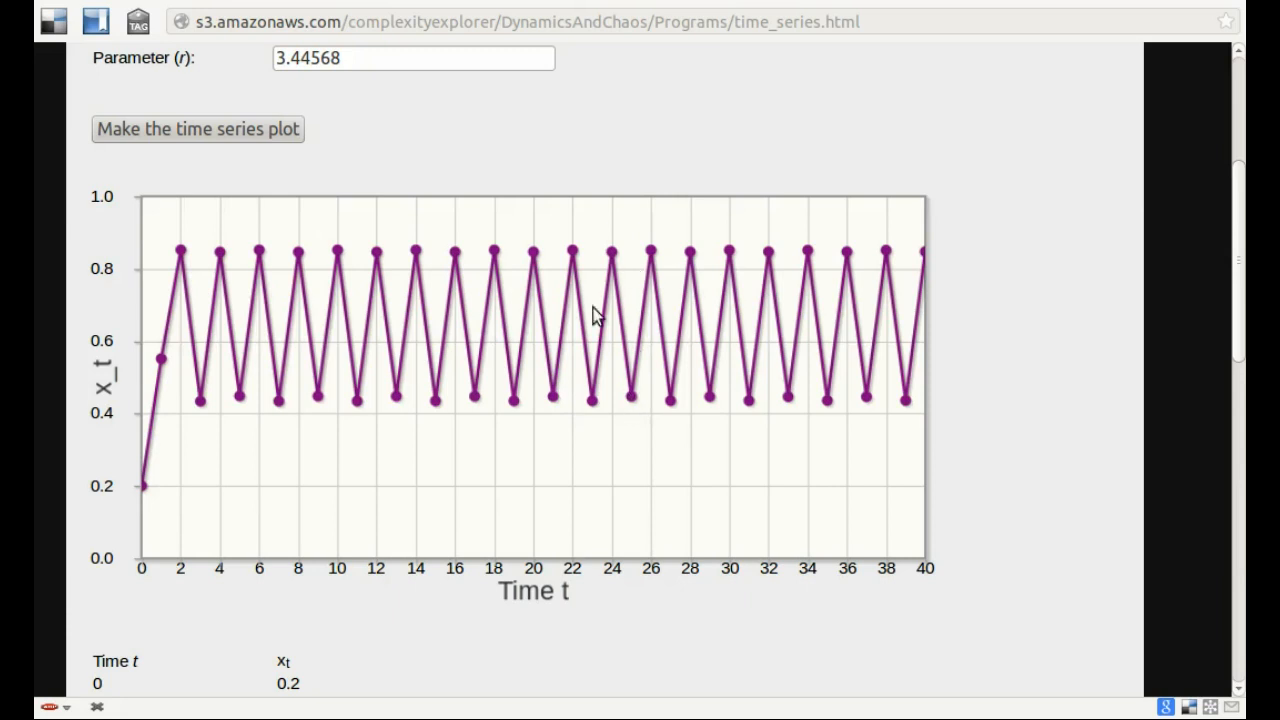
mouse_move(638, 404)
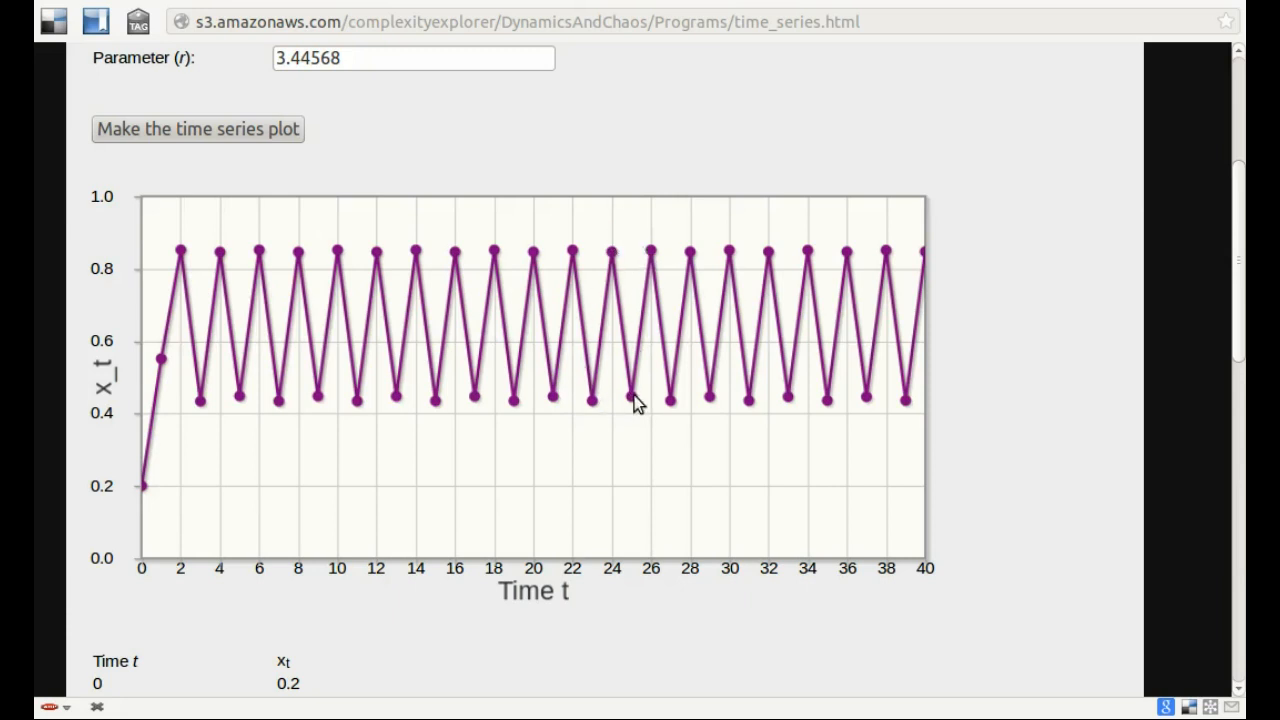
mouse_move(730, 402)
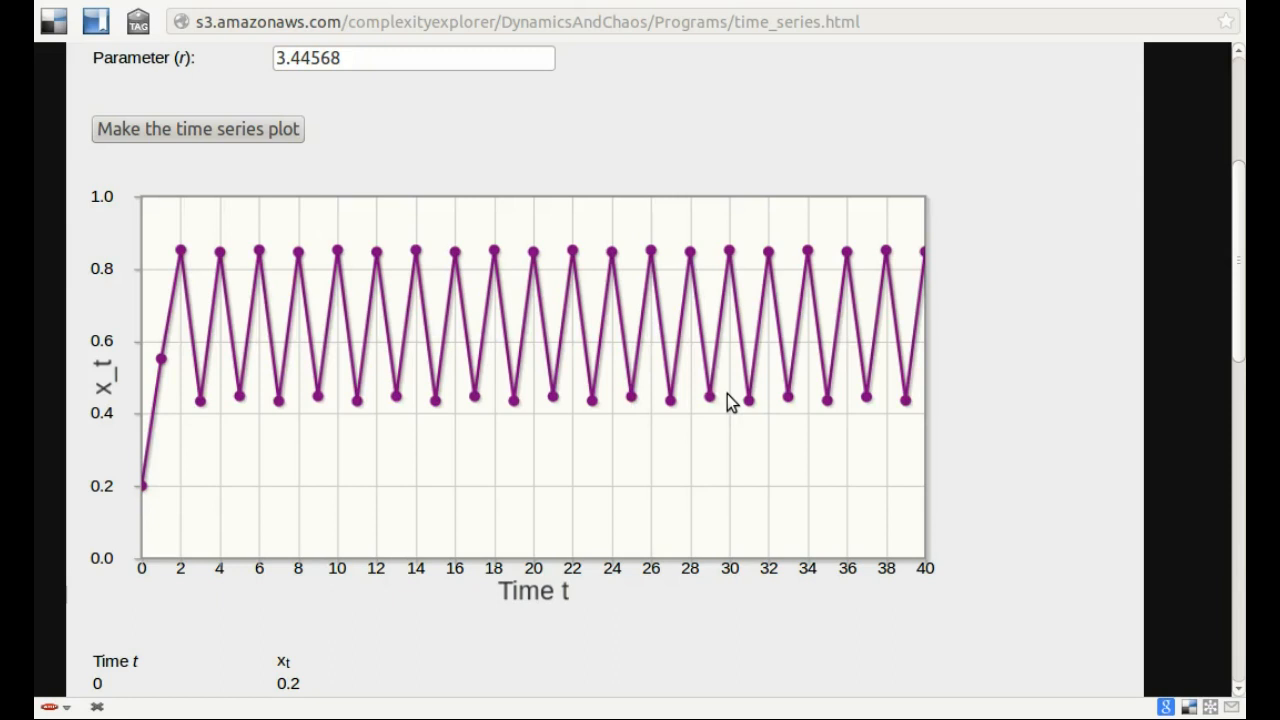
mouse_move(996, 412)
type("100")
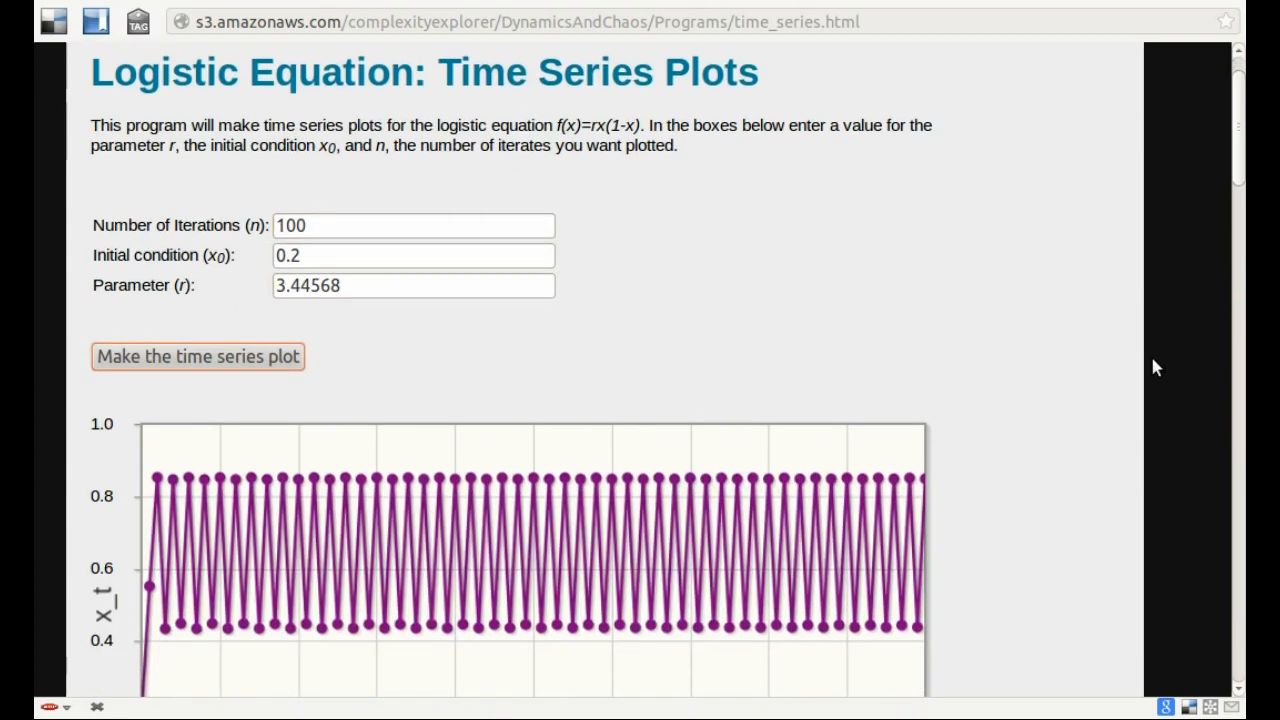
Replot the series with 100 iterations at r 3.44568 and return to the iterations box
scroll("down", 3)
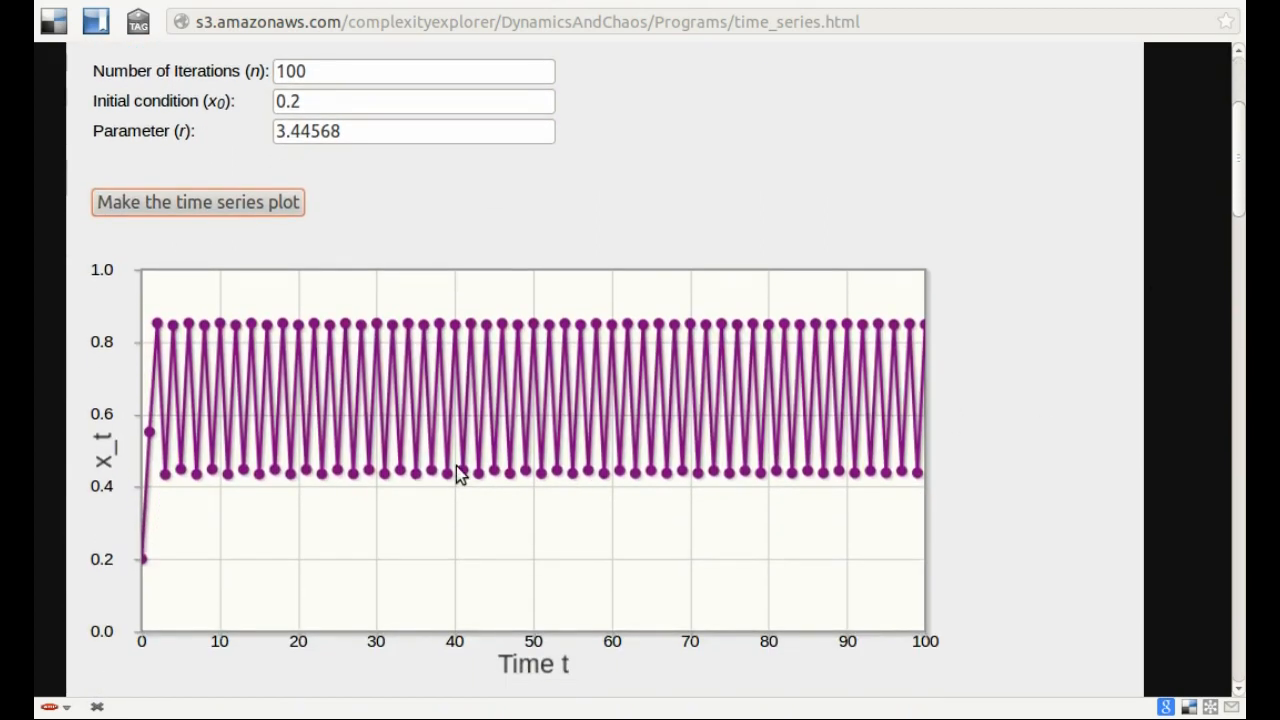
mouse_move(532, 480)
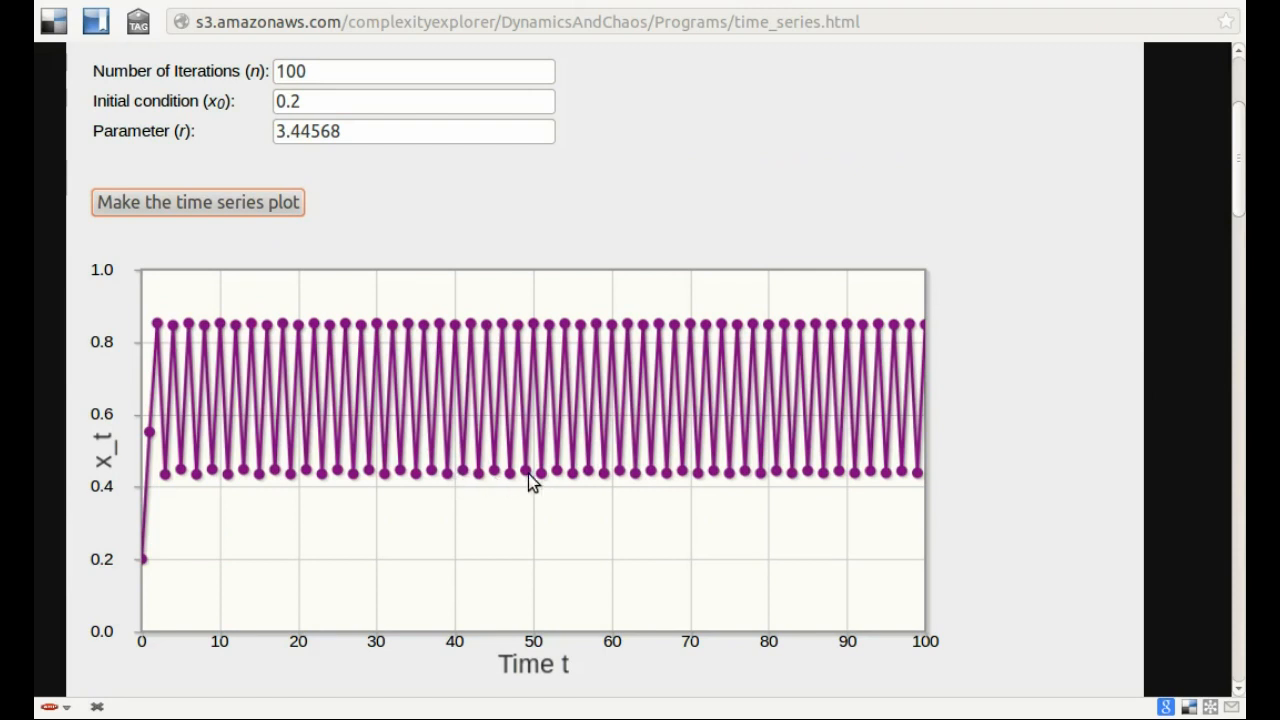
mouse_move(556, 486)
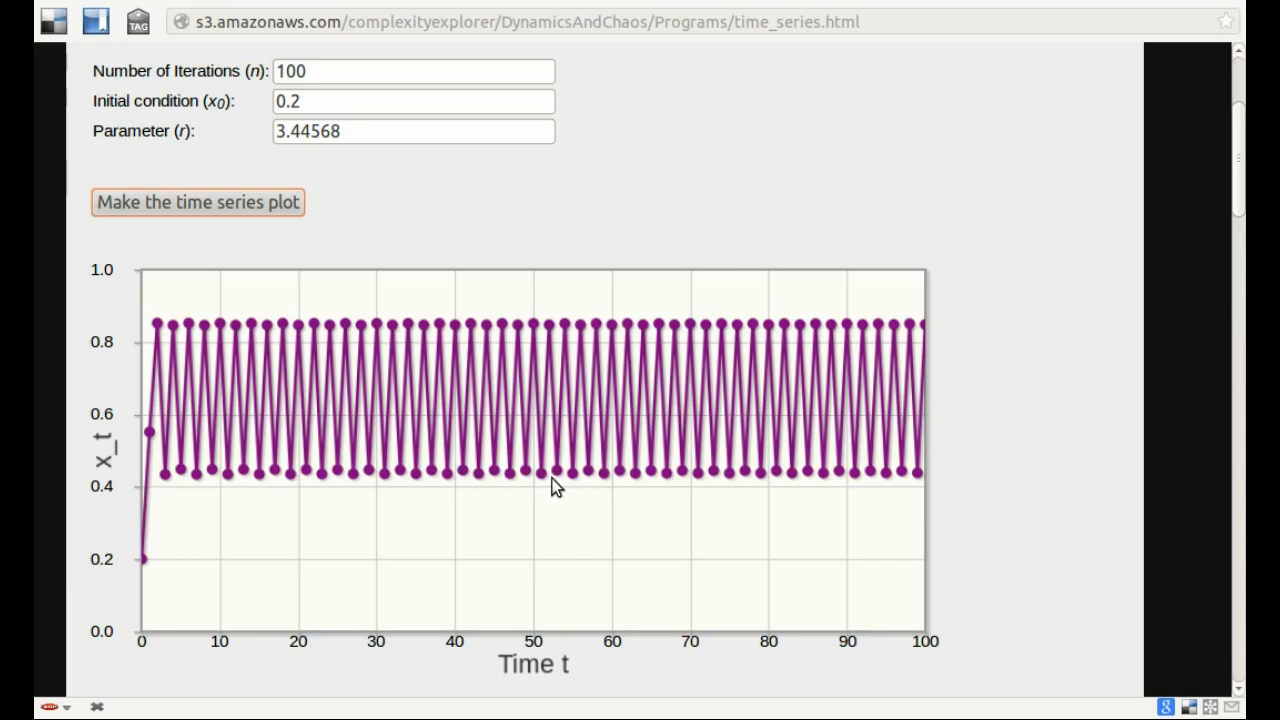
mouse_move(602, 480)
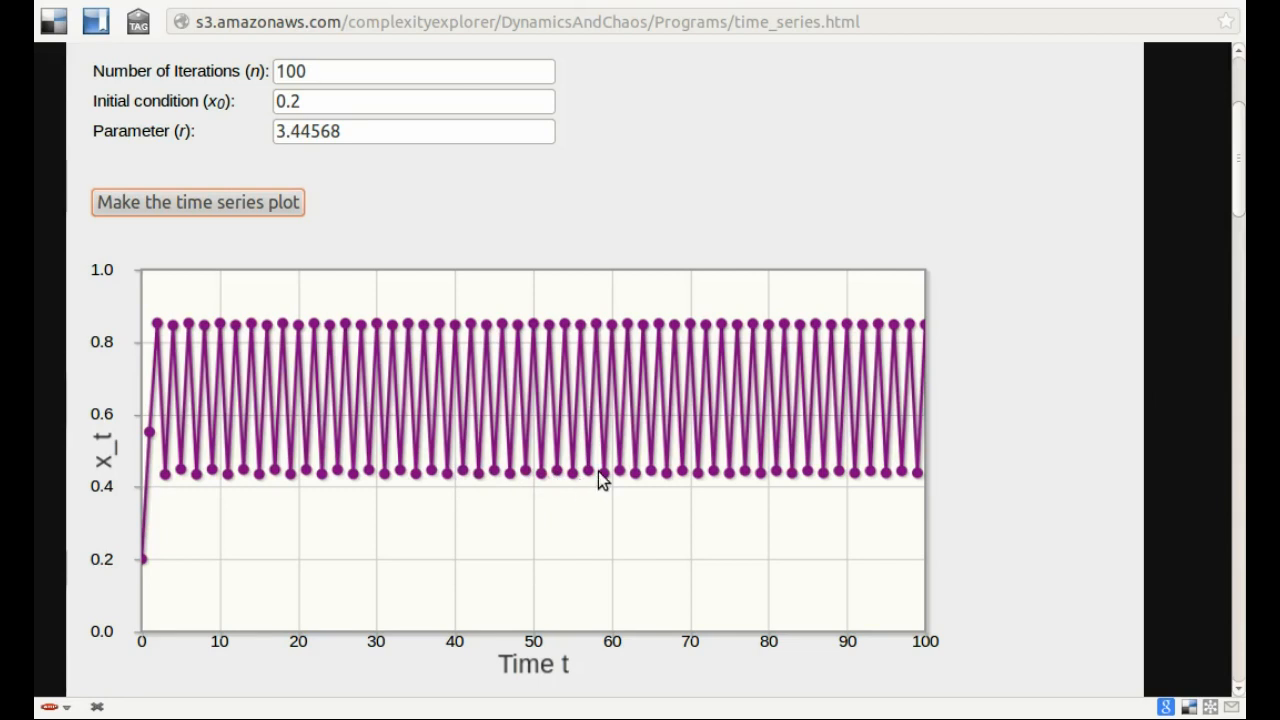
left_click(412, 72)
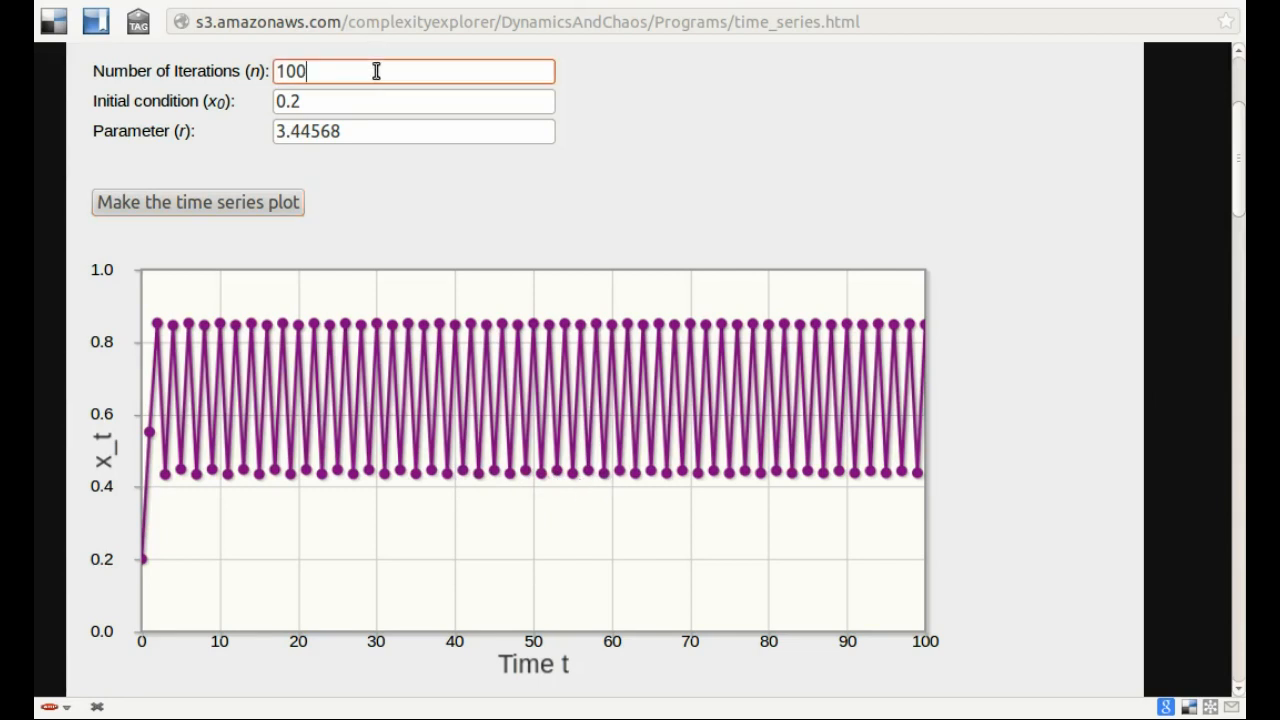
Extend the time series to 1000 iterations at r = 3.44568
type("0")
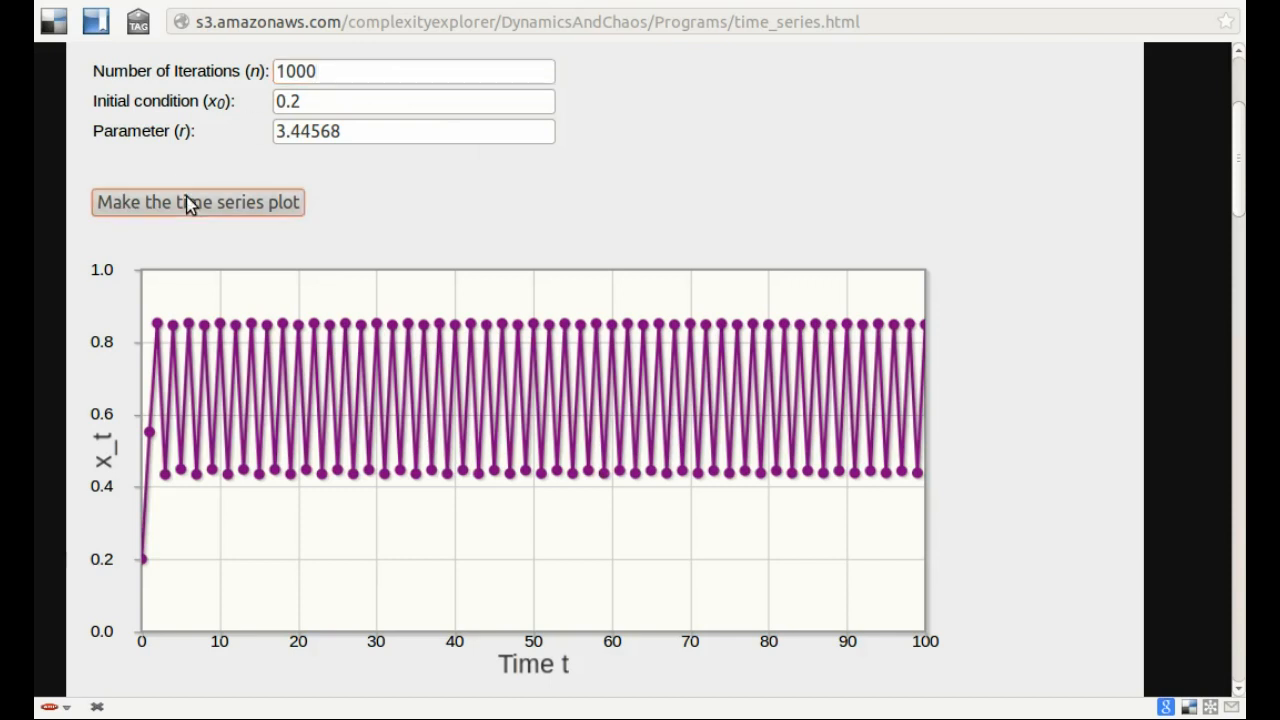
left_click(196, 202)
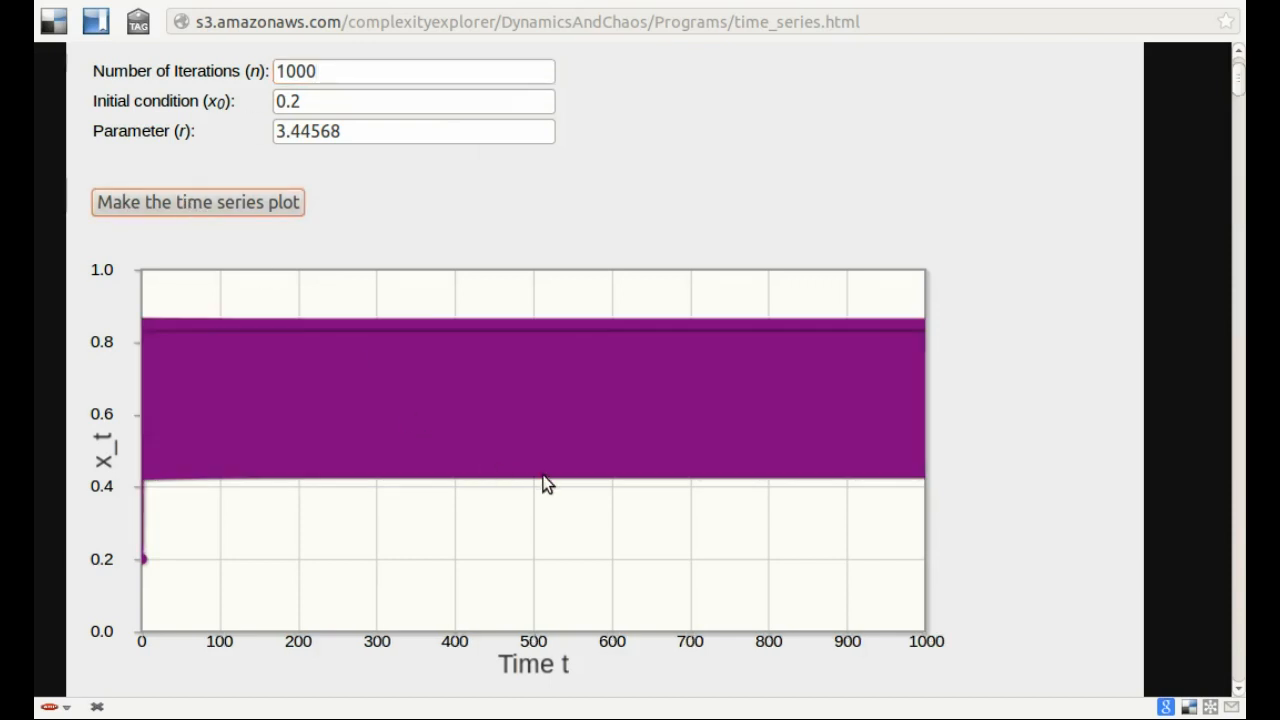
mouse_move(850, 496)
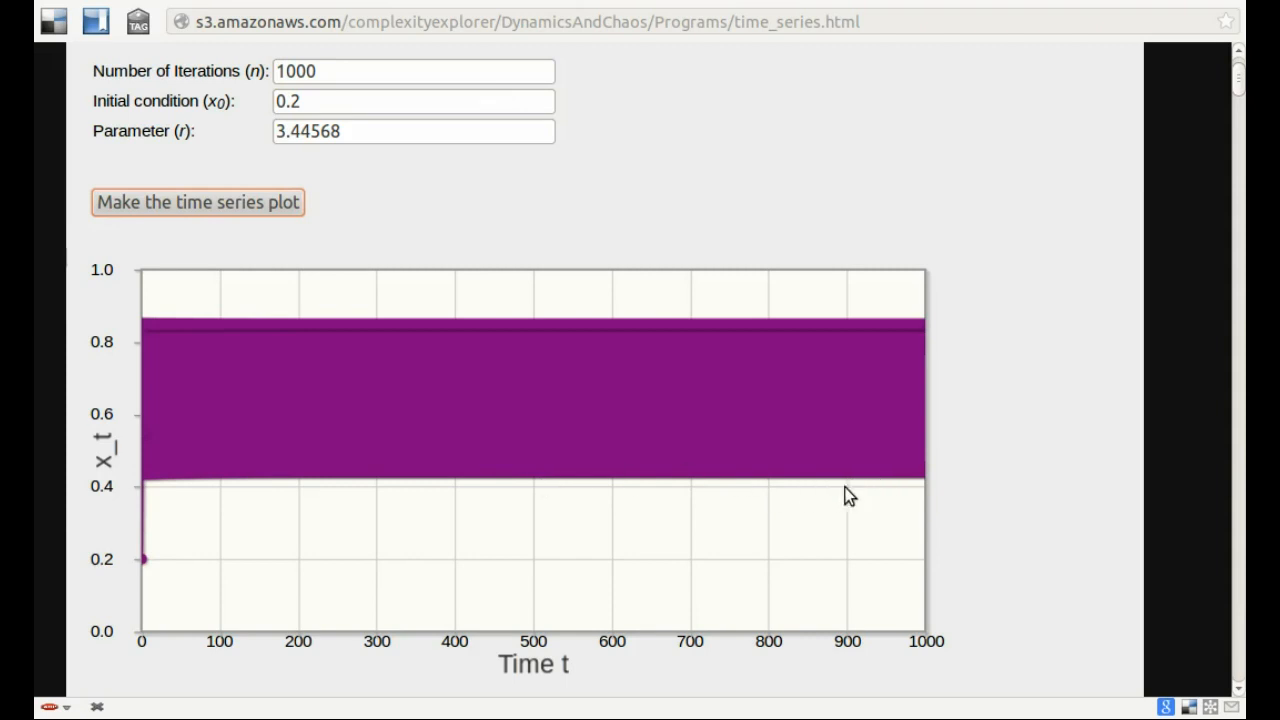
mouse_move(1016, 490)
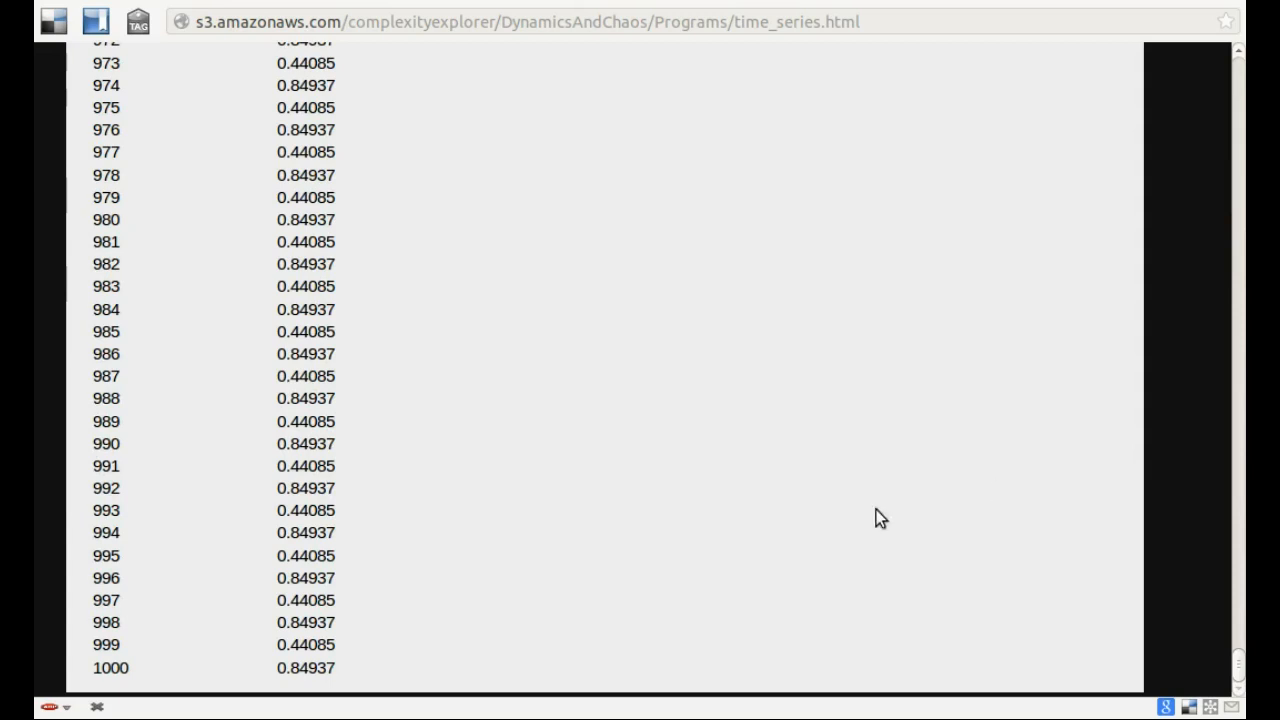
mouse_move(348, 624)
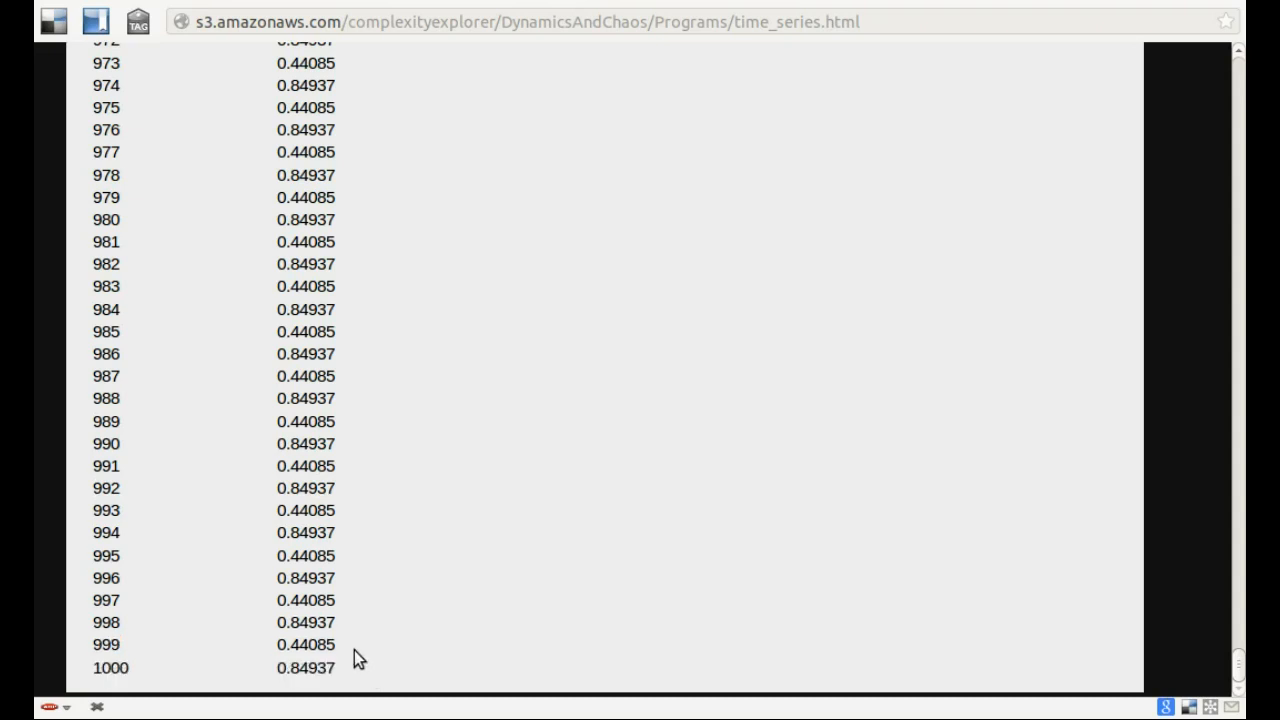
mouse_move(342, 632)
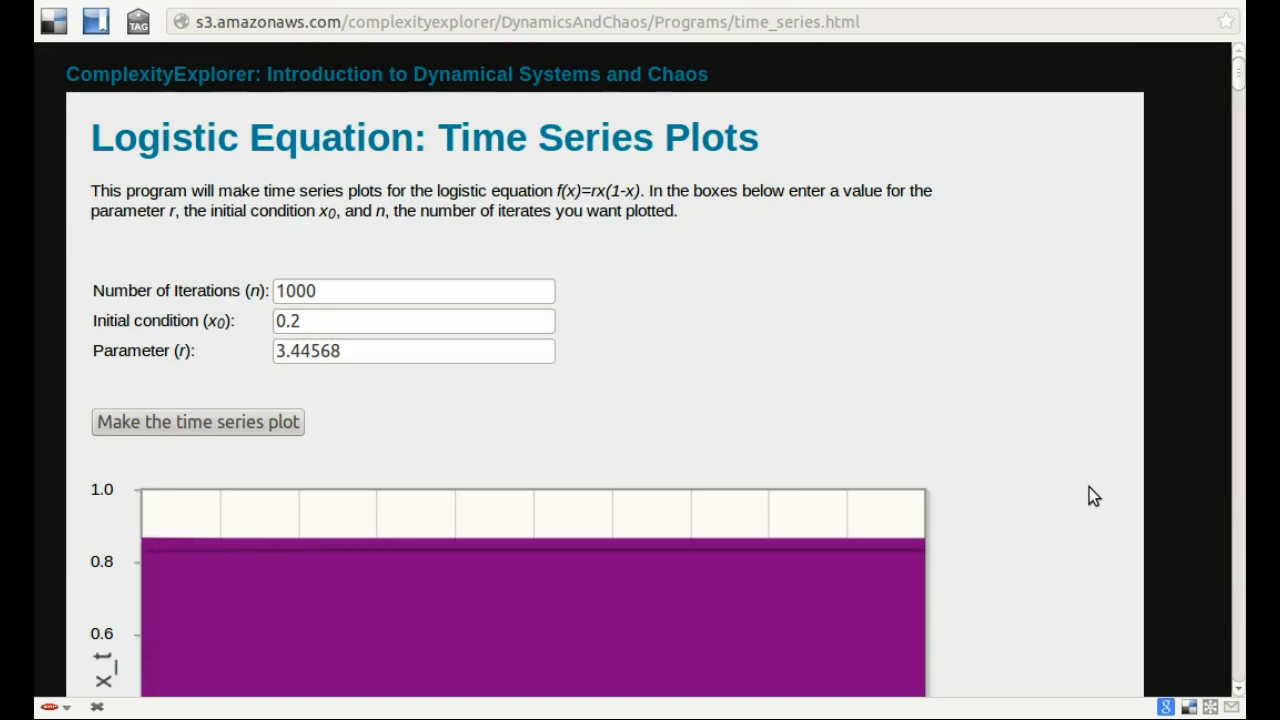
Replot the time series at r = 3.44568 with 100 iterations, showing the period-2 zigzag
scroll("down", 3)
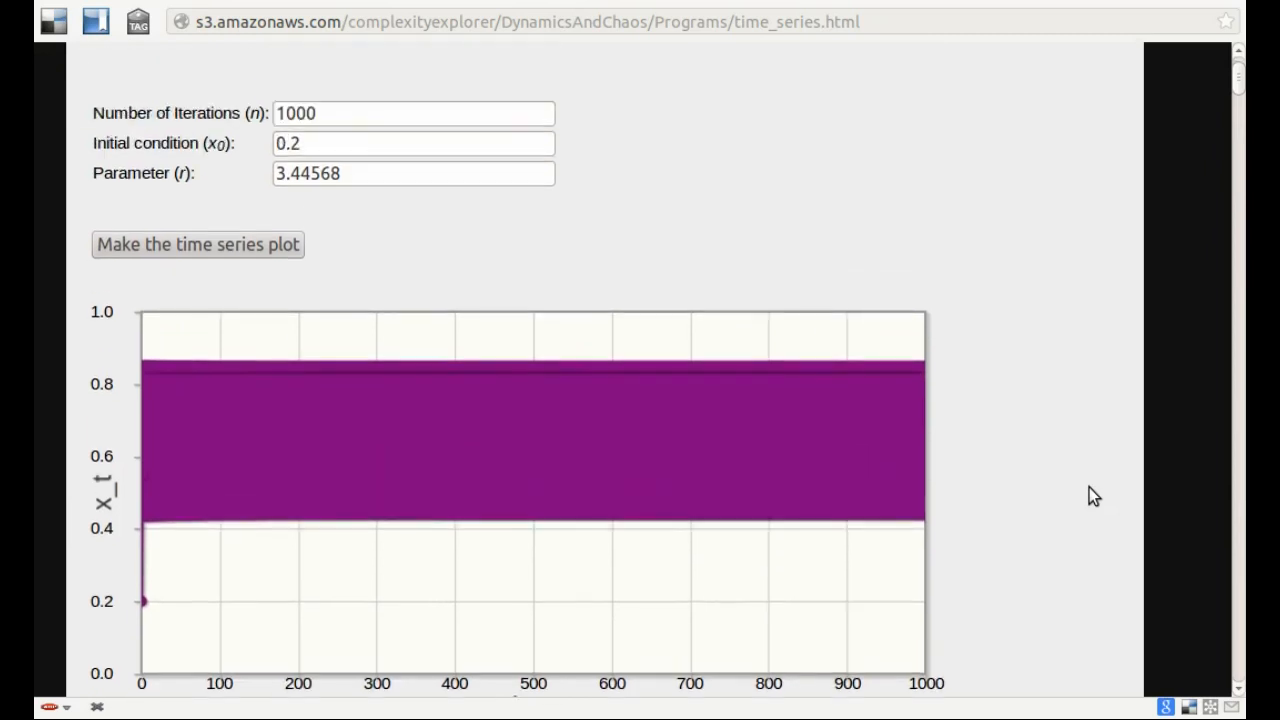
scroll("up", 3)
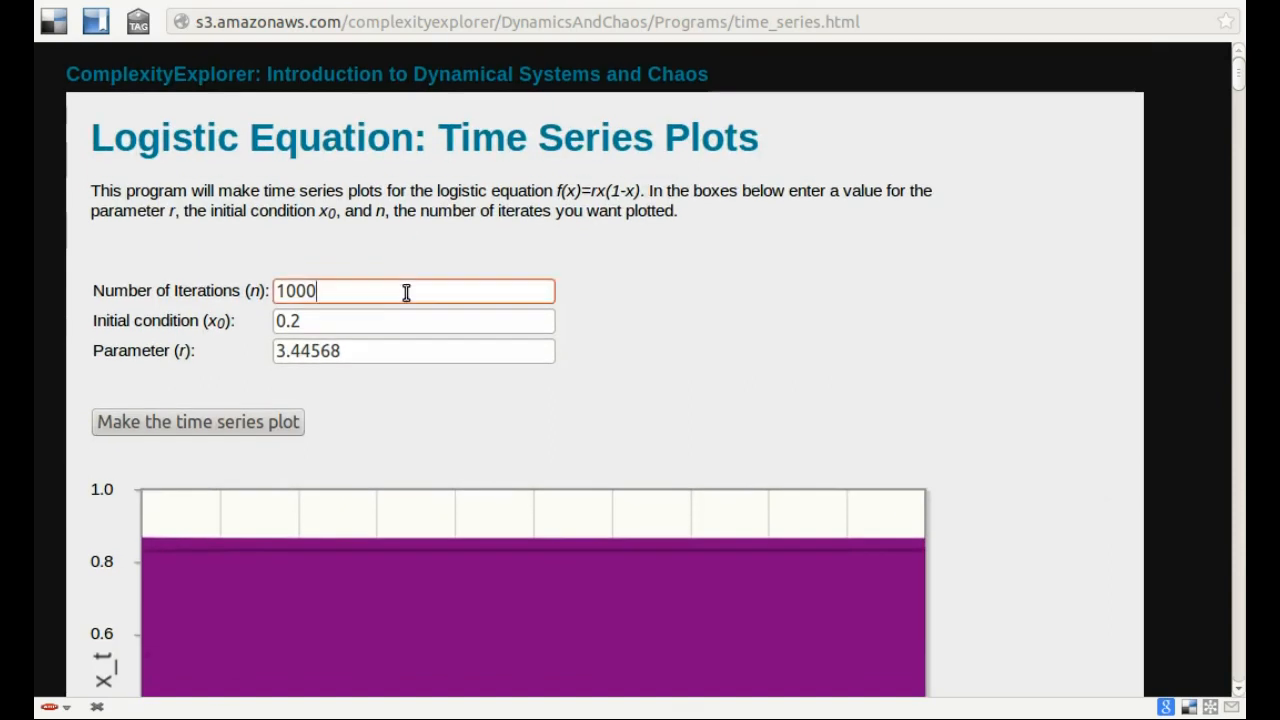
left_click(196, 420)
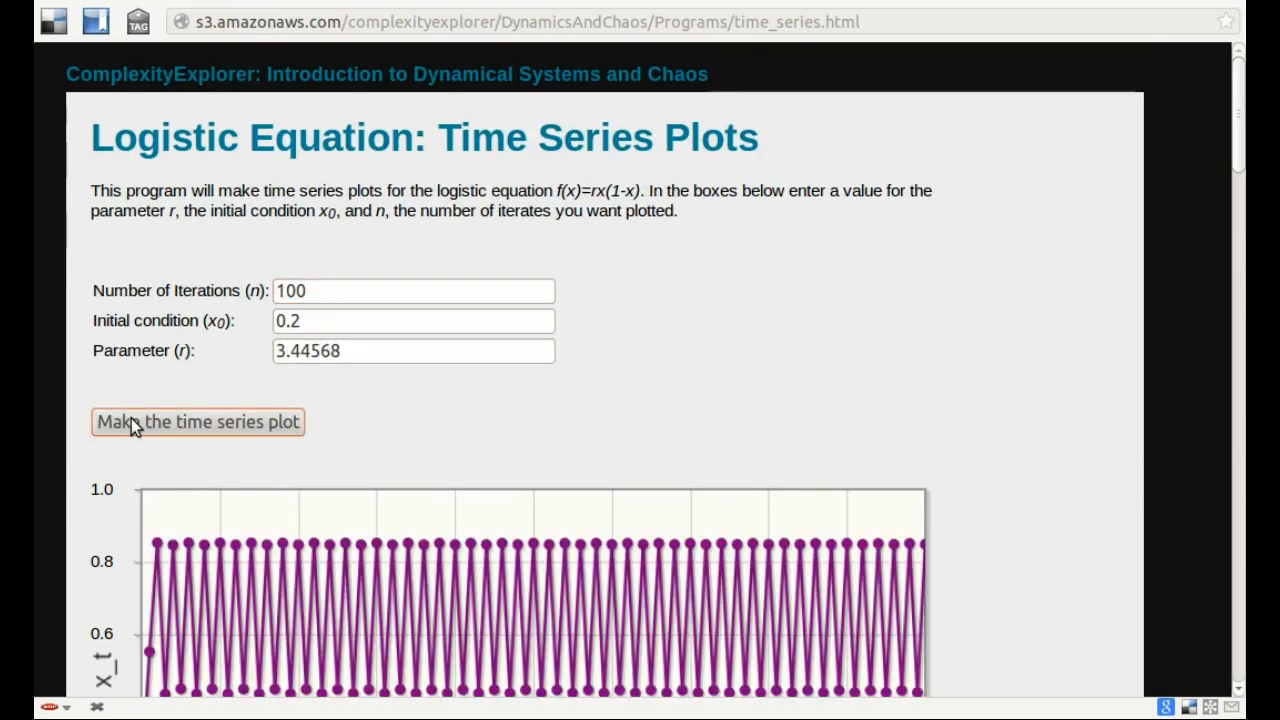
mouse_move(980, 402)
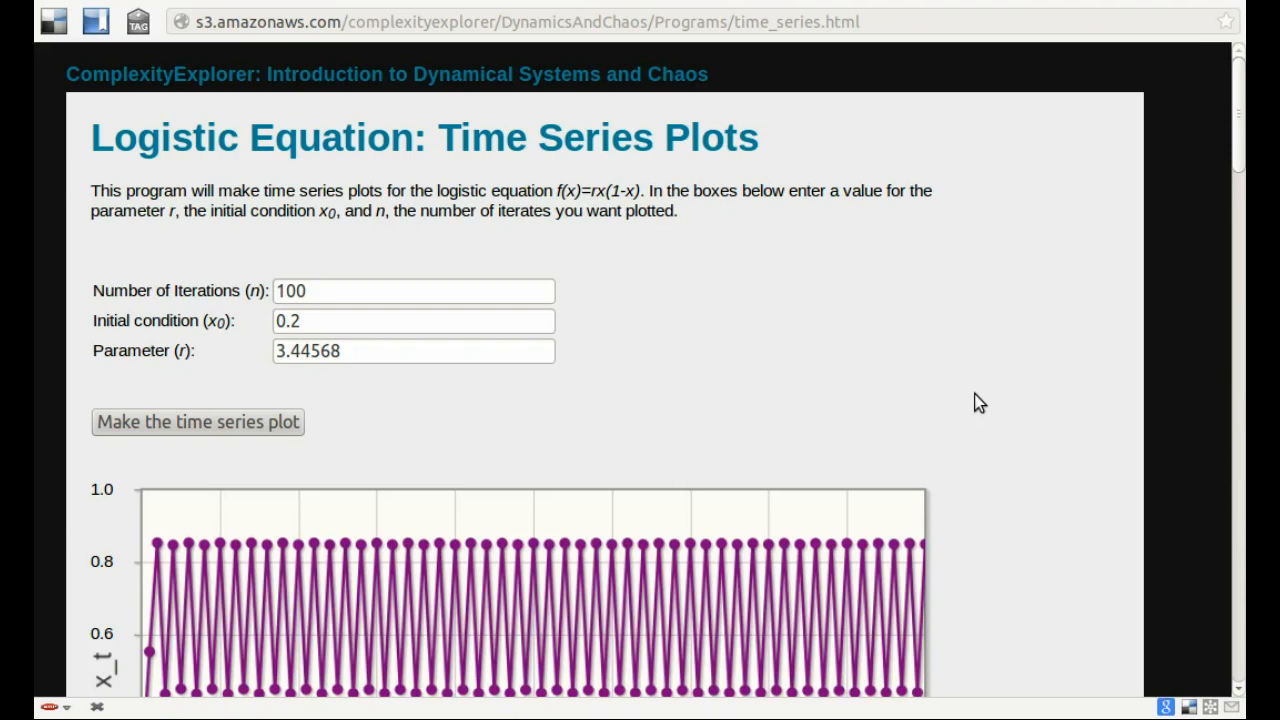
mouse_move(316, 384)
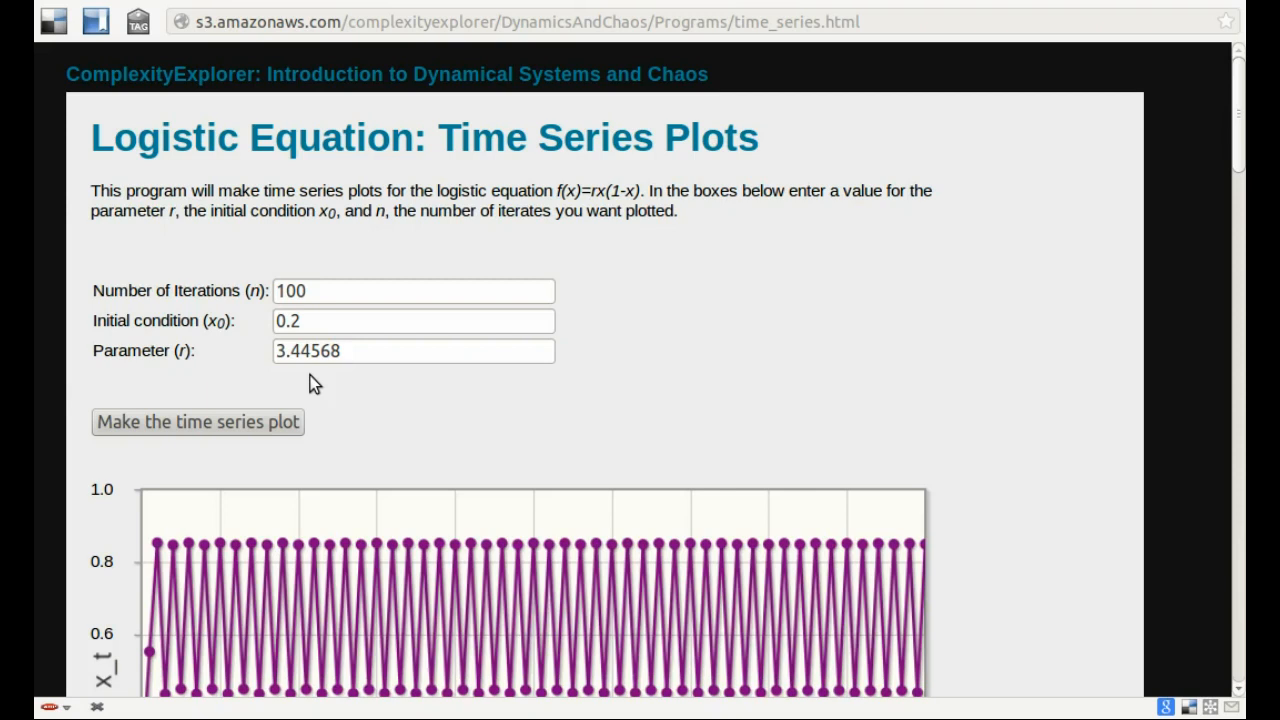
mouse_move(588, 432)
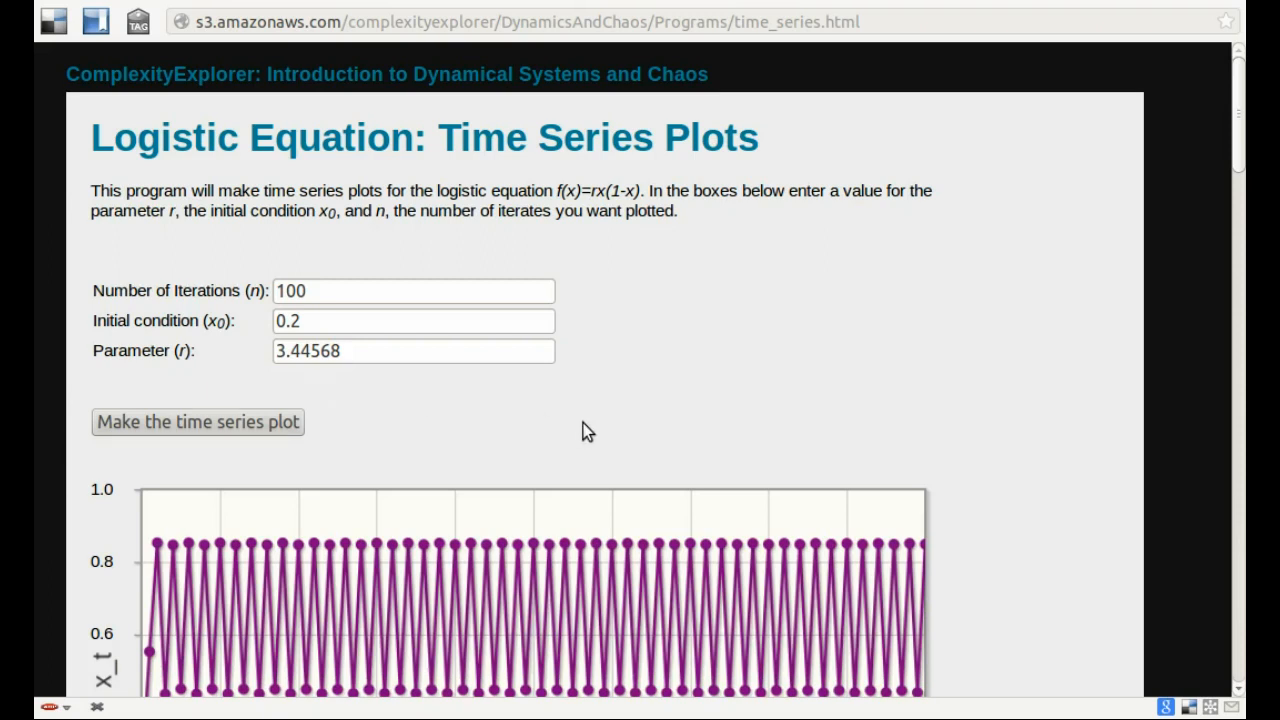
mouse_move(340, 280)
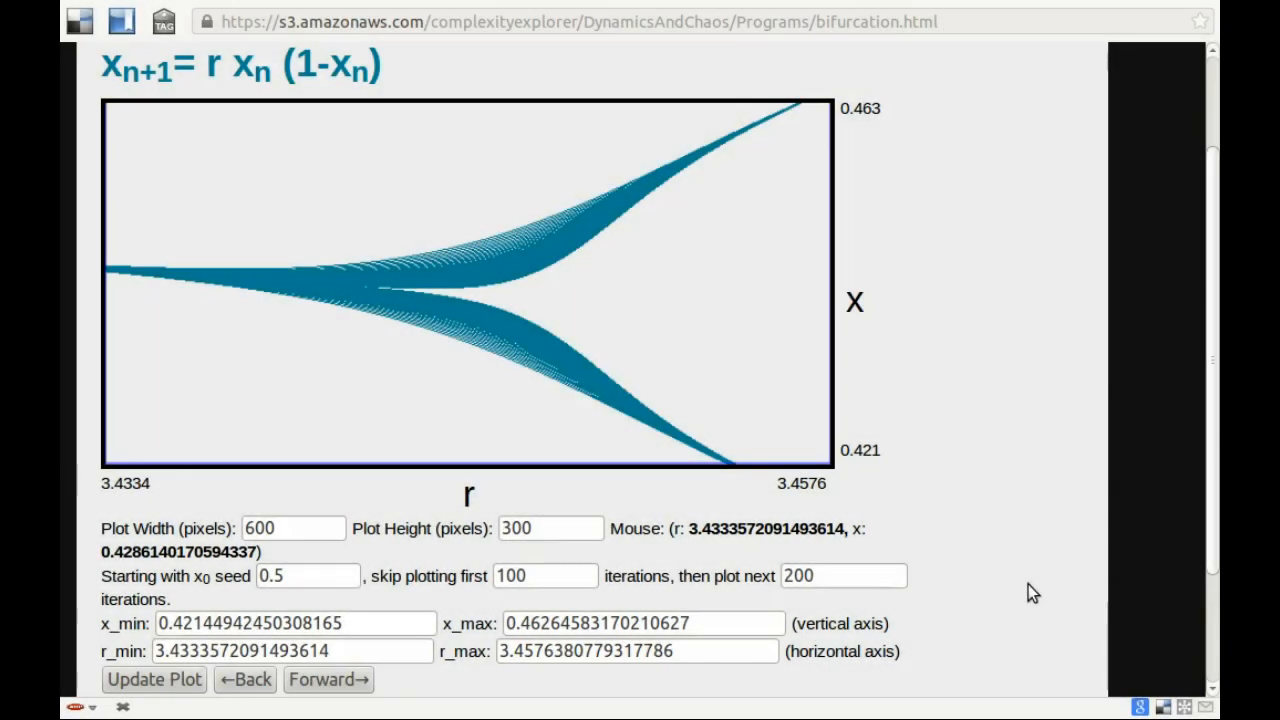
mouse_move(530, 356)
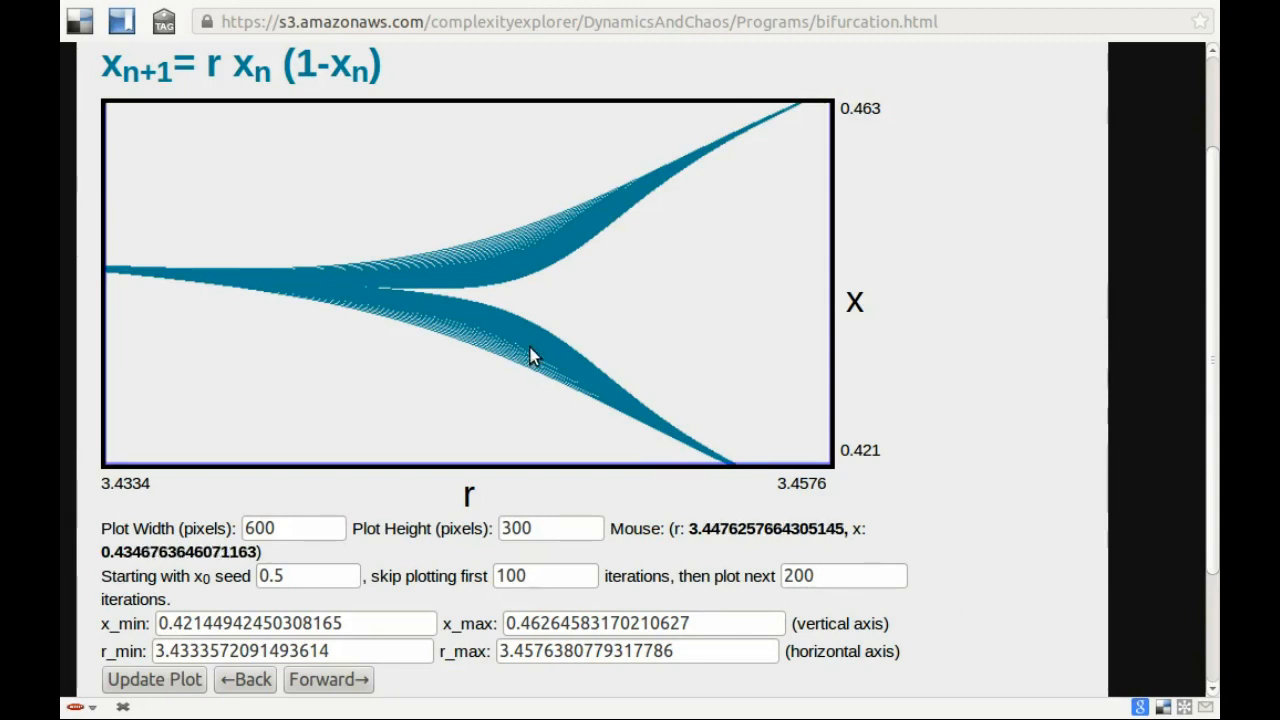
mouse_move(504, 598)
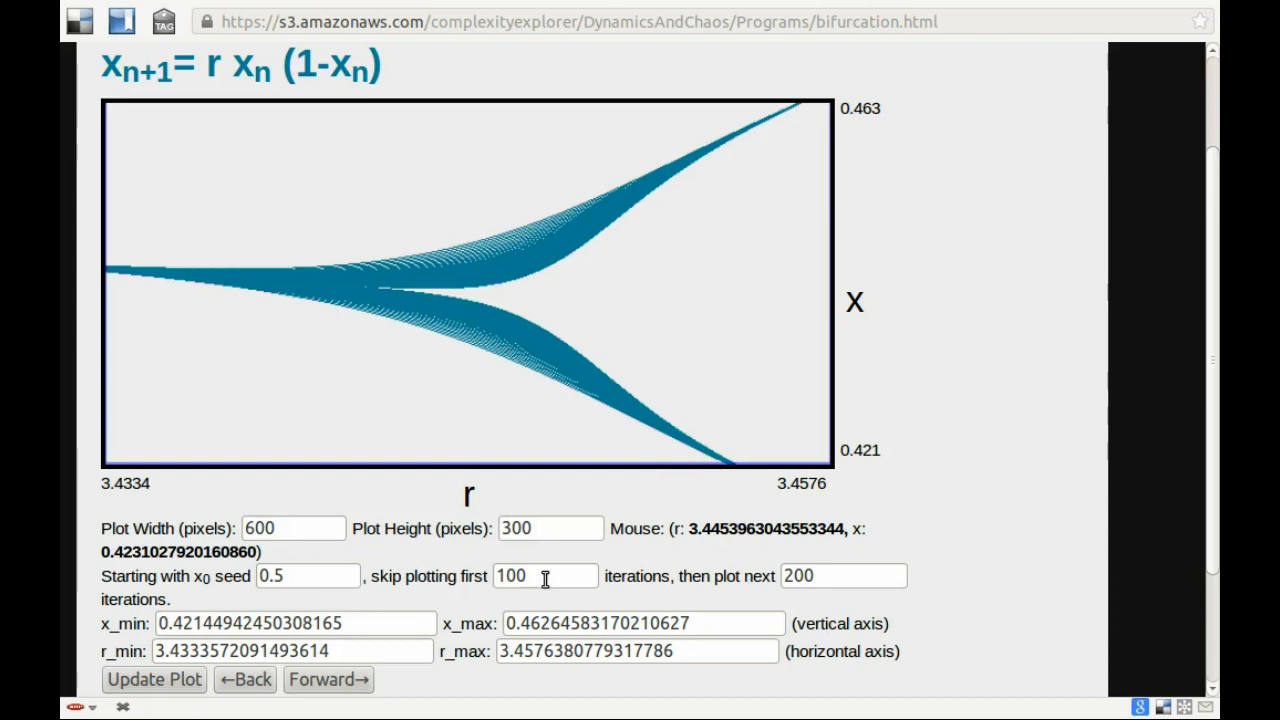
left_click(544, 576)
type("0")
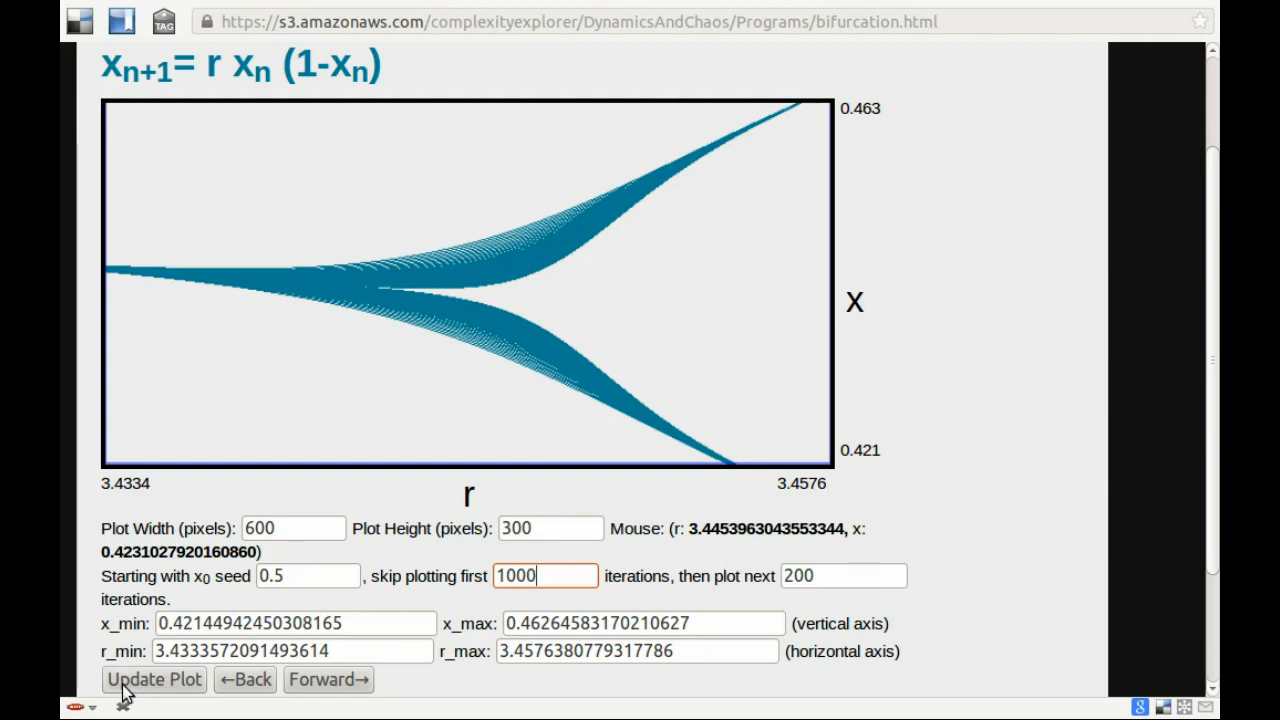
left_click(152, 680)
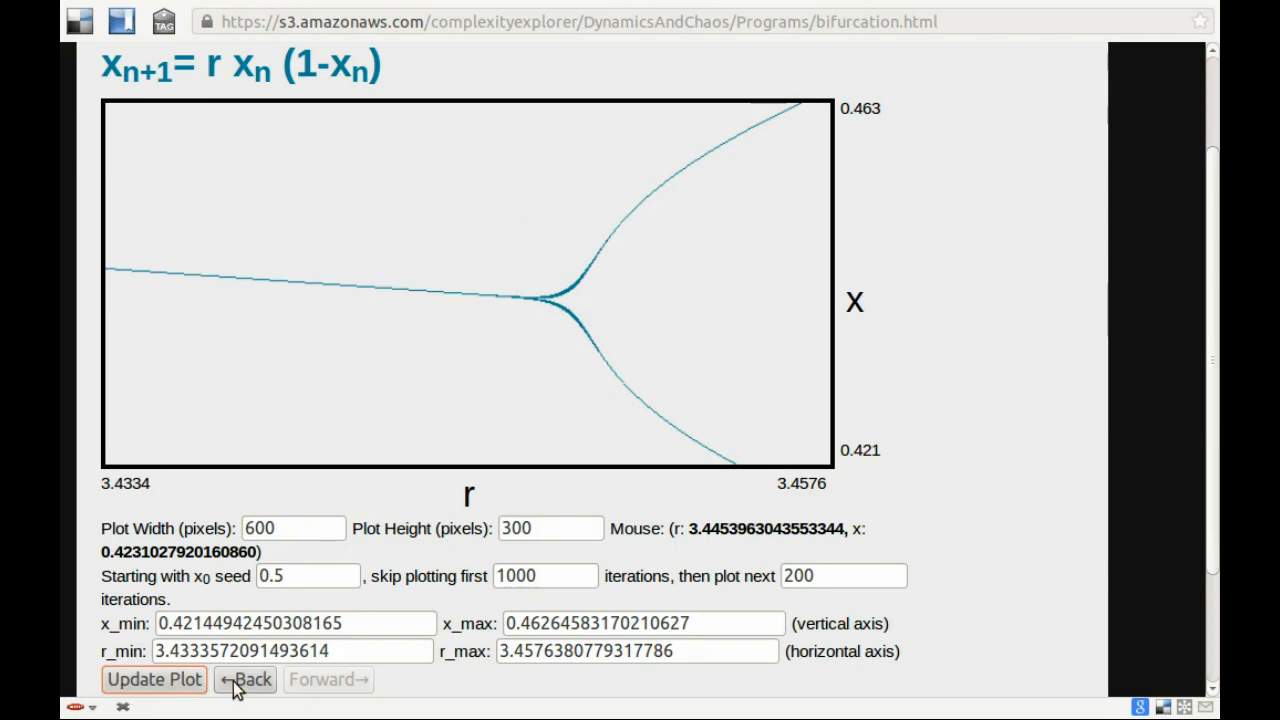
left_click(244, 680)
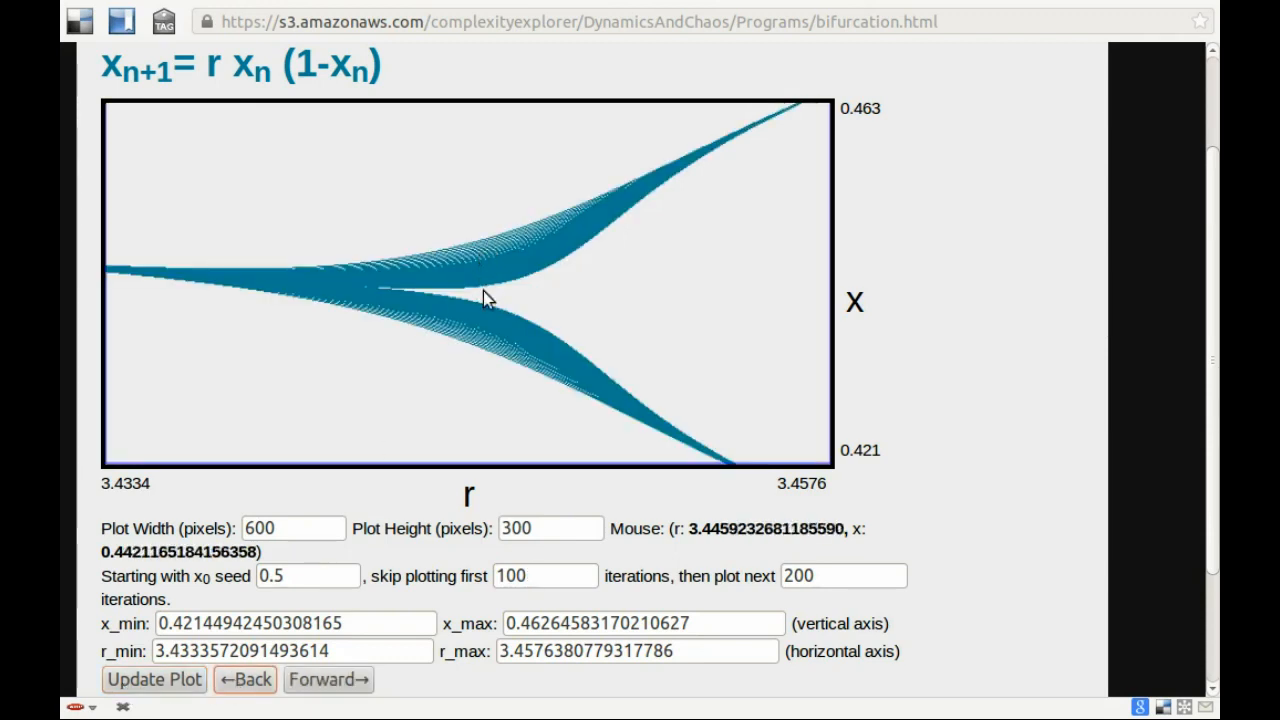
mouse_move(452, 350)
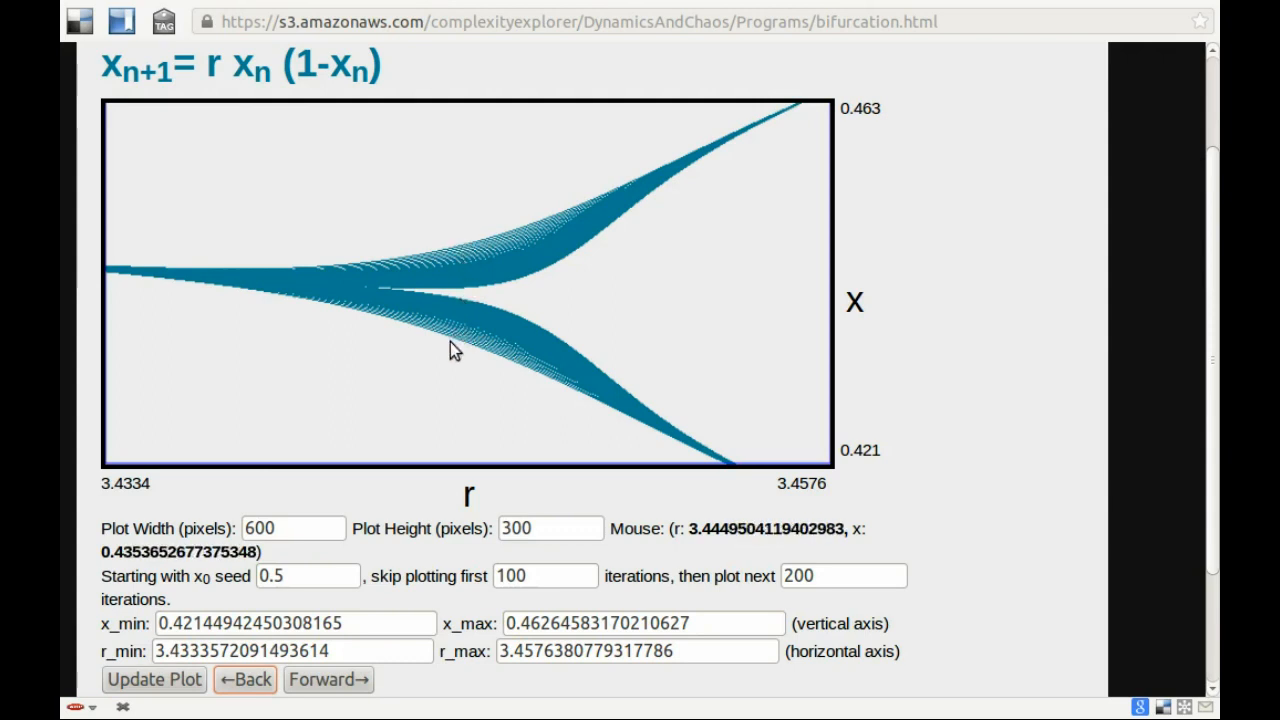
mouse_move(476, 312)
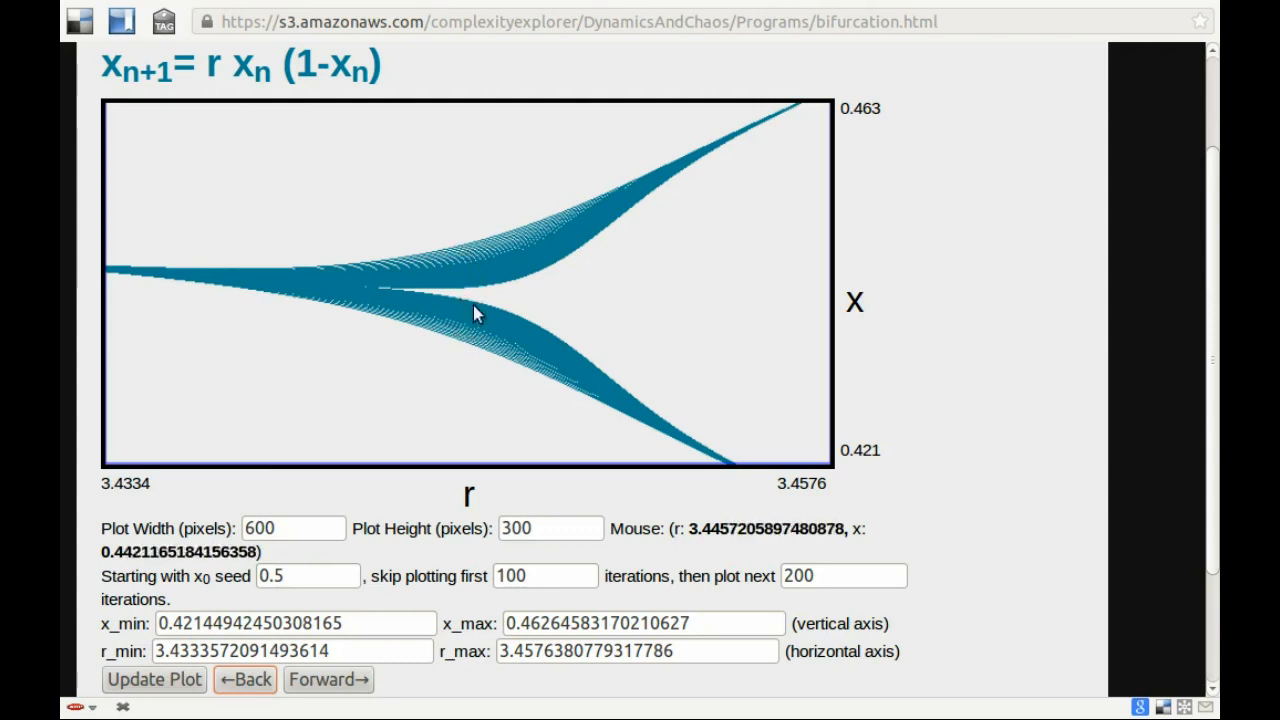
mouse_move(464, 290)
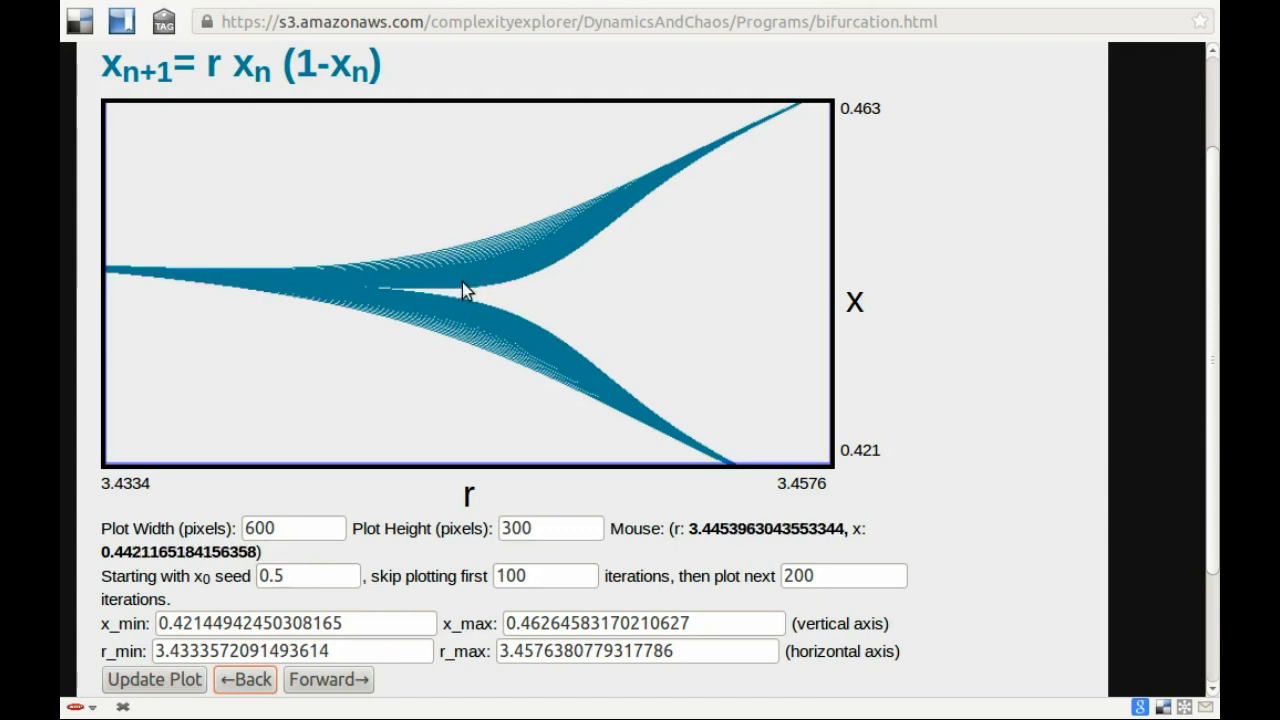
mouse_move(484, 270)
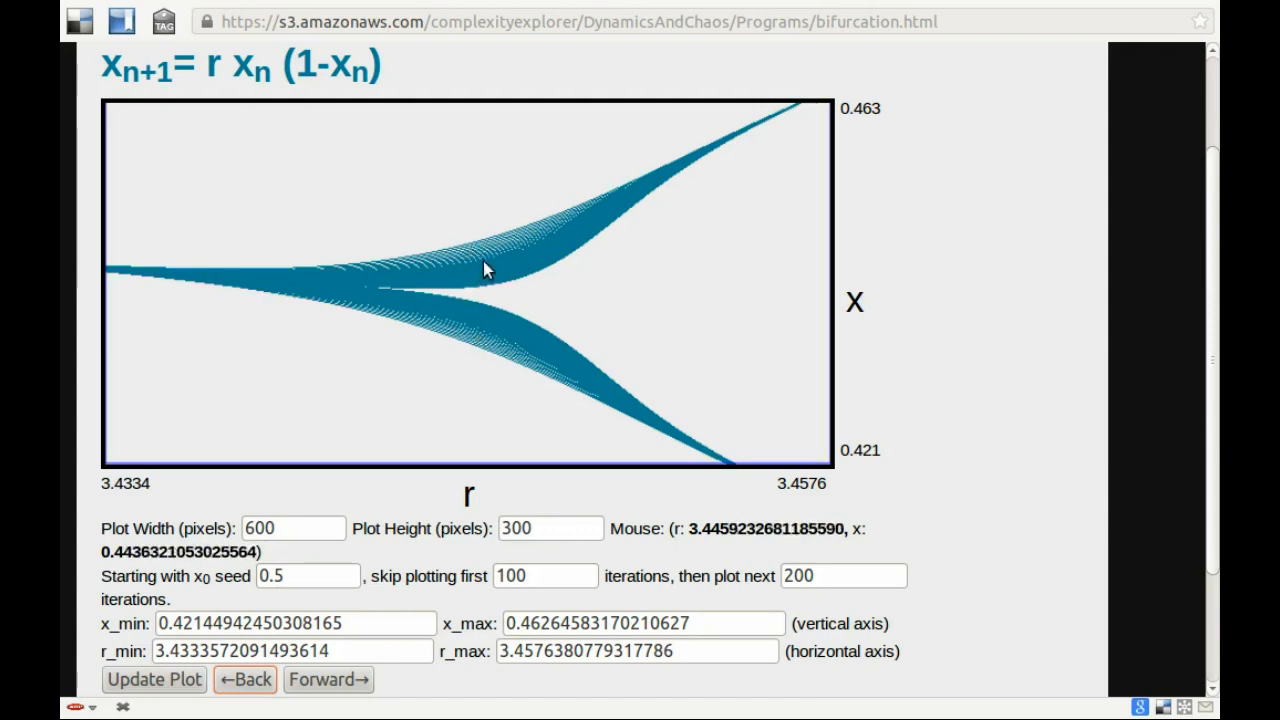
mouse_move(478, 324)
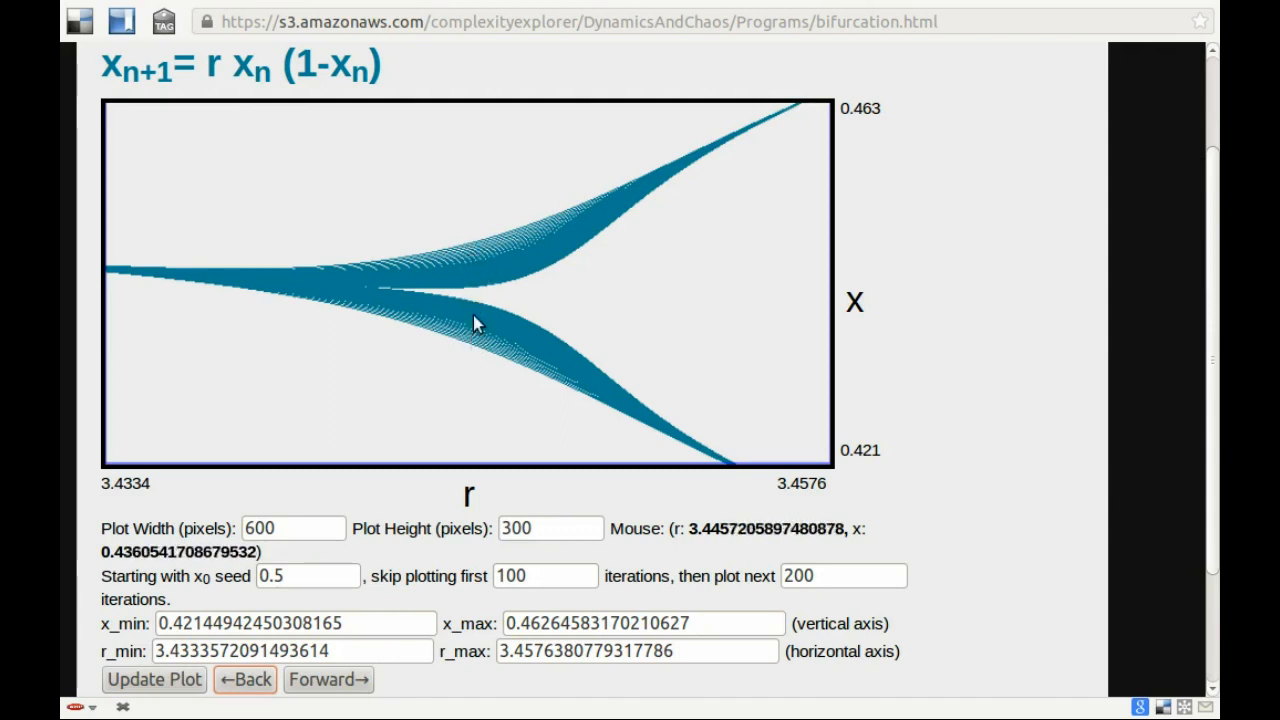
mouse_move(470, 264)
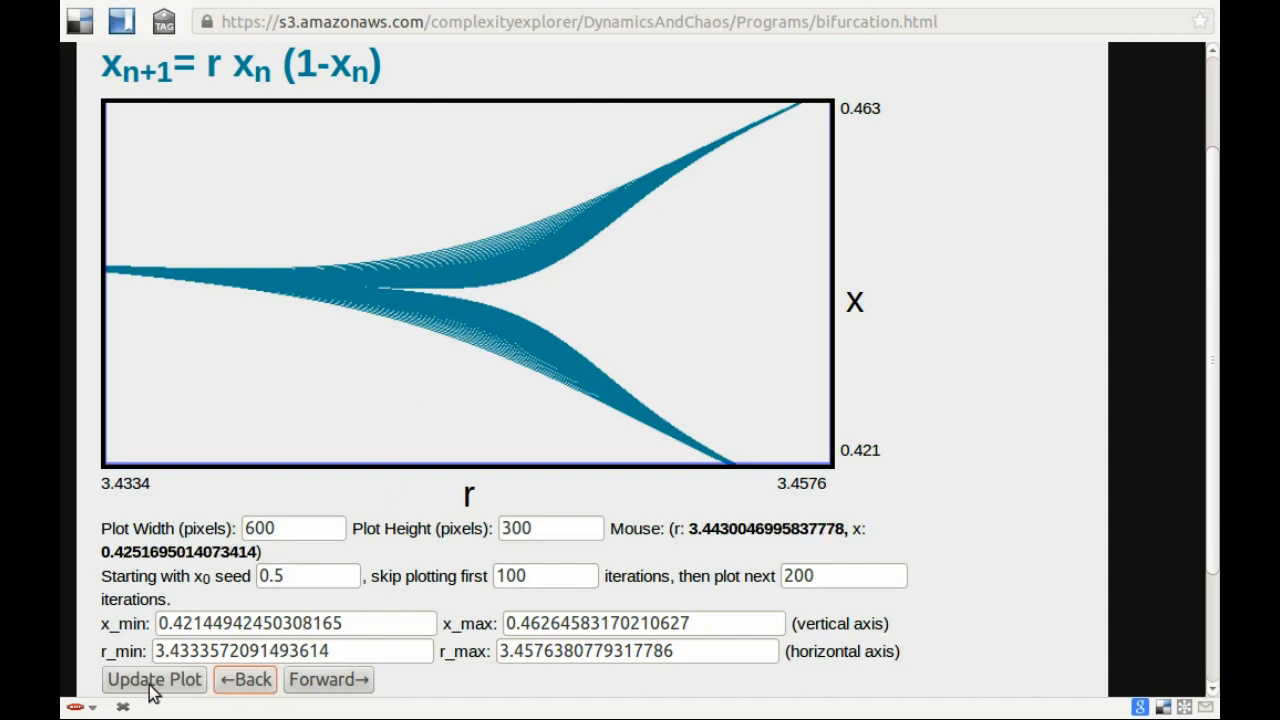
Set 'skip plotting first' to 1000 and update the plot so the fork becomes thin branches
left_click(152, 680)
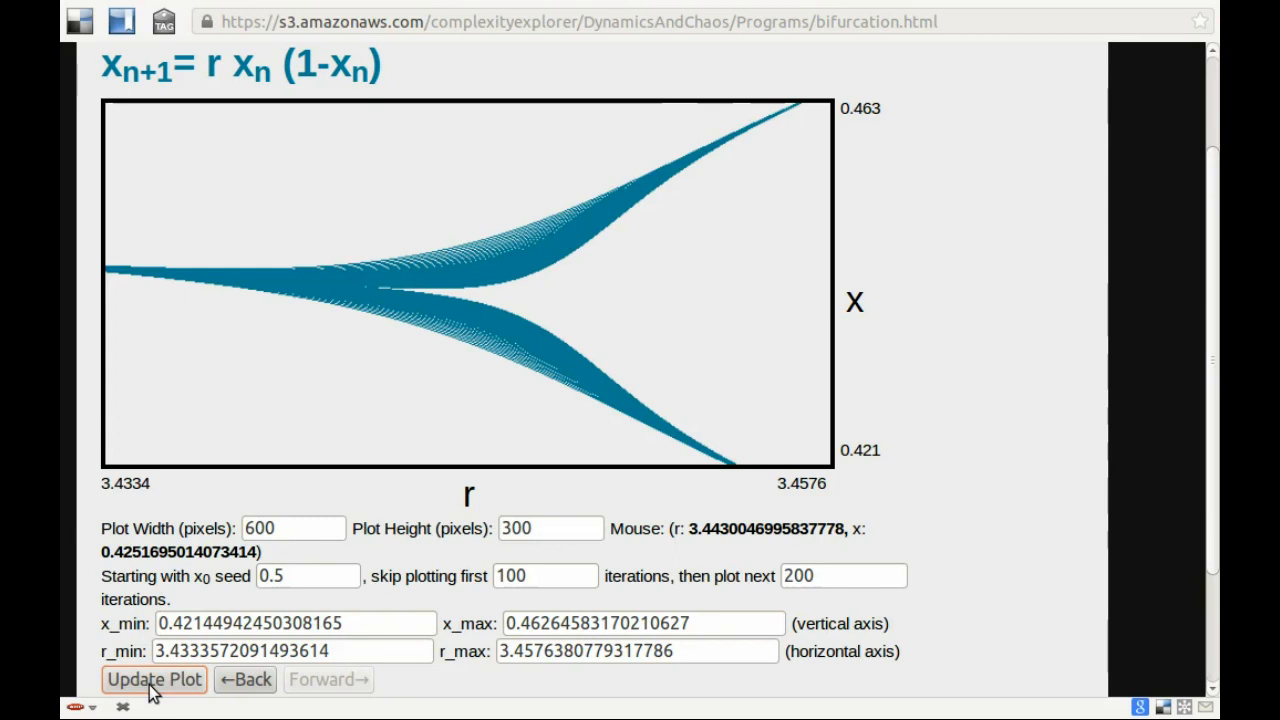
left_click(544, 576)
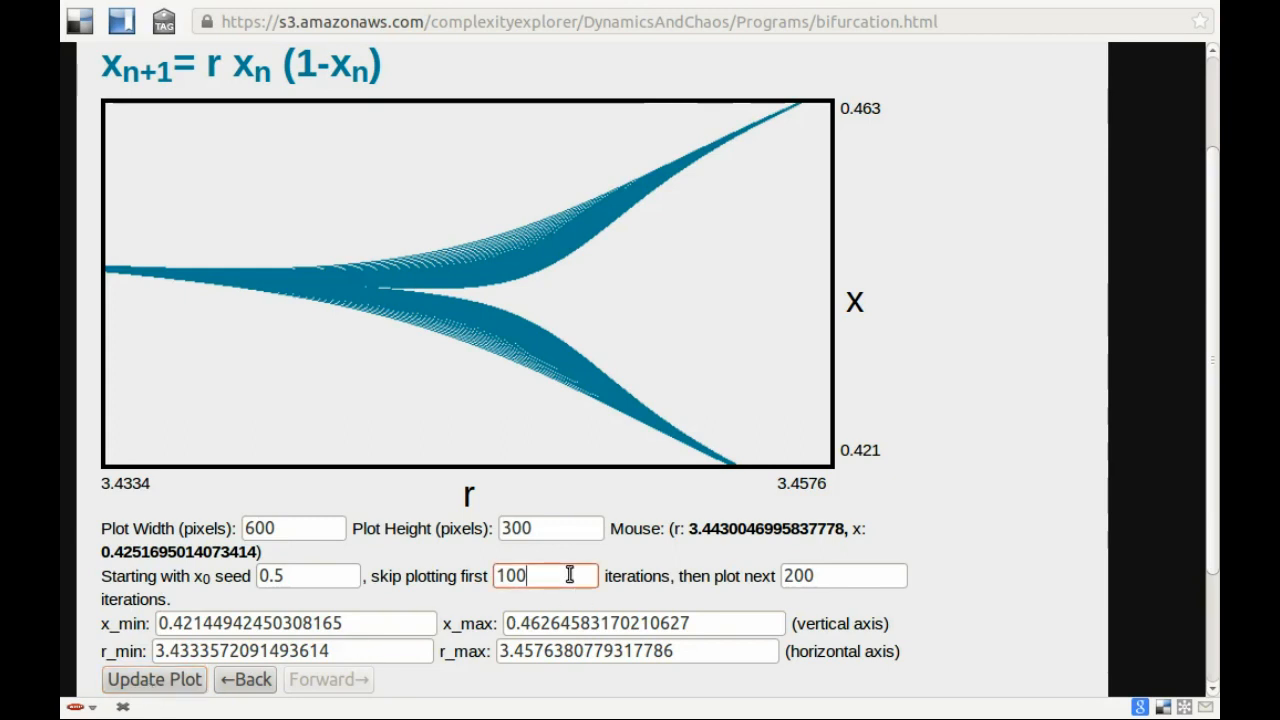
left_click(152, 680)
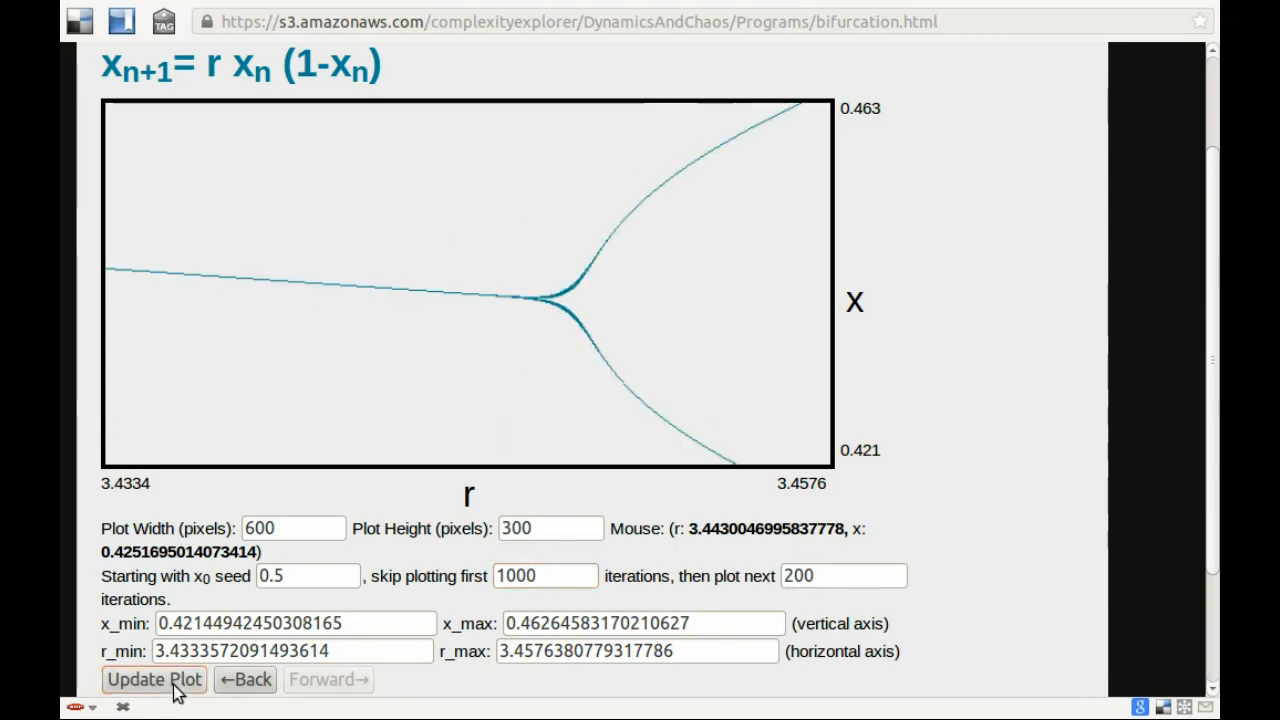
left_click(152, 680)
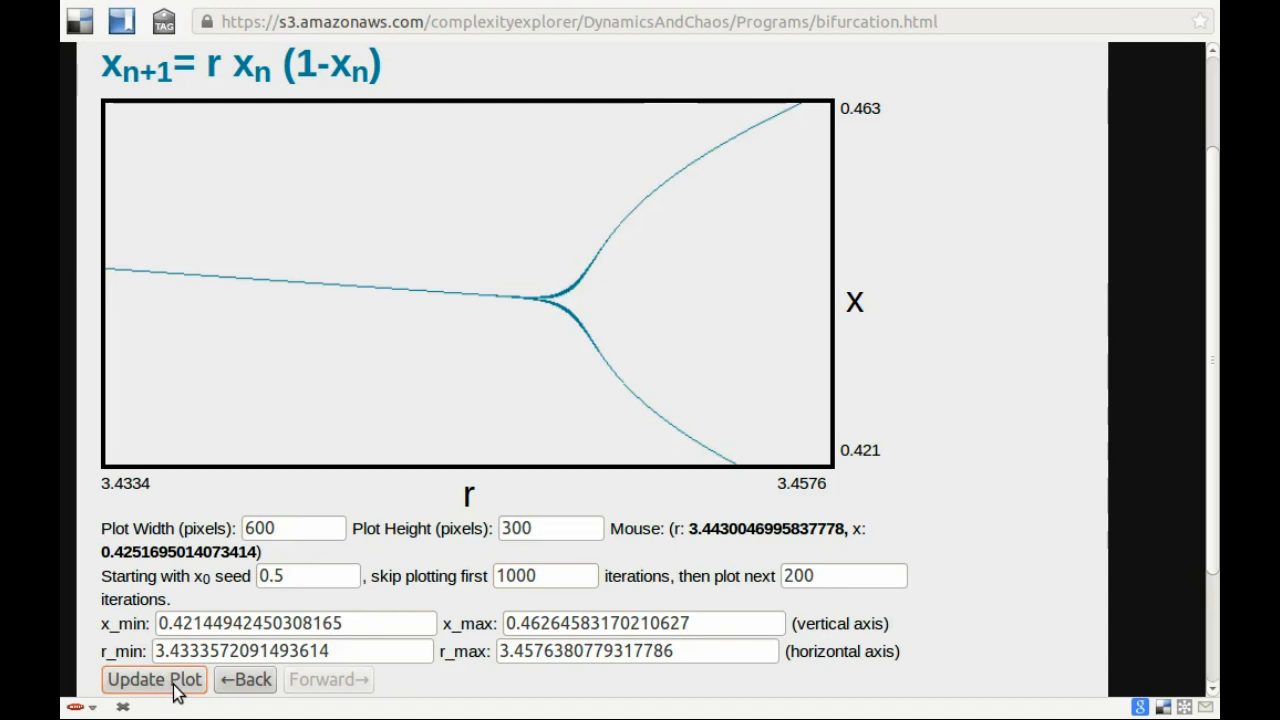
mouse_move(472, 304)
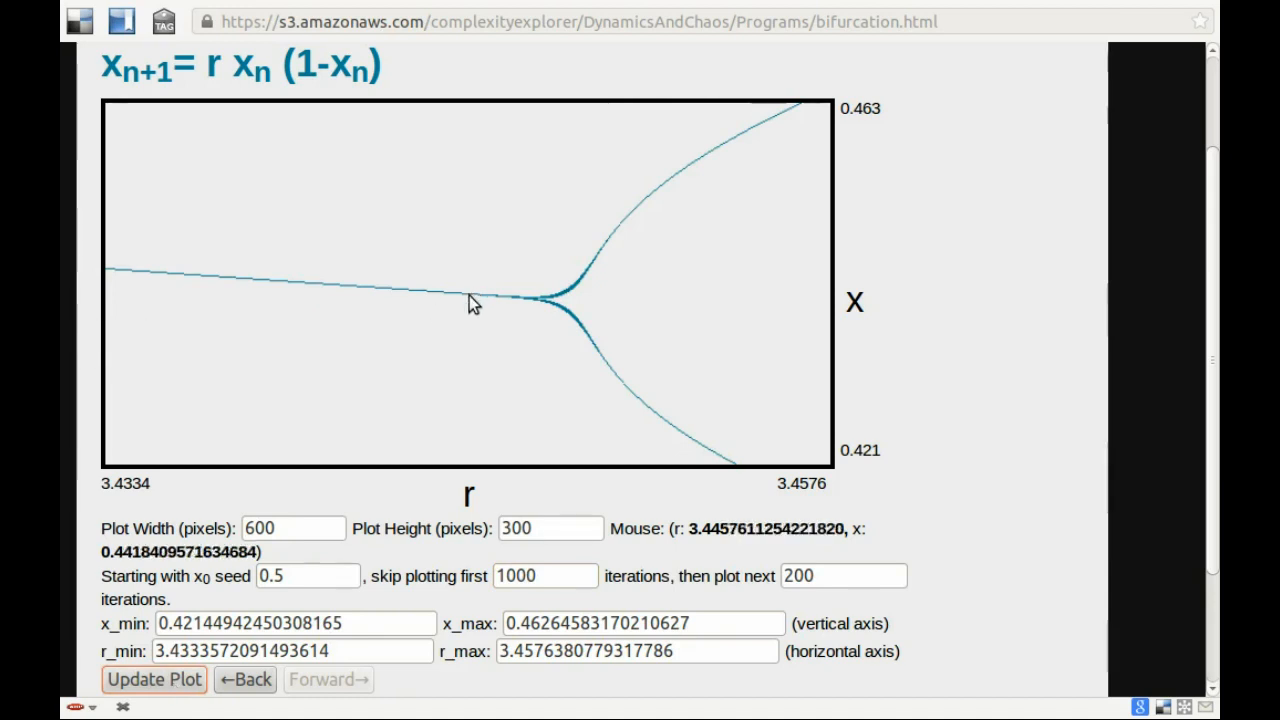
mouse_move(530, 276)
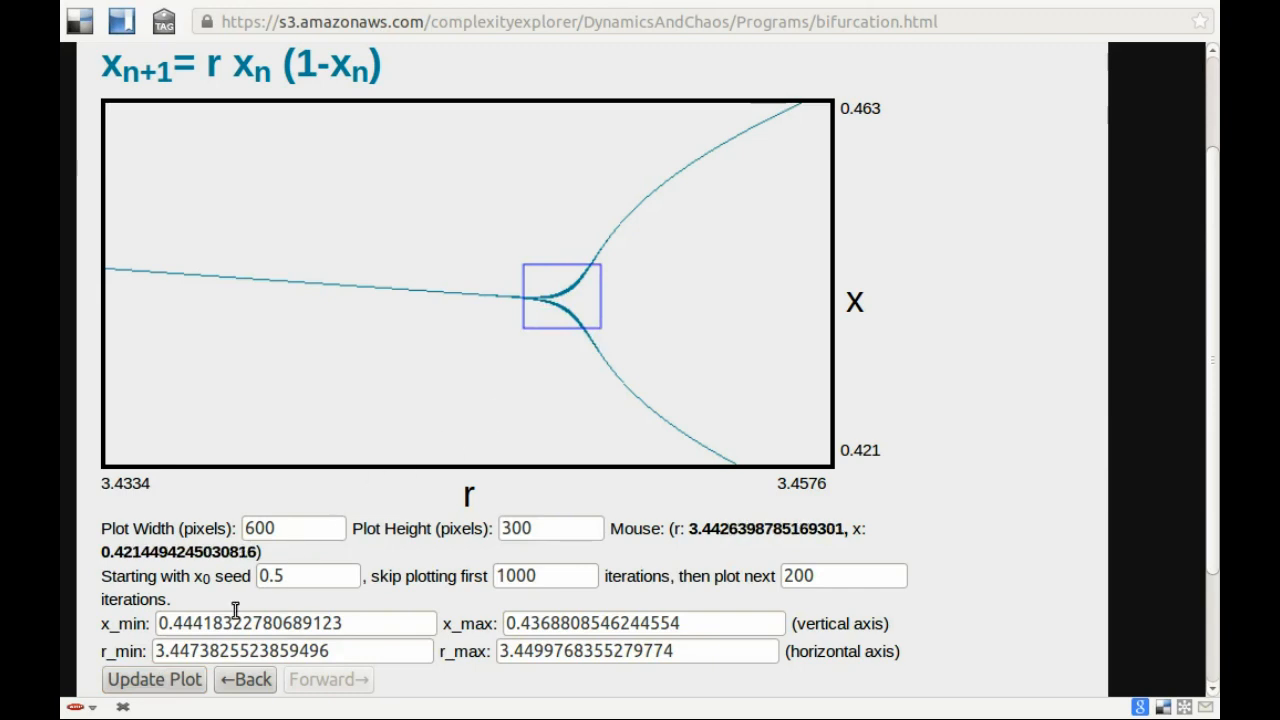
Zoom the diagram to r 3.44738–3.44998, x 0.4369–0.4442 around the fork point
left_click(152, 680)
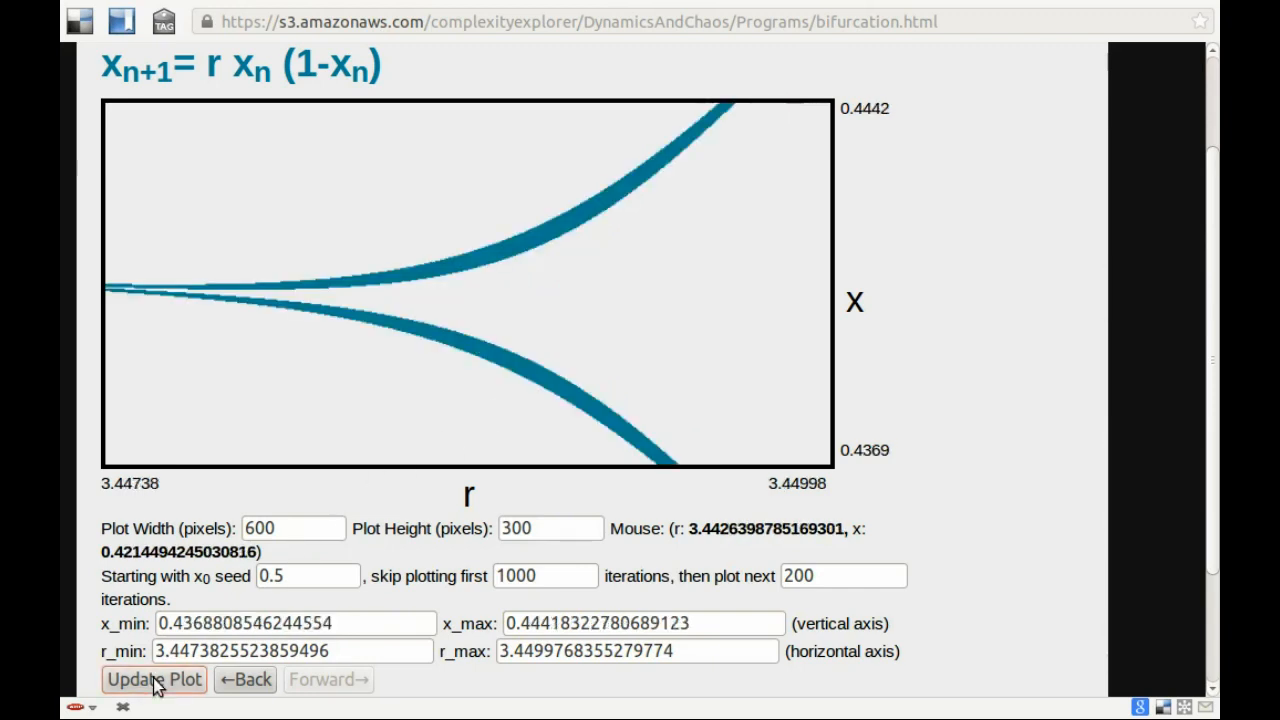
left_click(154, 680)
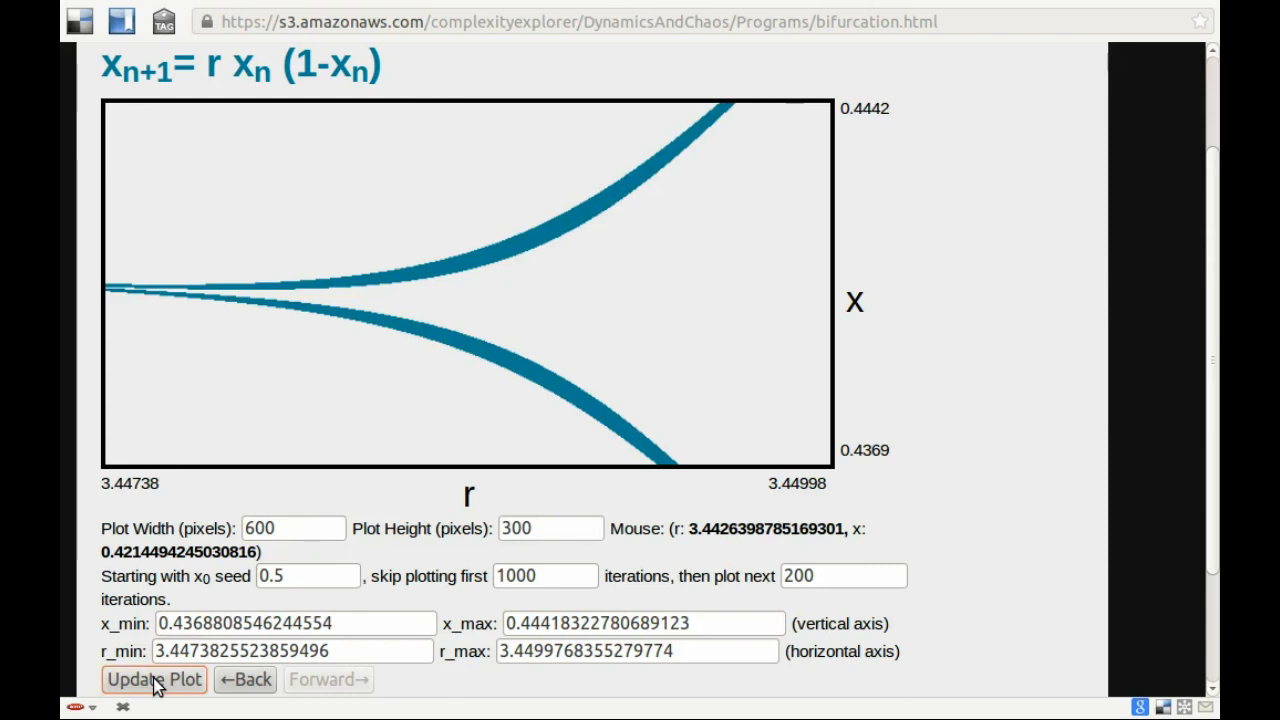
left_click(154, 680)
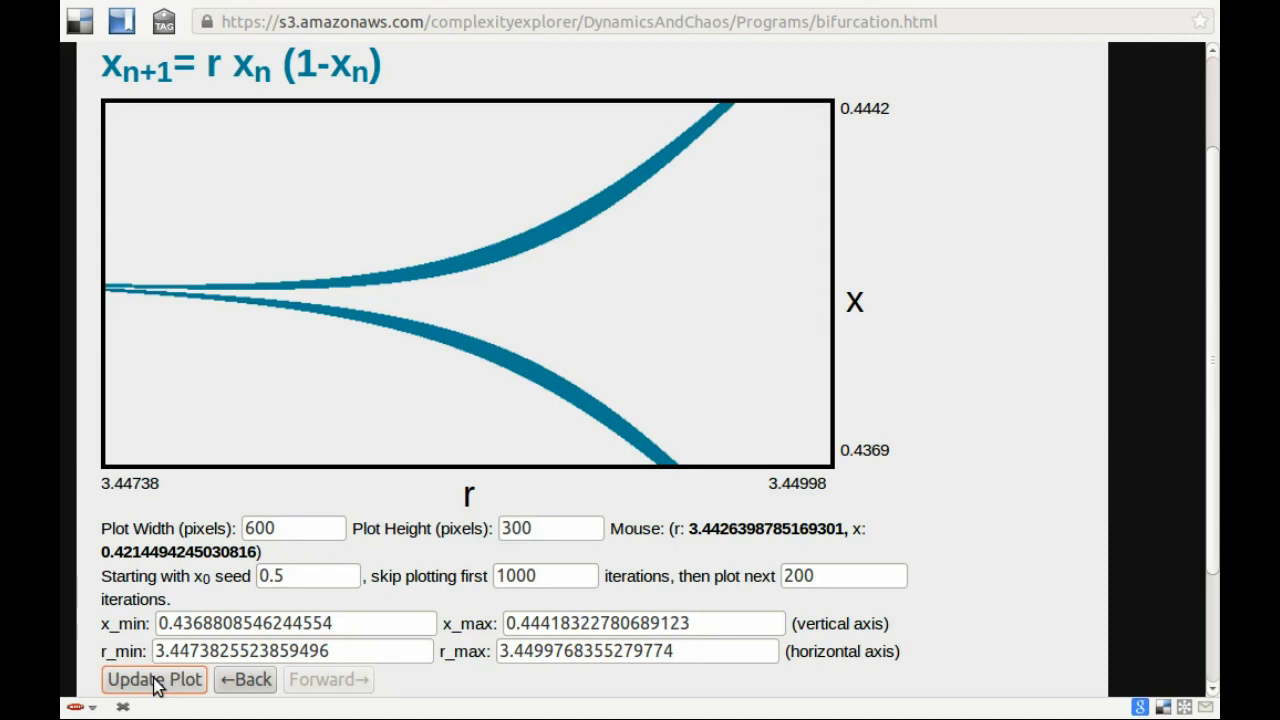
mouse_move(460, 644)
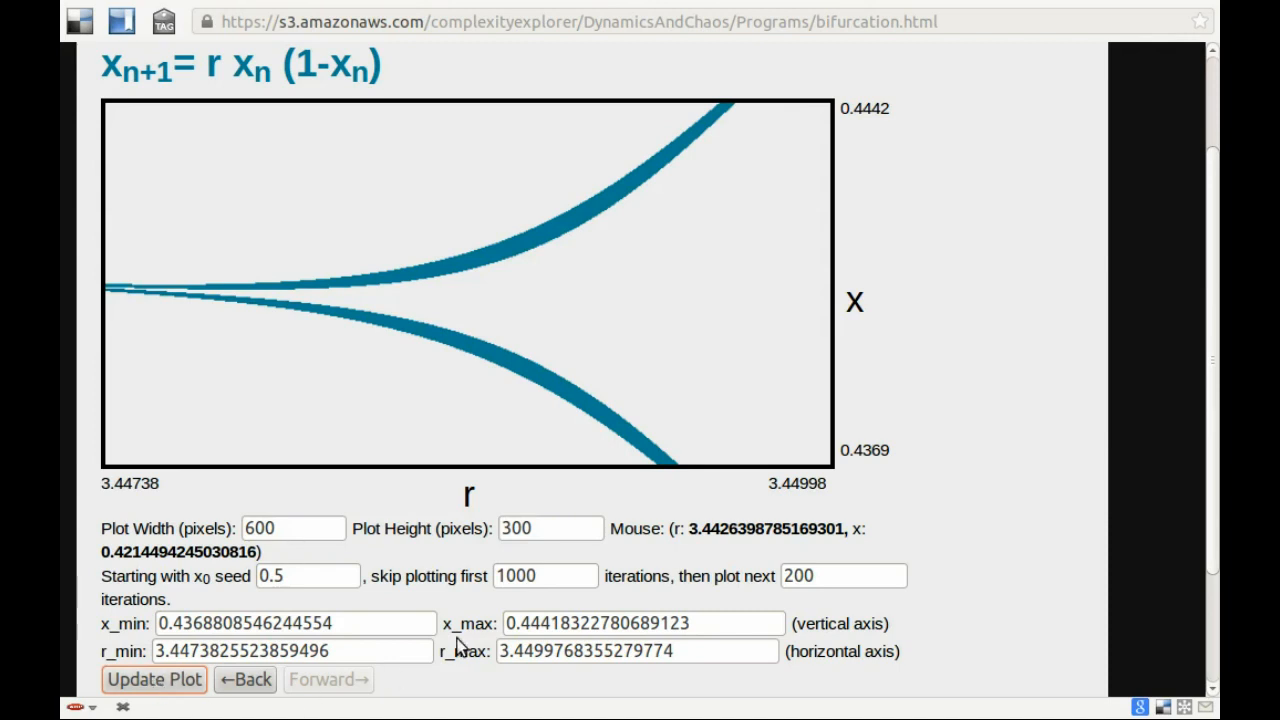
Set 'skip plotting first' to 10000 and update, leaving a thin line forking near r≈3.4495
left_click(544, 576)
type("0")
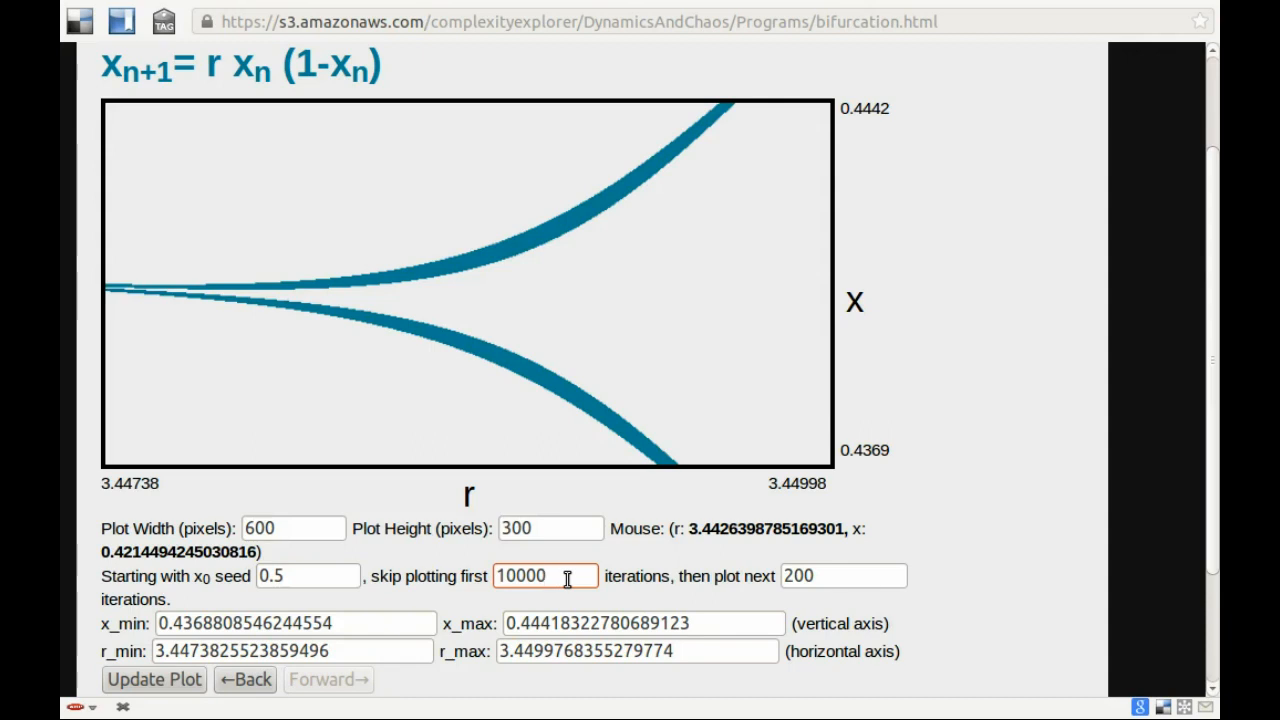
mouse_move(490, 600)
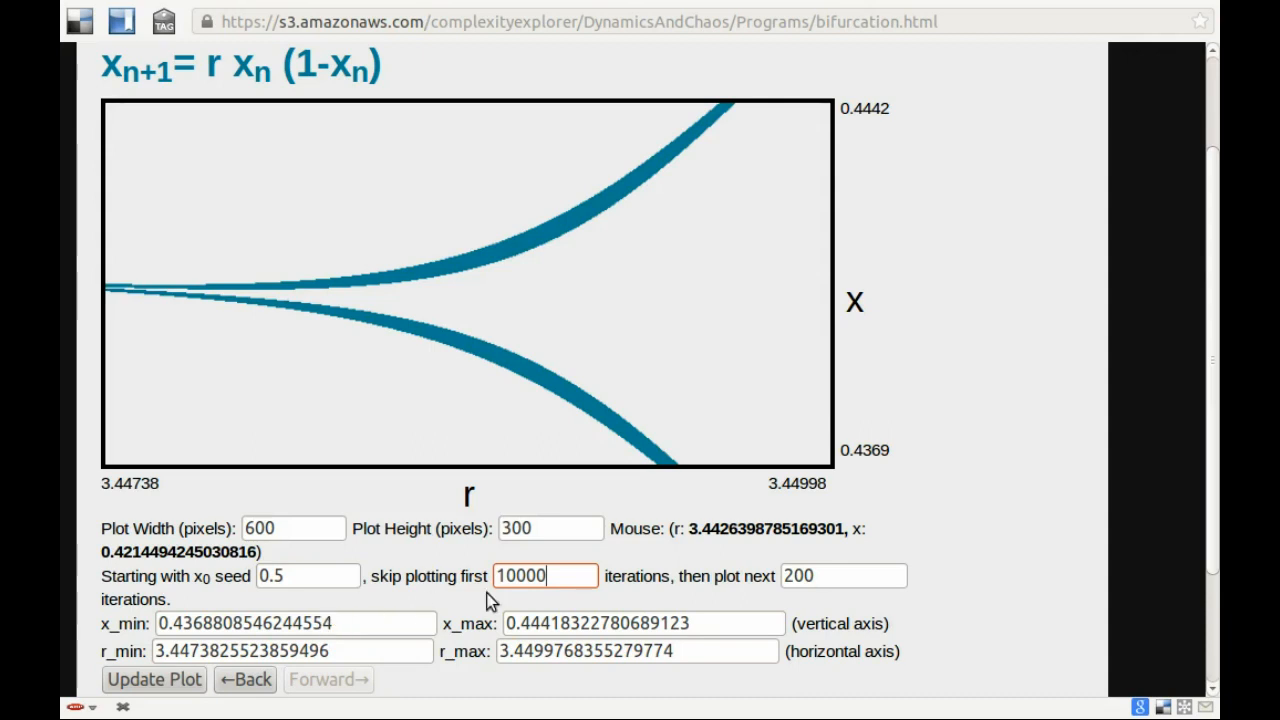
left_click(152, 680)
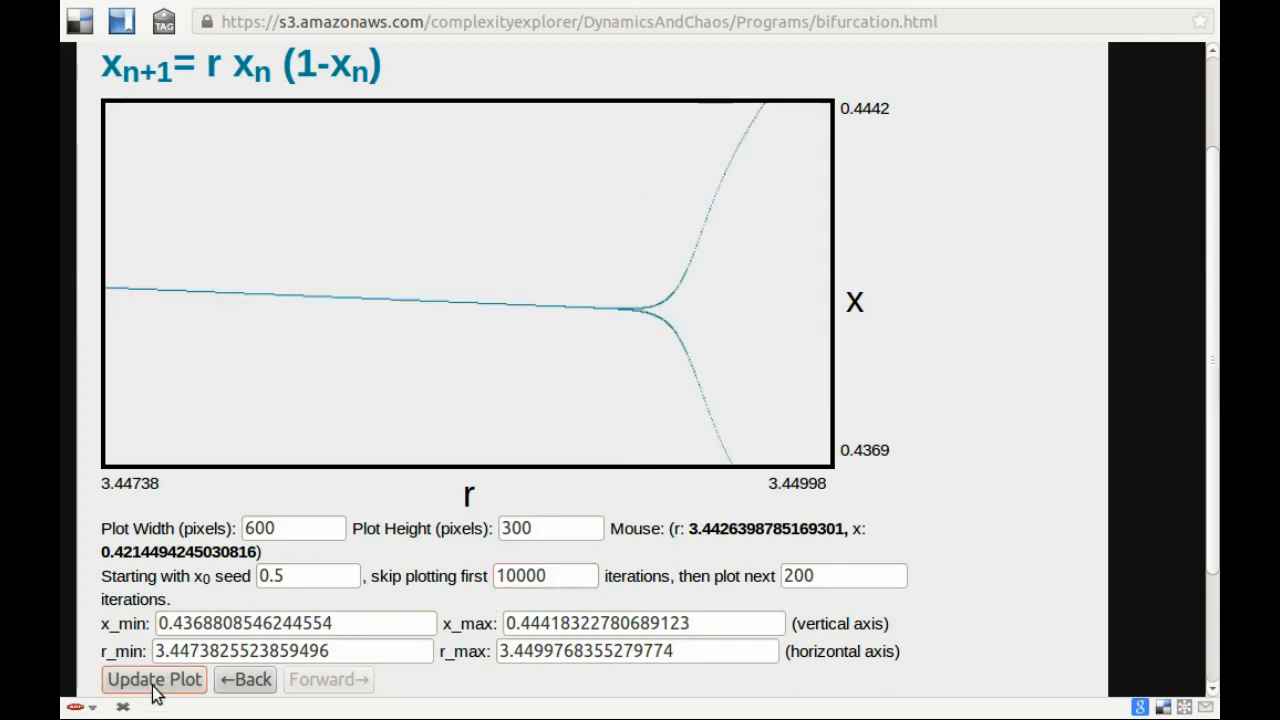
left_click(152, 680)
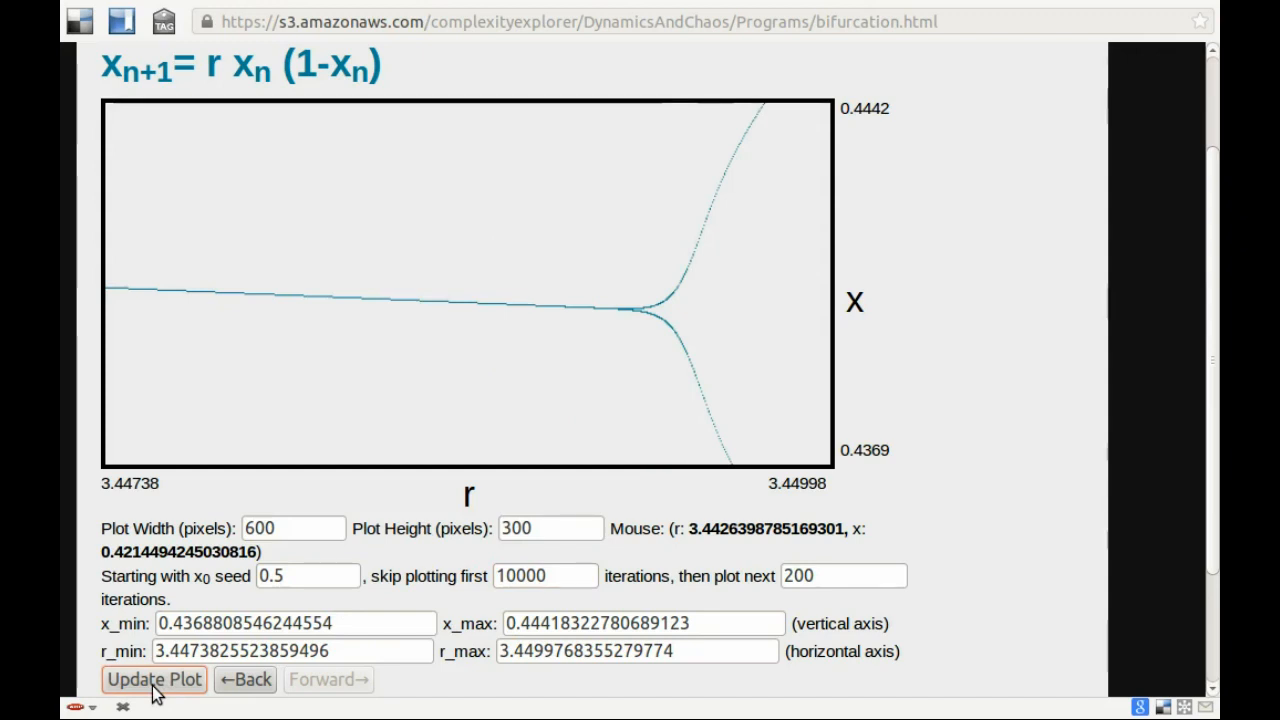
mouse_move(736, 246)
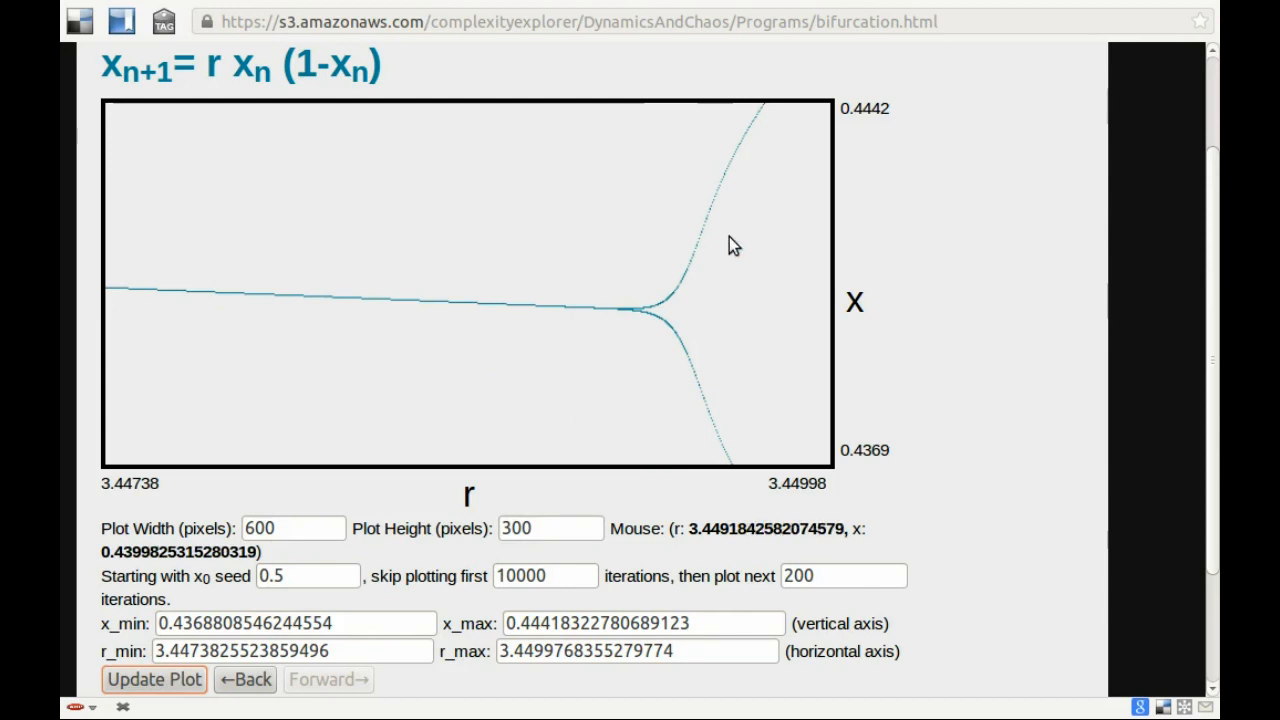
mouse_move(724, 238)
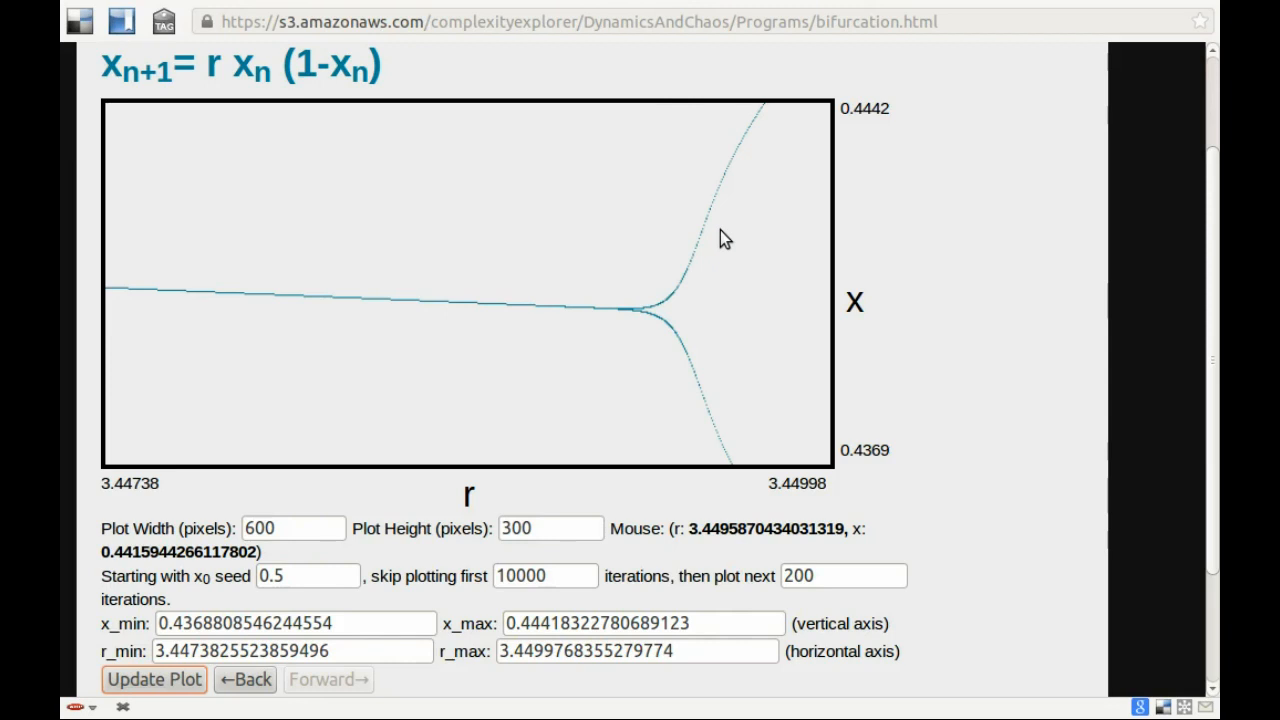
mouse_move(570, 456)
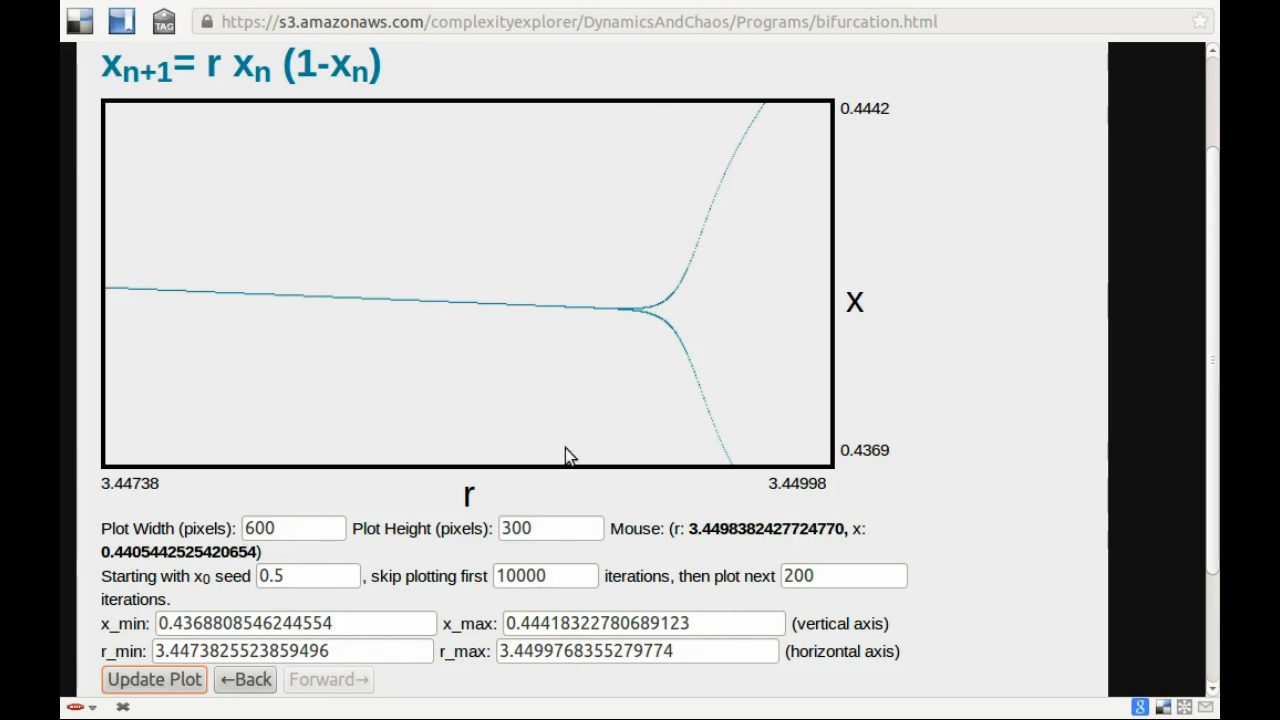
mouse_move(552, 584)
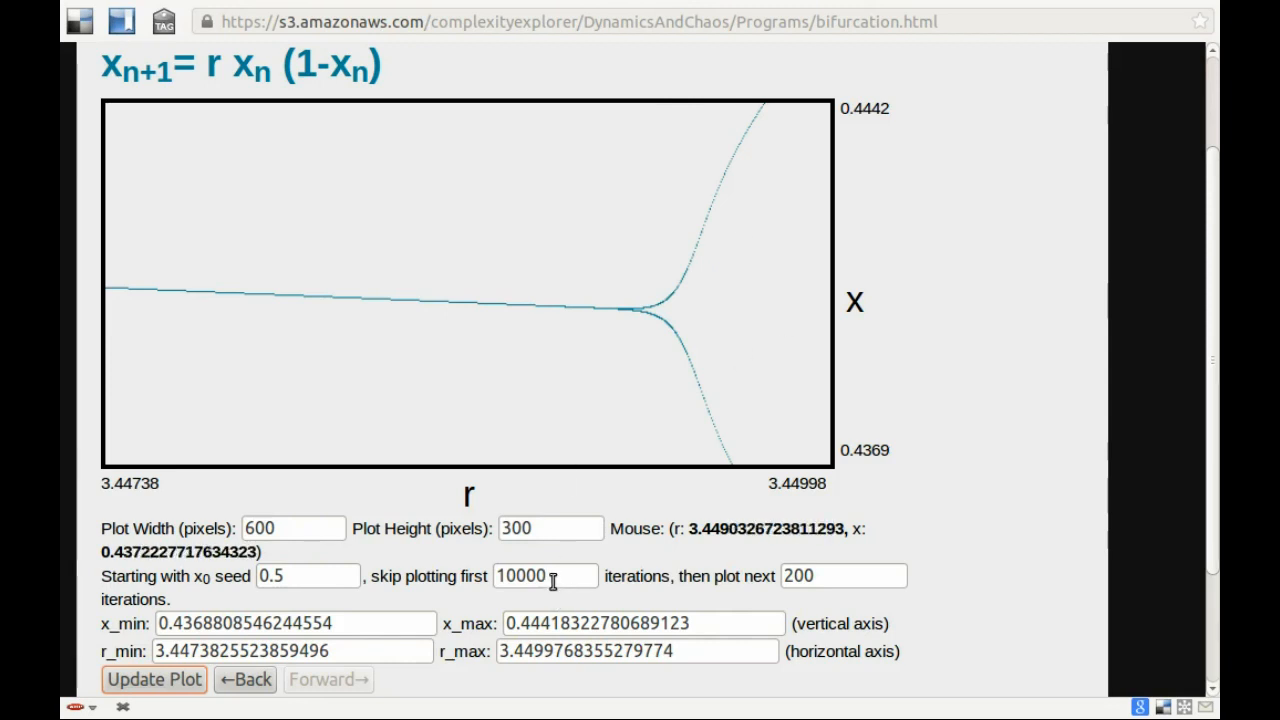
left_click(844, 576)
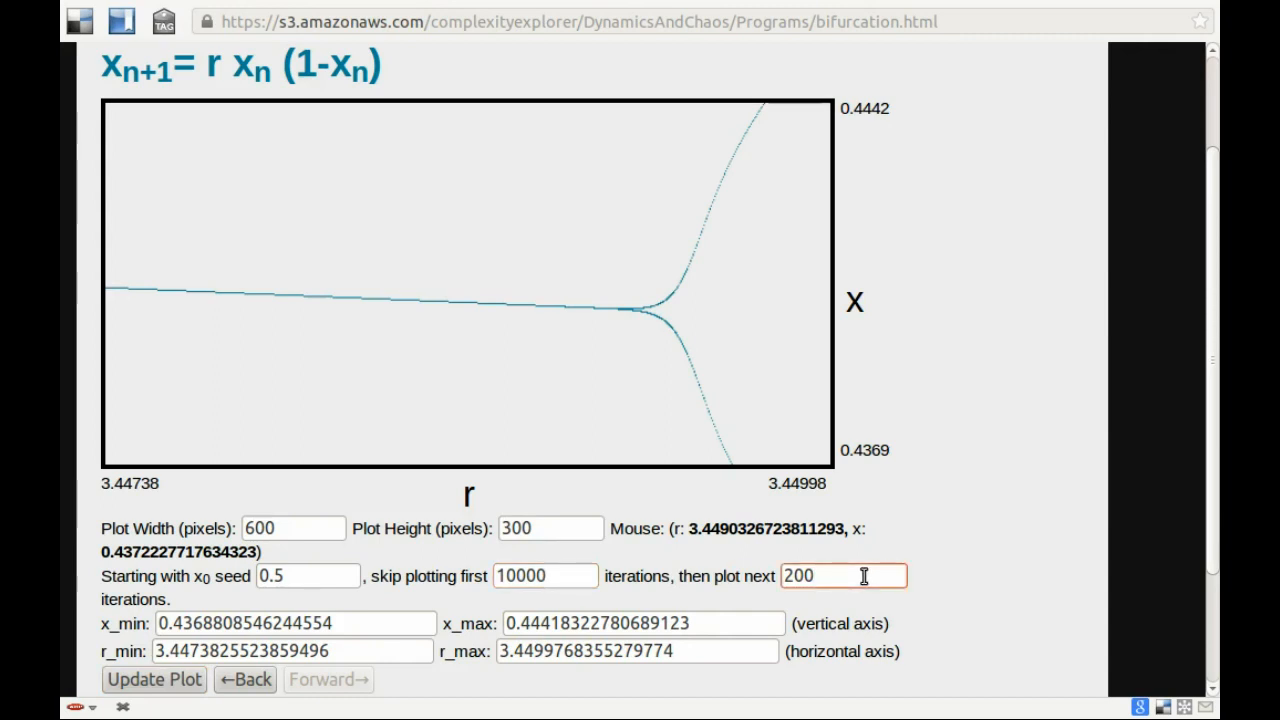
mouse_move(1050, 480)
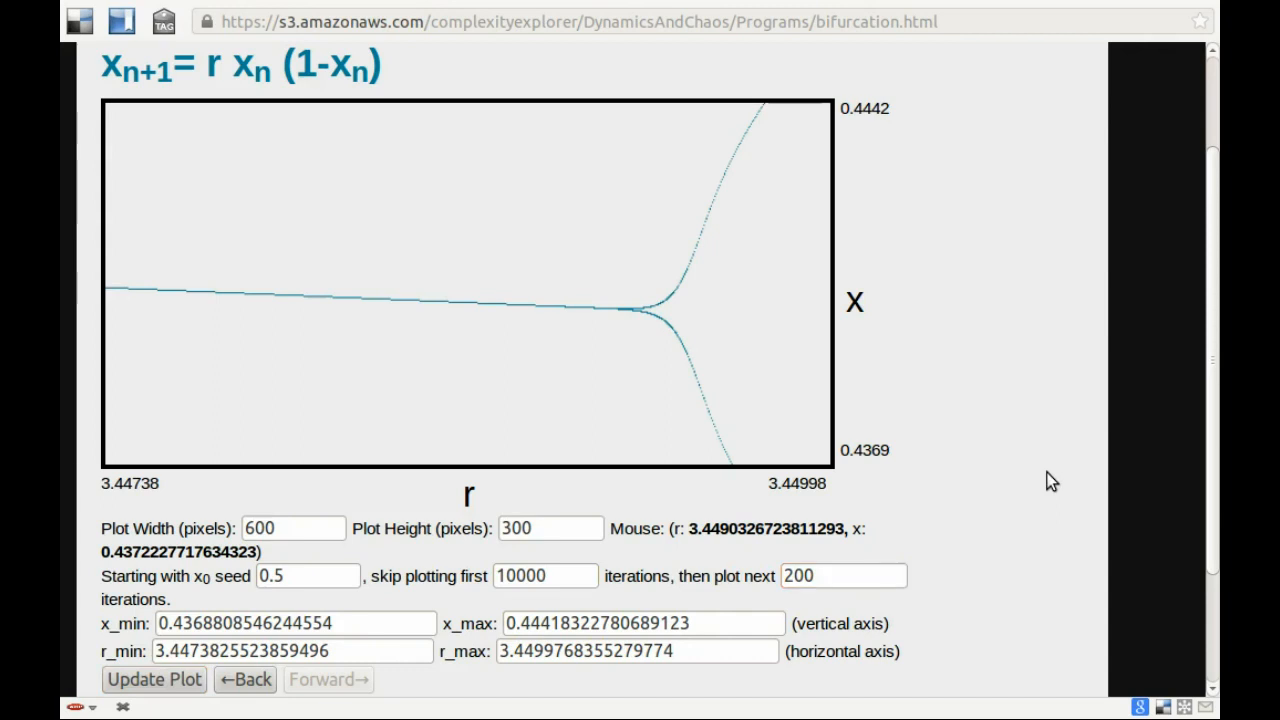